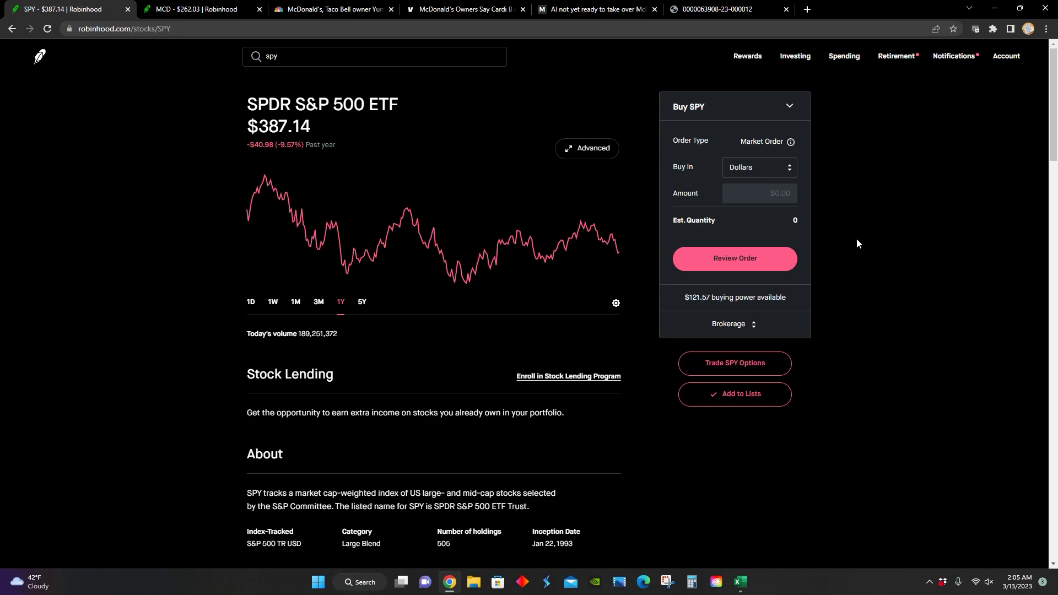
{"action": "mouse_move", "coordinate": [517, 196]}
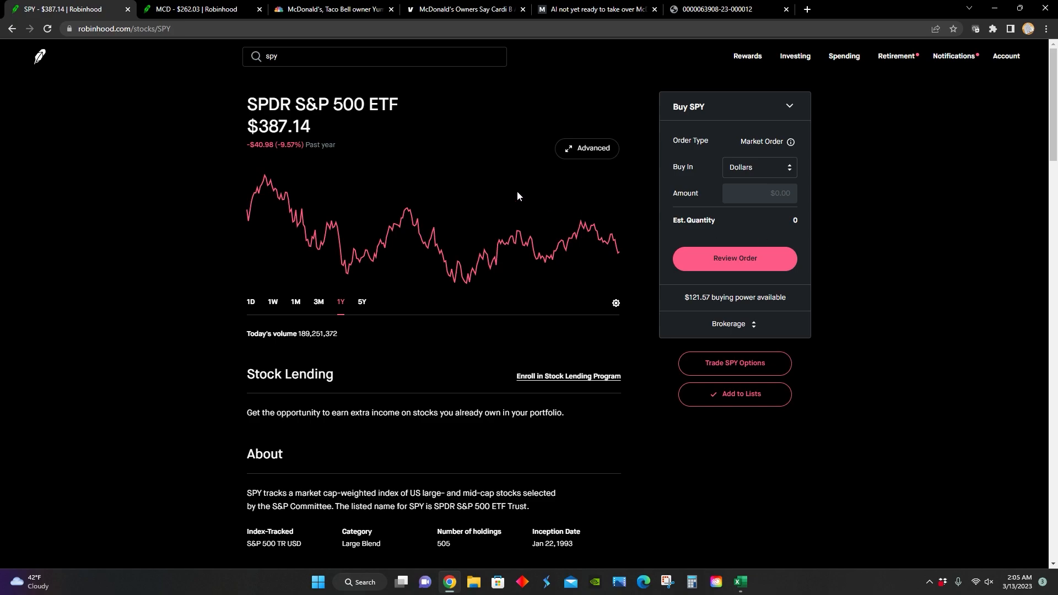
Compare McDonald's and S&P 500 ETF price charts on Robinhood, including McDonald's five-year history
{"action": "left_click", "coordinate": [196, 8]}
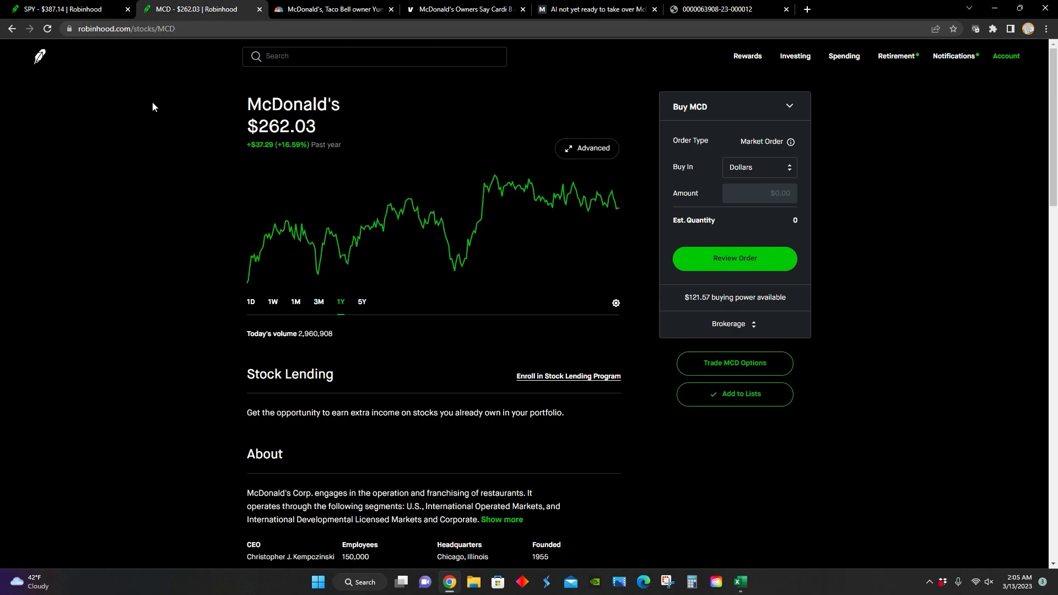
{"action": "mouse_move", "coordinate": [150, 135]}
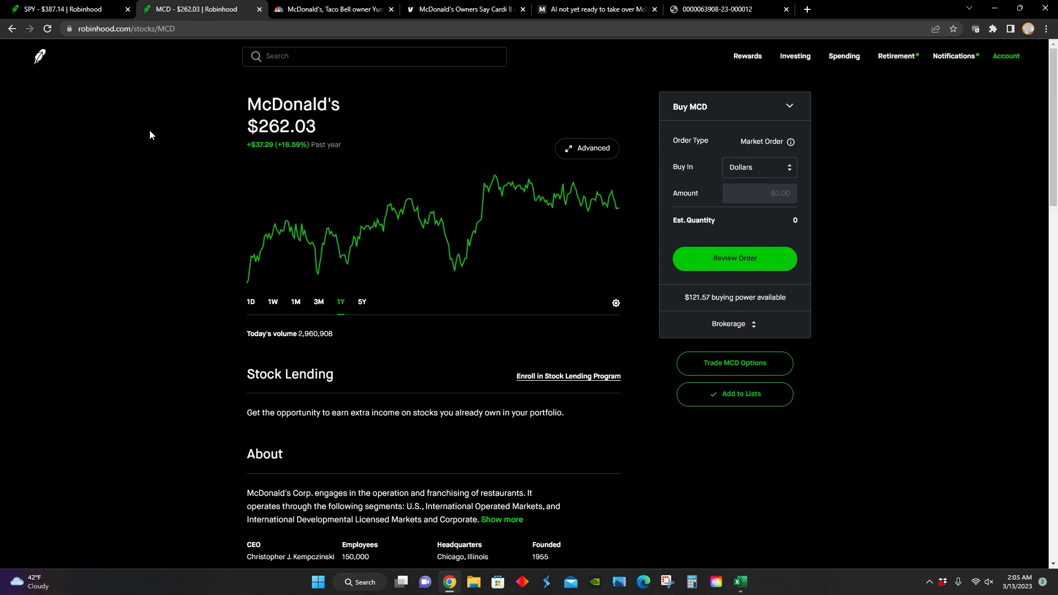
{"action": "mouse_move", "coordinate": [159, 121]}
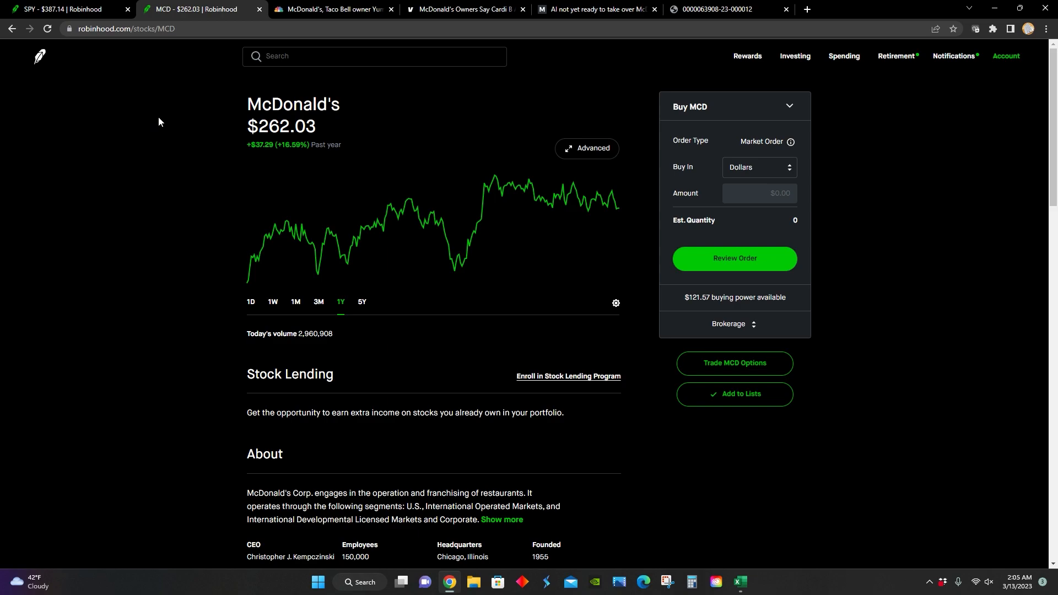
{"action": "left_click", "coordinate": [64, 9]}
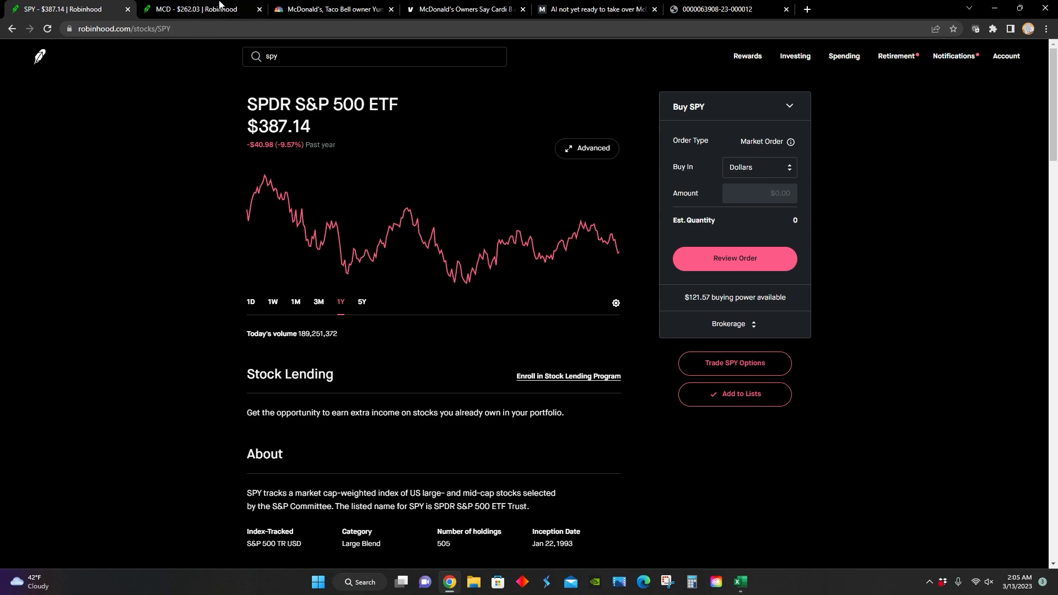
{"action": "left_click", "coordinate": [195, 9]}
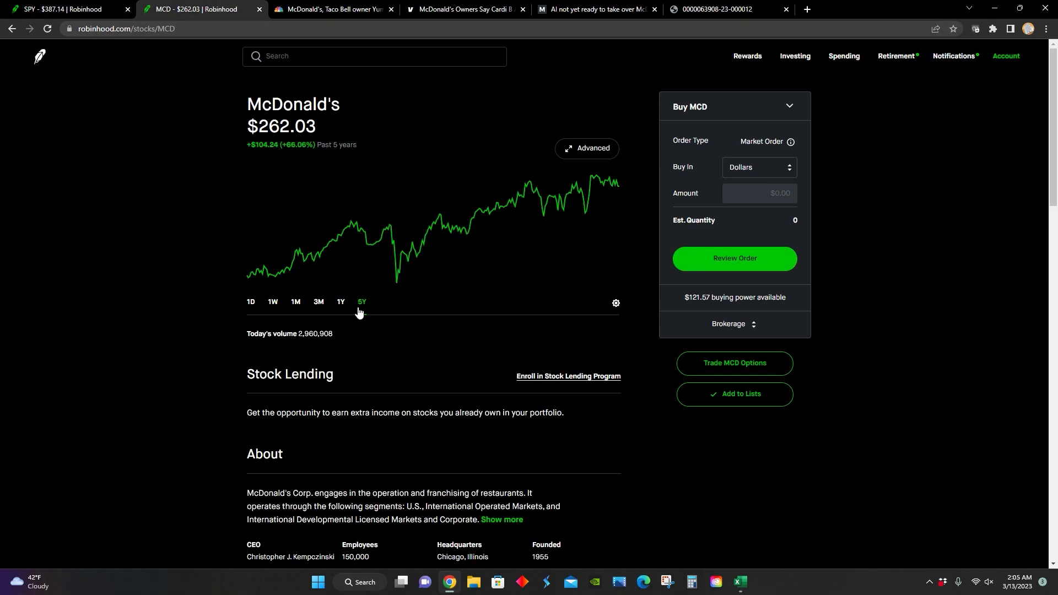
{"action": "left_click", "coordinate": [64, 9]}
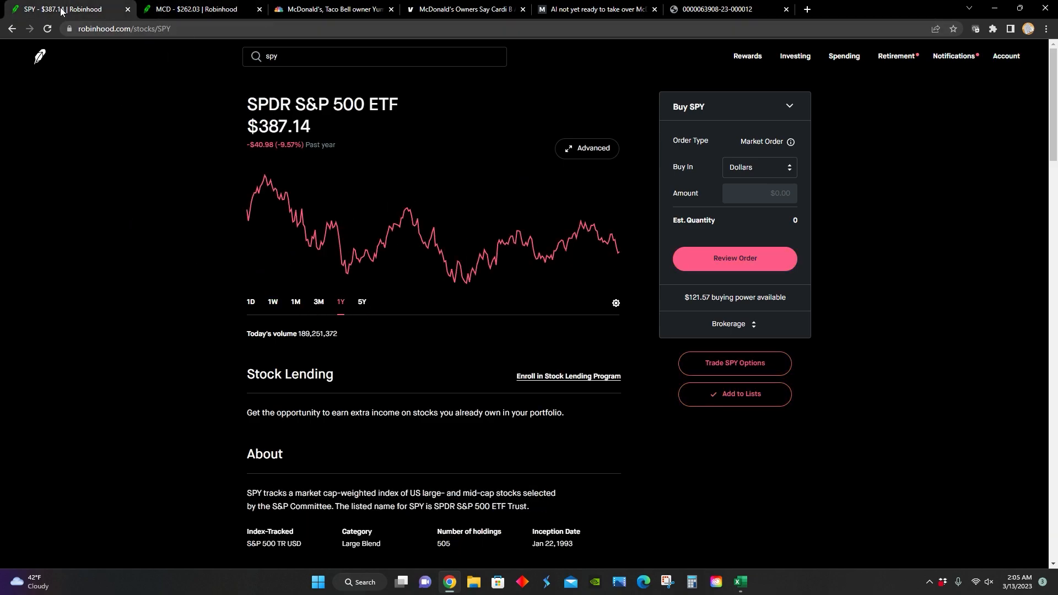
View the ETF's five-year chart, reset McDonald's to one year, and select its share price
{"action": "left_click", "coordinate": [361, 302]}
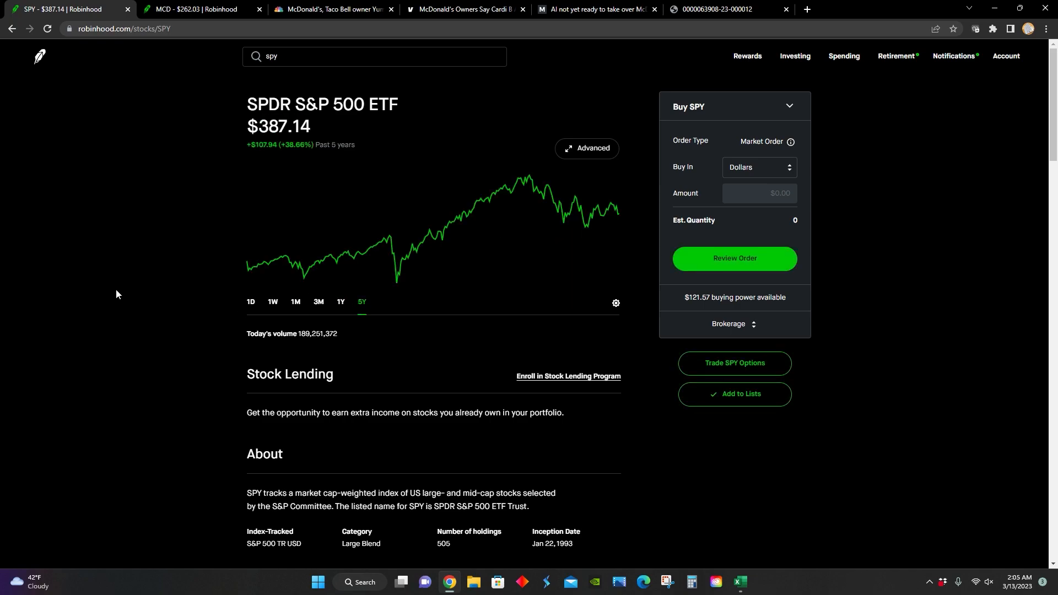
{"action": "left_click", "coordinate": [195, 8]}
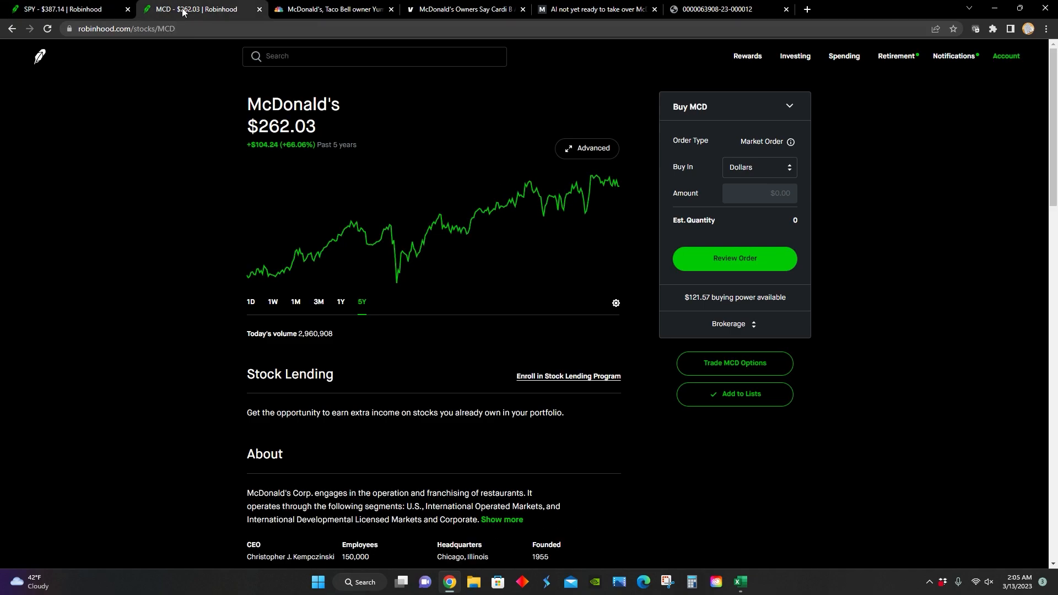
{"action": "left_click", "coordinate": [341, 302]}
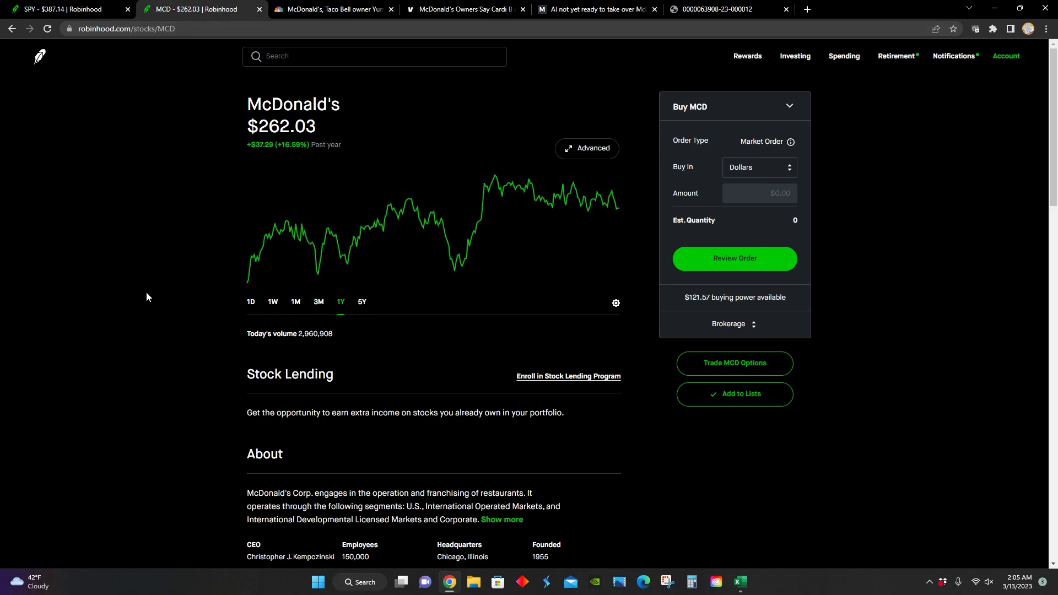
{"action": "mouse_move", "coordinate": [133, 292]}
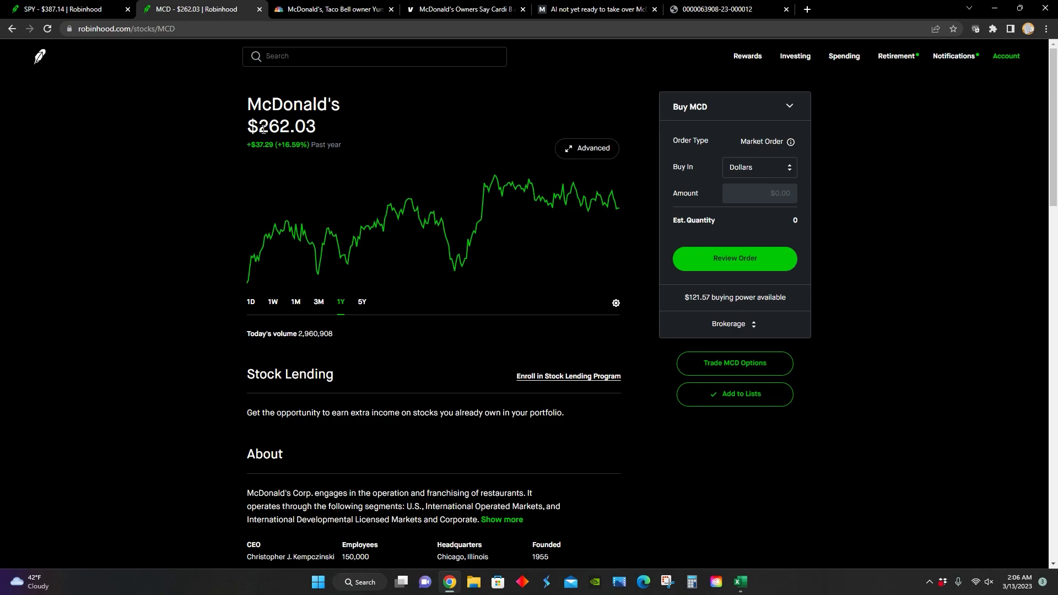
{"action": "double_click", "coordinate": [274, 127]}
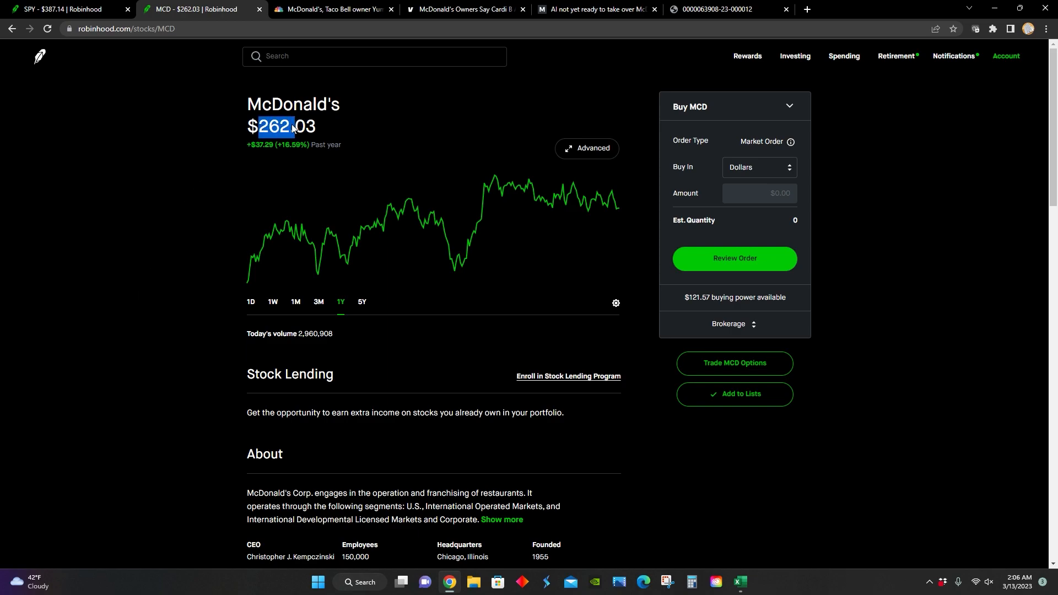
{"action": "mouse_move", "coordinate": [217, 140]}
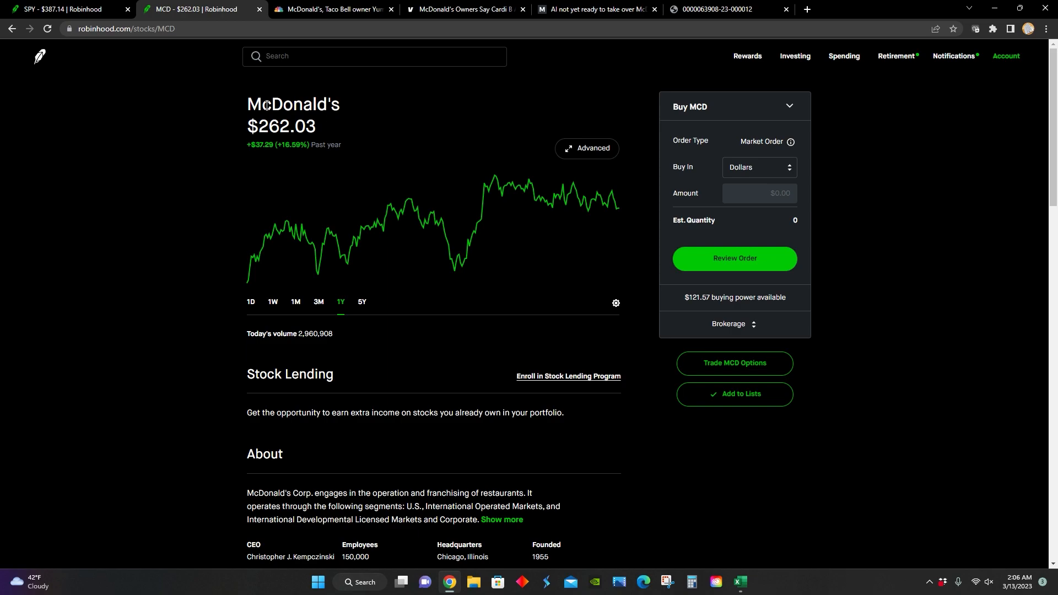
{"action": "left_click", "coordinate": [331, 9]}
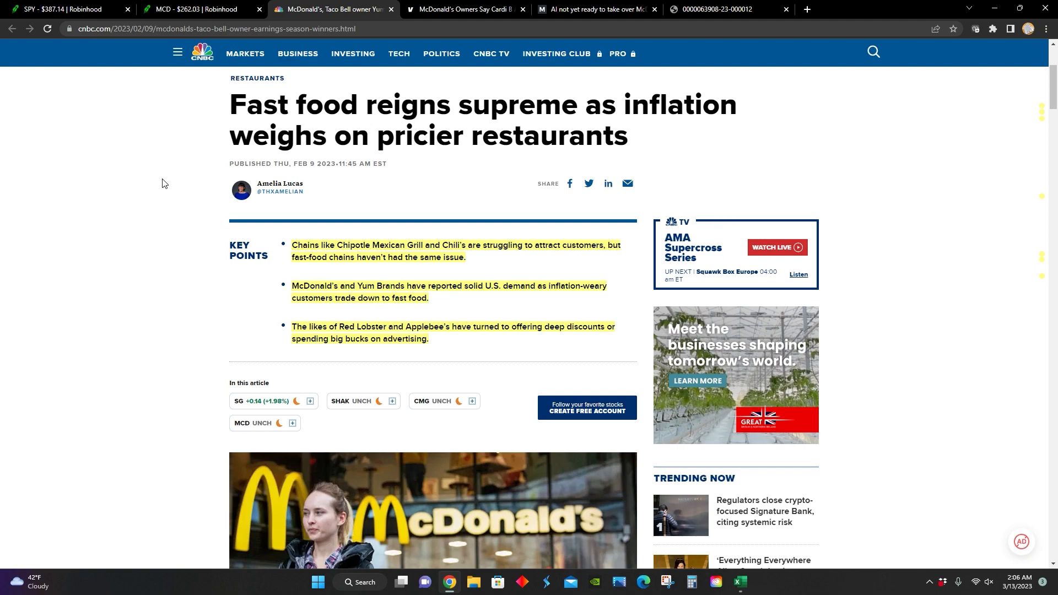
{"action": "mouse_move", "coordinate": [237, 319]}
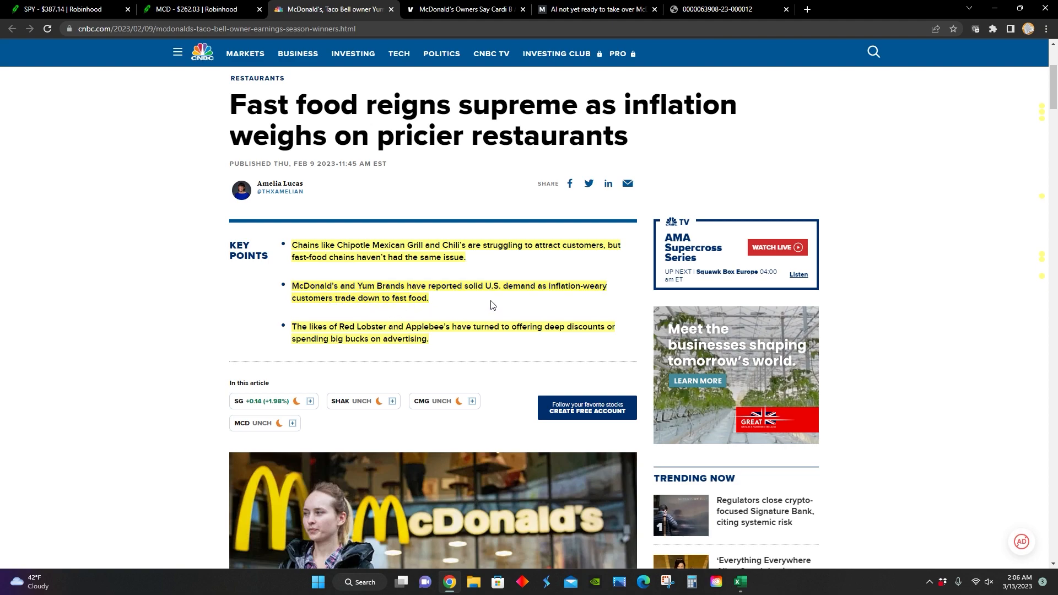
{"action": "mouse_move", "coordinate": [549, 304]}
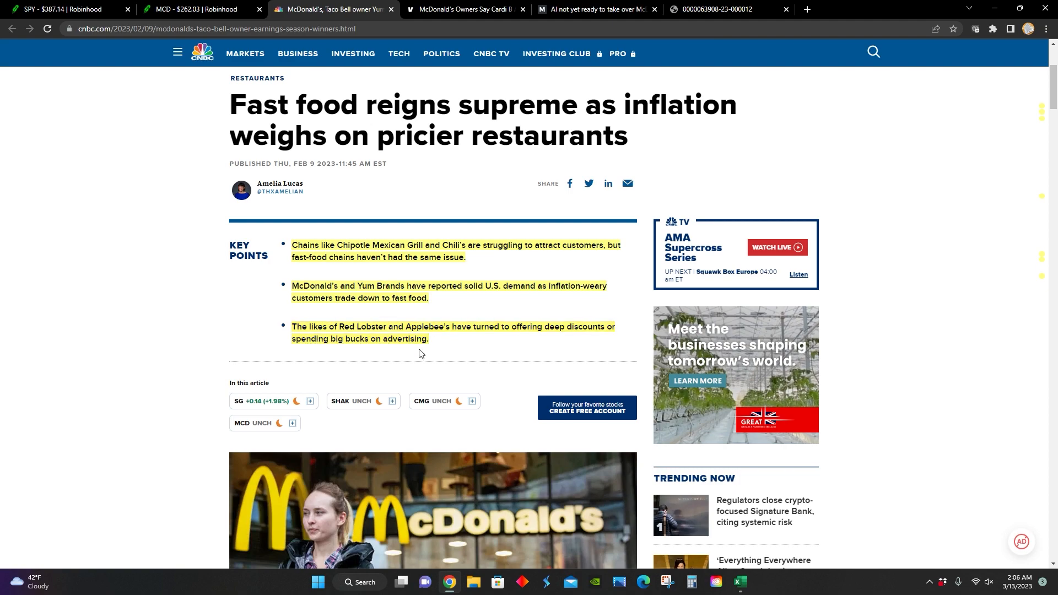
Read the CNBC fast-food article past its key points to the part on inflation-weary customers
{"action": "scroll", "scroll_direction": "down", "scroll_amount": 3}
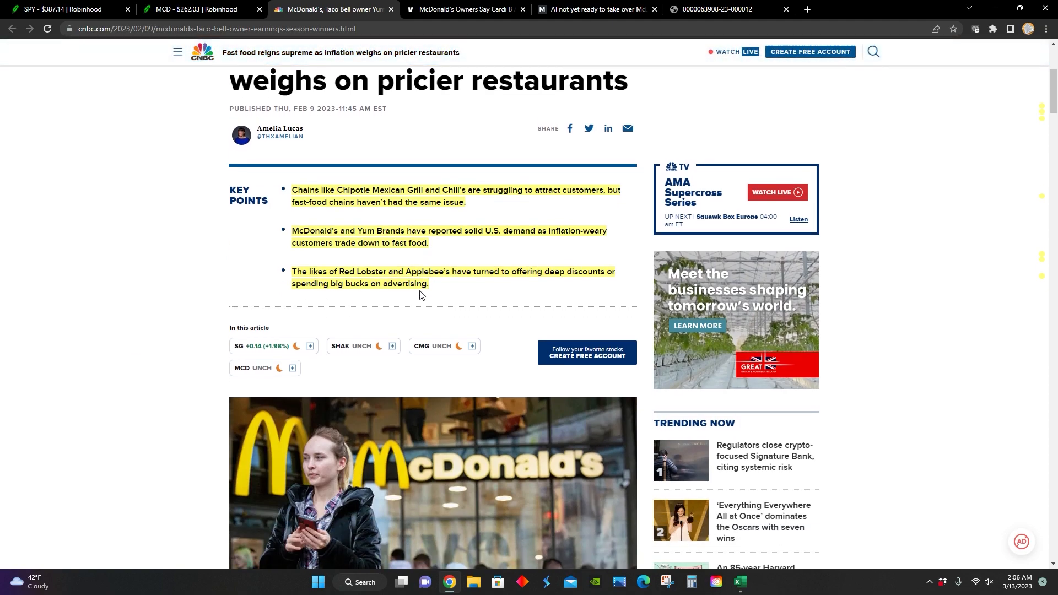
{"action": "scroll", "scroll_direction": "down", "scroll_amount": 3}
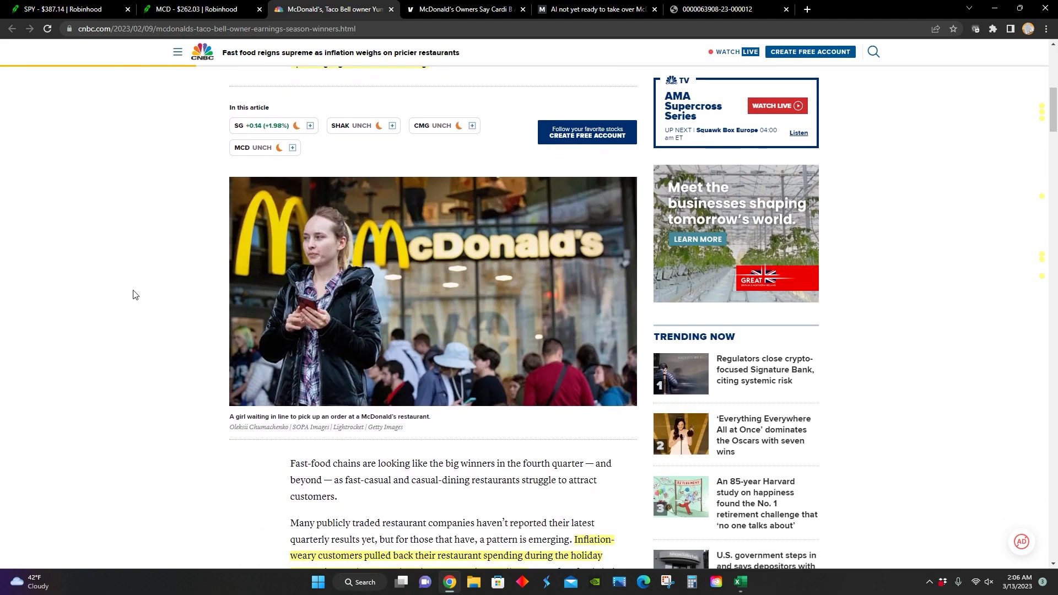
{"action": "scroll", "scroll_direction": "down", "scroll_amount": 3}
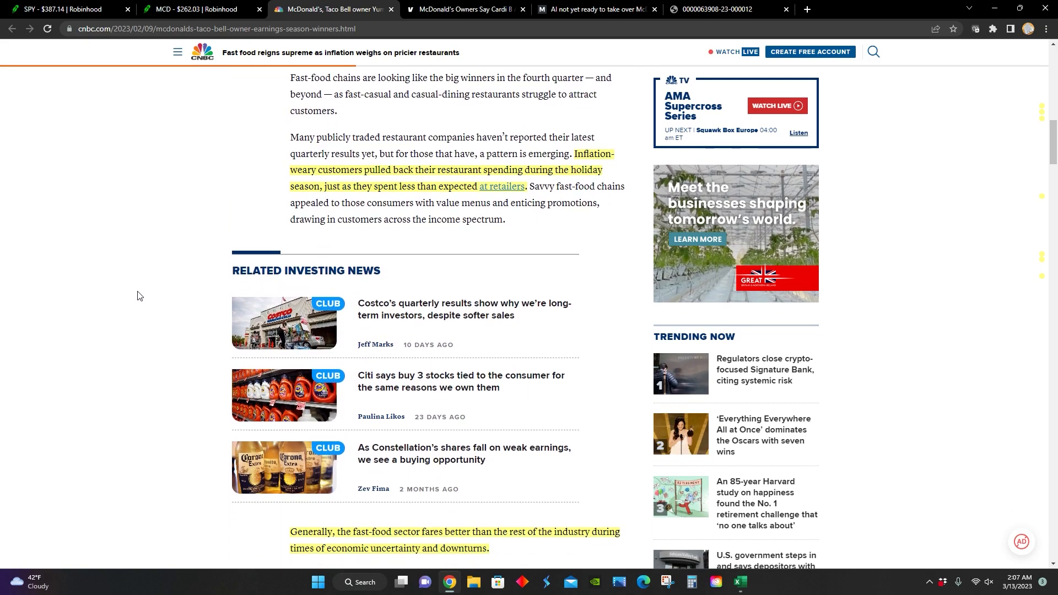
{"action": "mouse_move", "coordinate": [585, 228]}
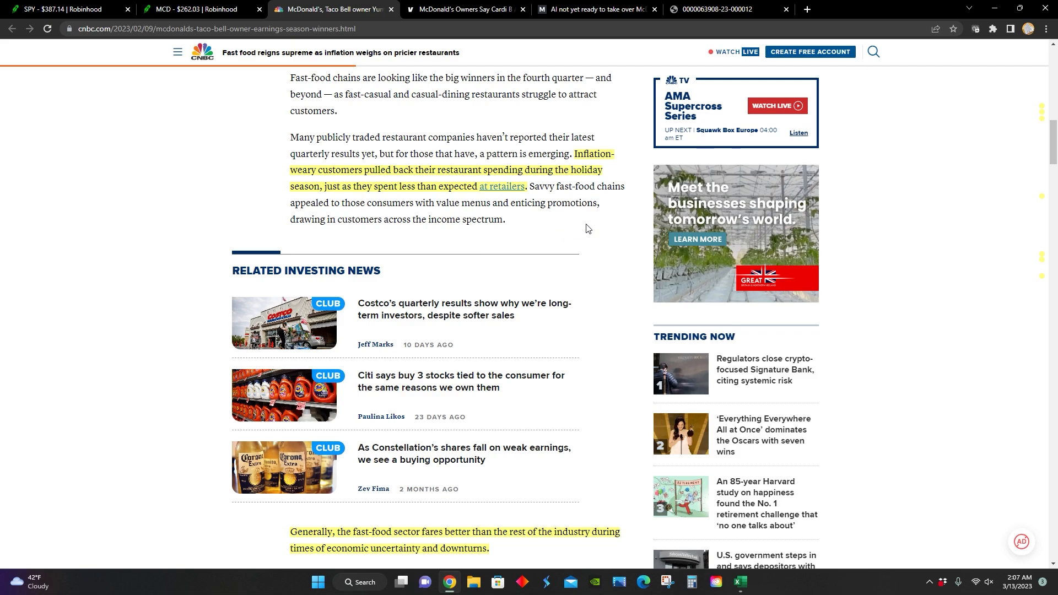
{"action": "mouse_move", "coordinate": [388, 218]}
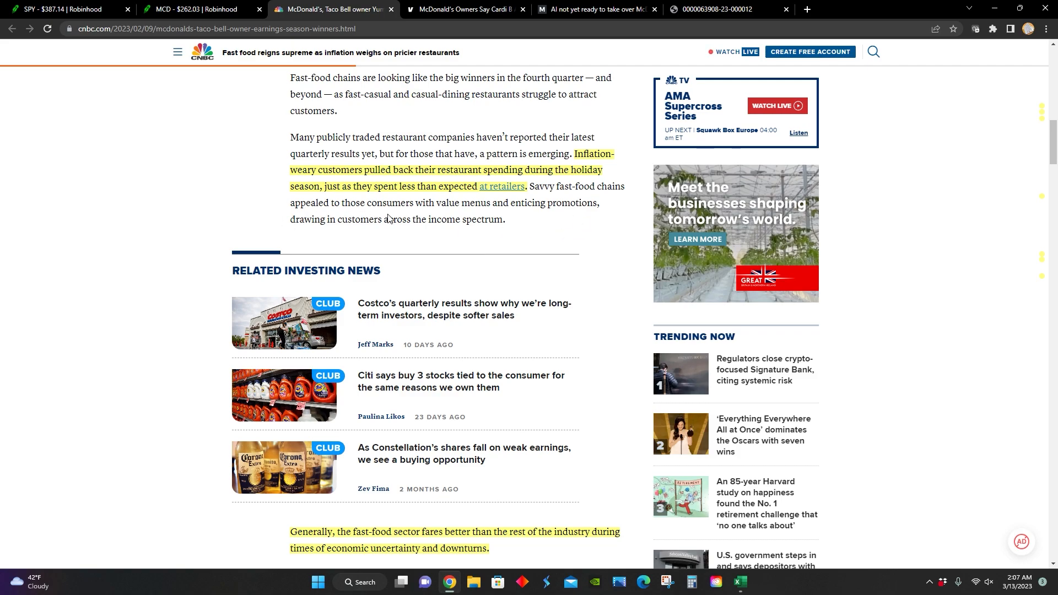
{"action": "mouse_move", "coordinate": [239, 211]}
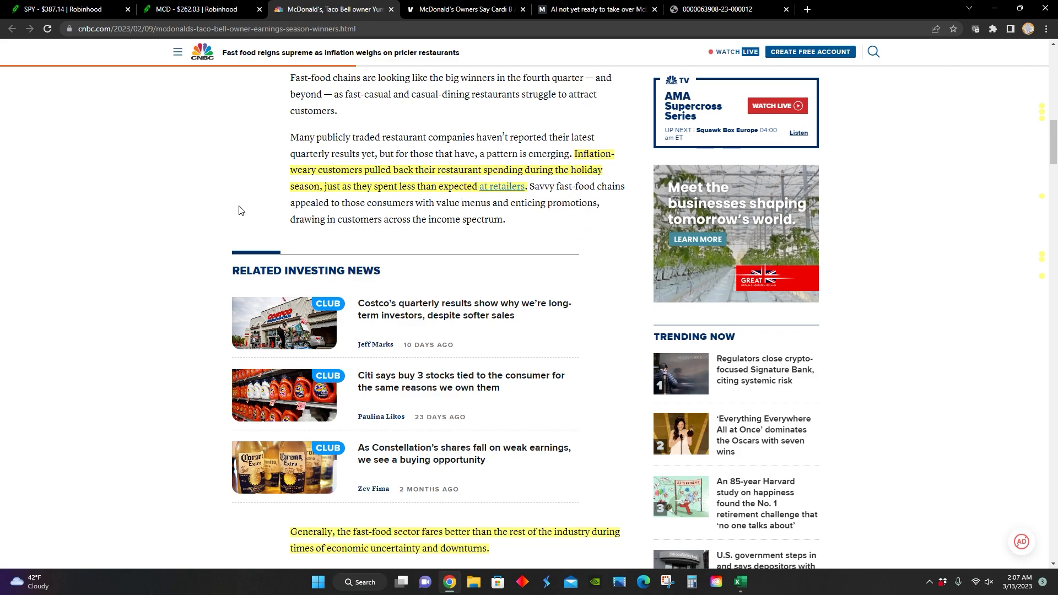
{"action": "mouse_move", "coordinate": [357, 213]}
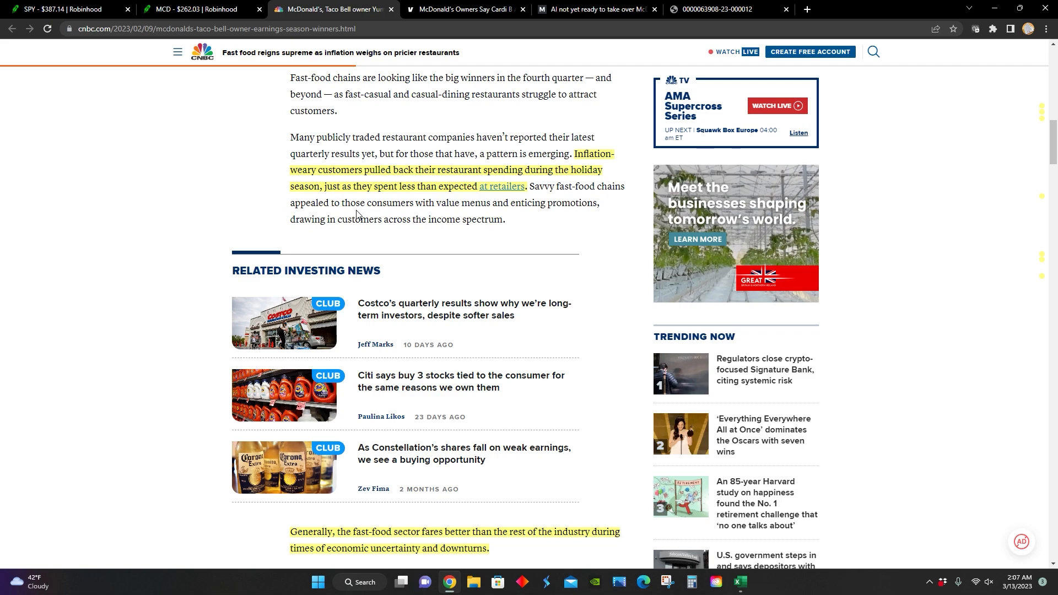
{"action": "mouse_move", "coordinate": [613, 225]}
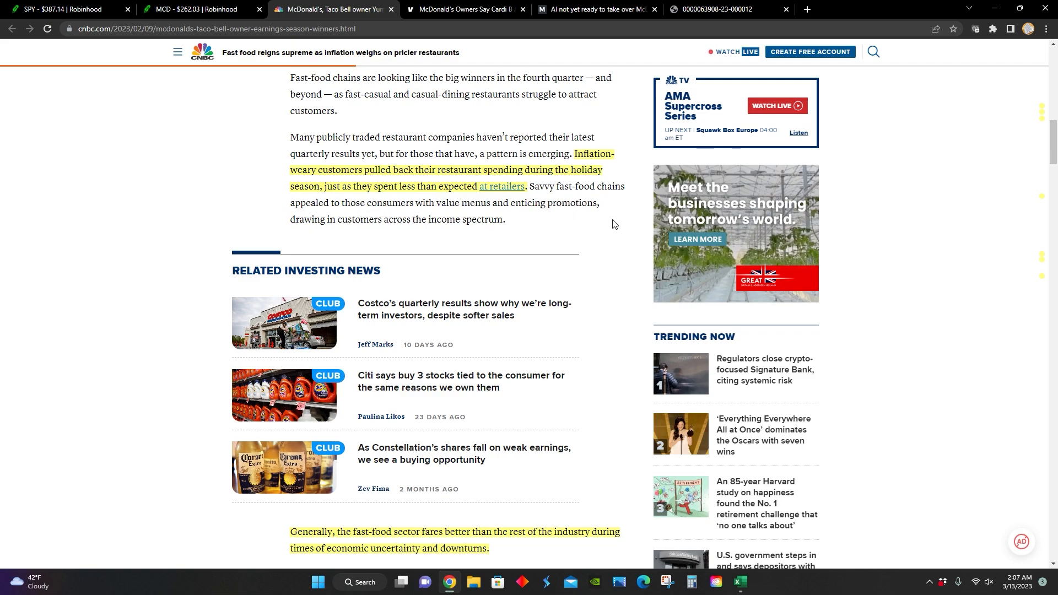
{"action": "scroll", "scroll_direction": "down", "scroll_amount": 3}
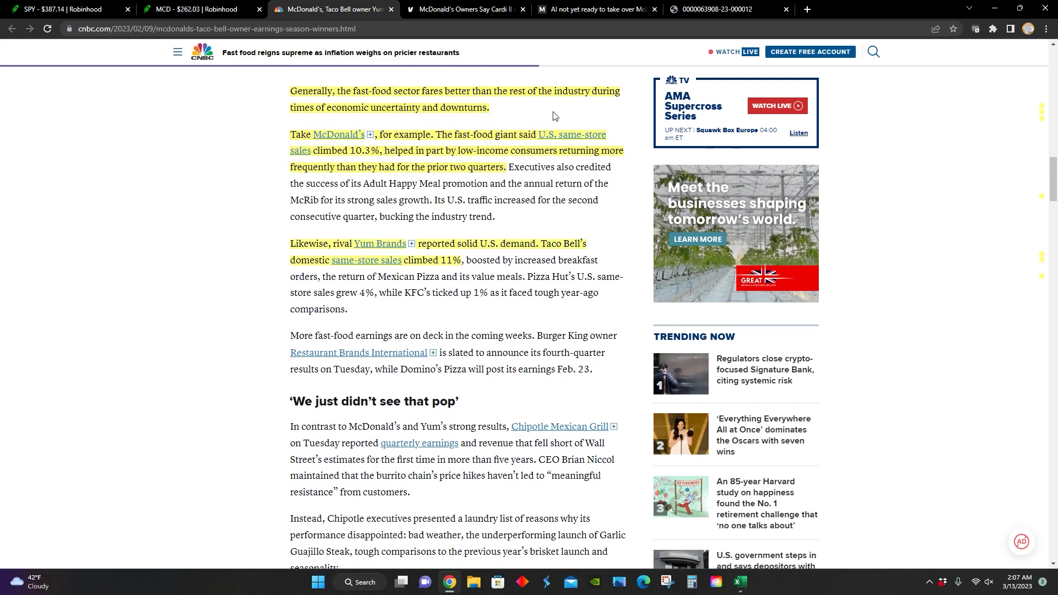
{"action": "mouse_move", "coordinate": [381, 129]}
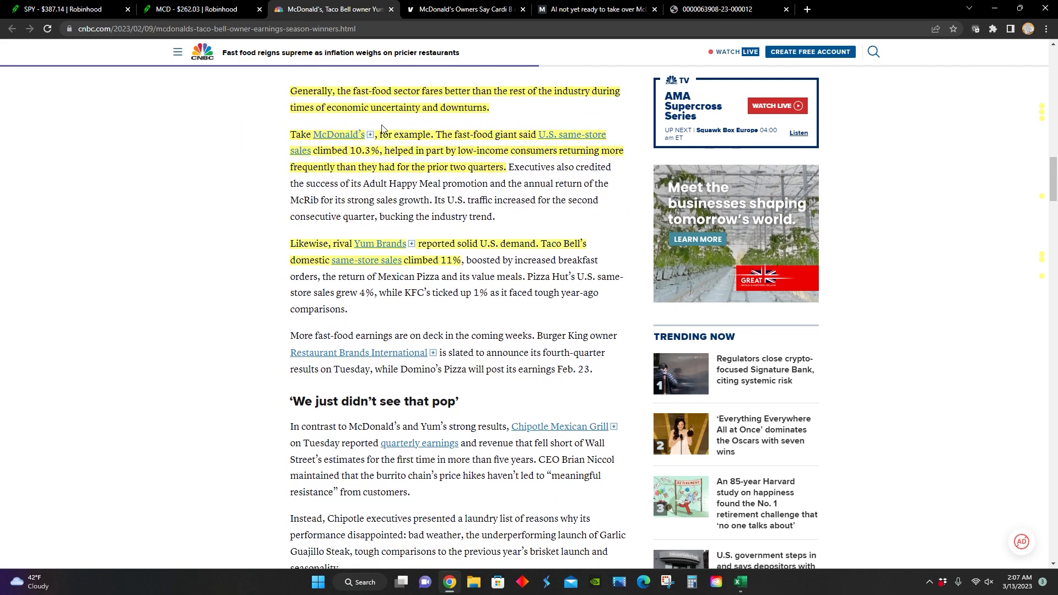
{"action": "mouse_move", "coordinate": [507, 226]}
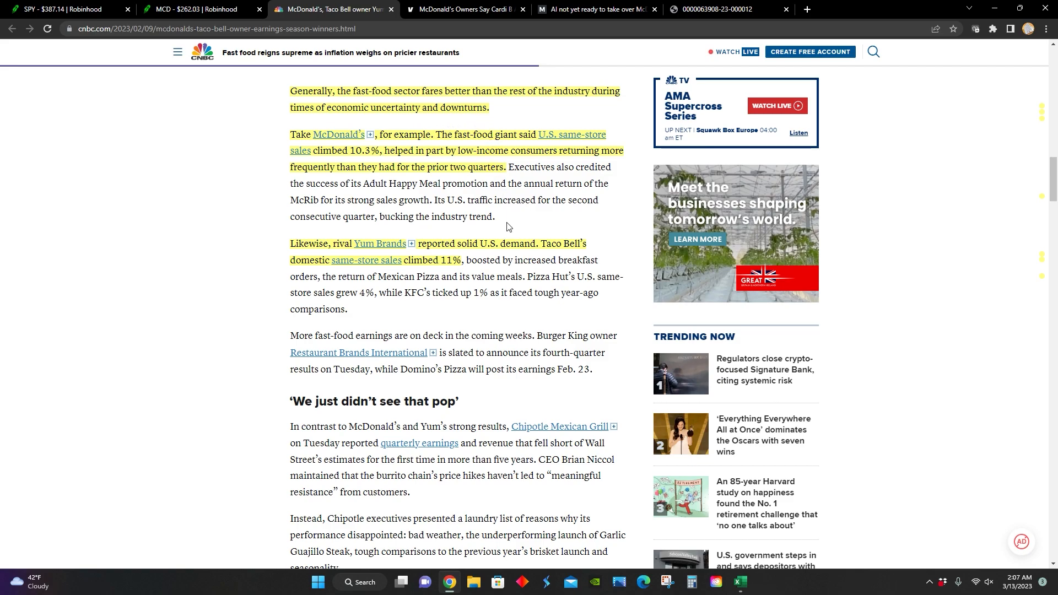
{"action": "mouse_move", "coordinate": [450, 196]}
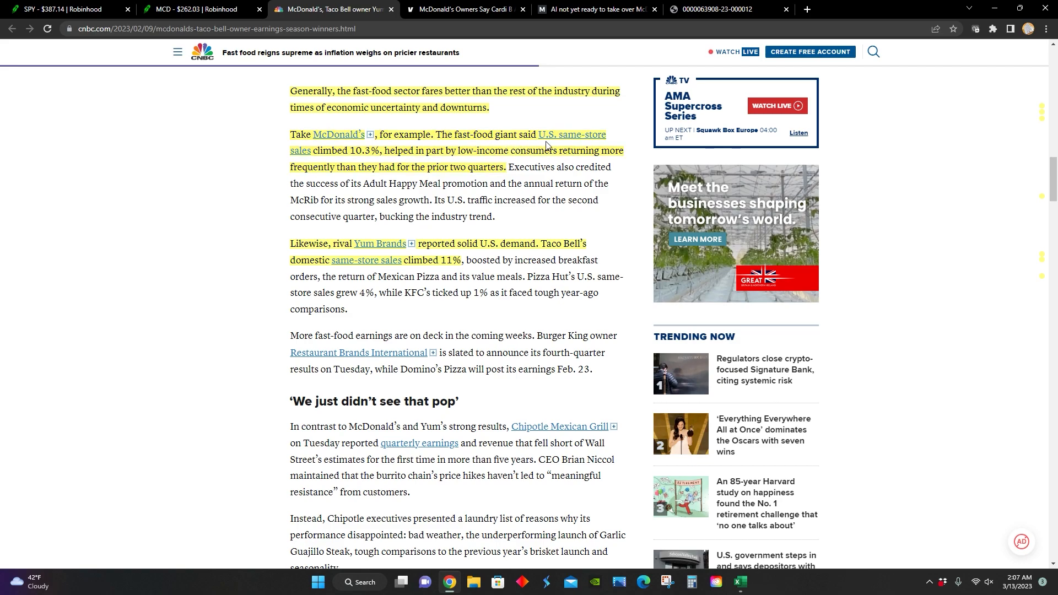
{"action": "mouse_move", "coordinate": [325, 162]}
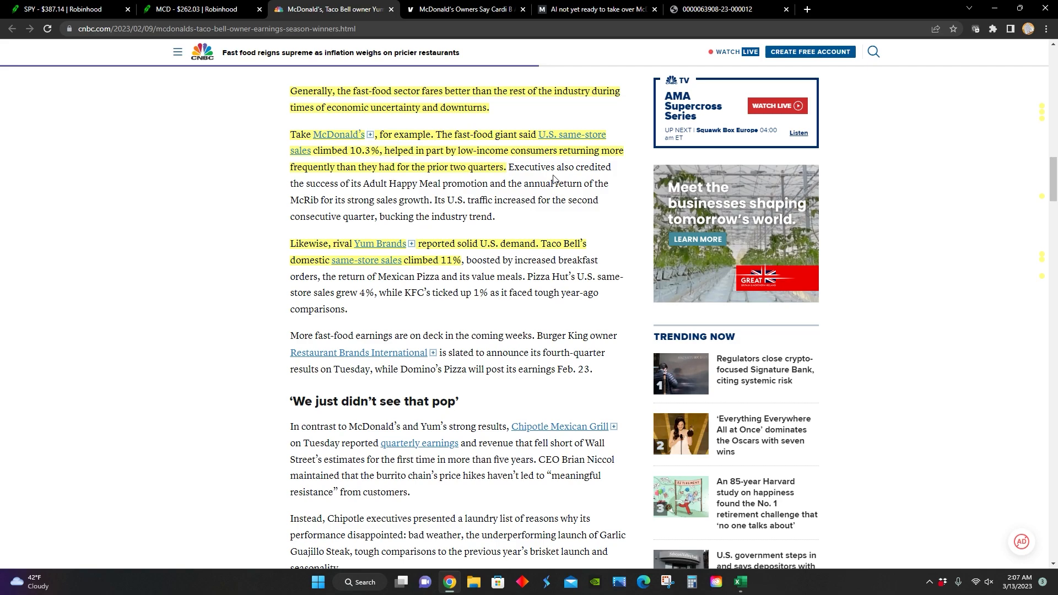
{"action": "mouse_move", "coordinate": [450, 198]}
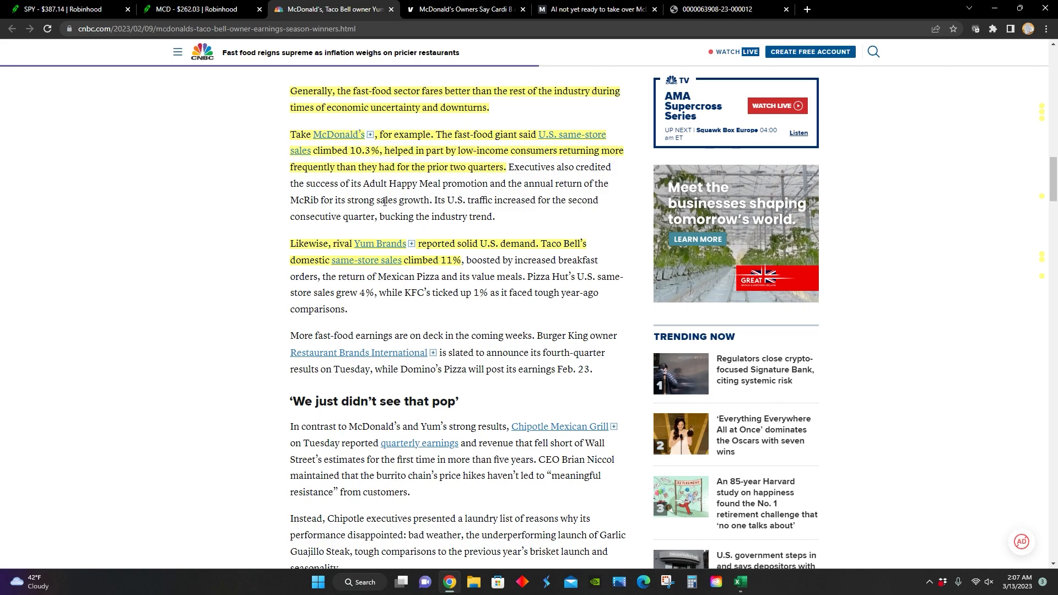
{"action": "mouse_move", "coordinate": [354, 256]}
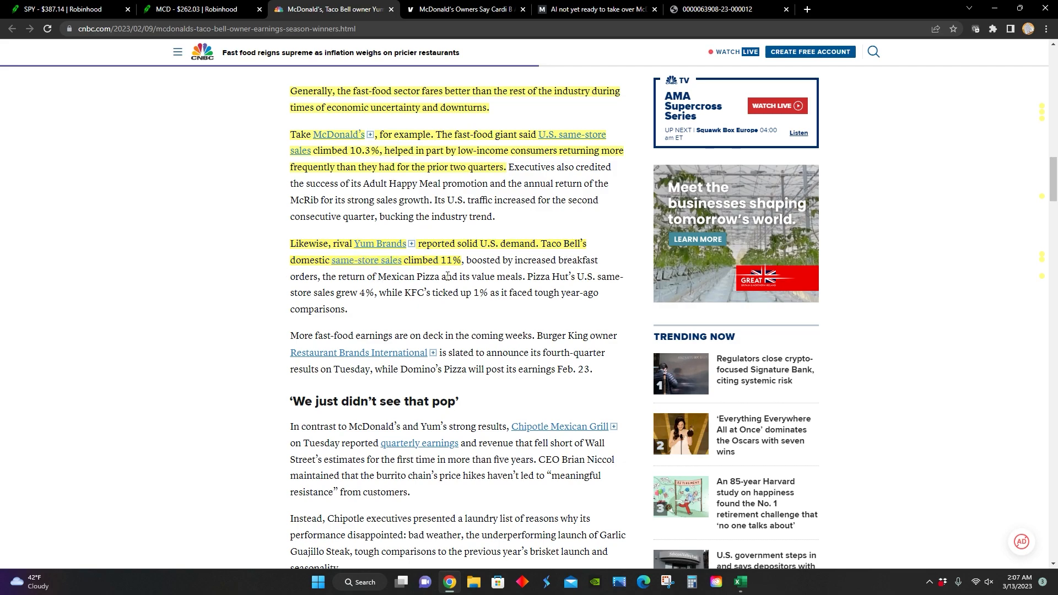
{"action": "scroll", "scroll_direction": "down", "scroll_amount": 3}
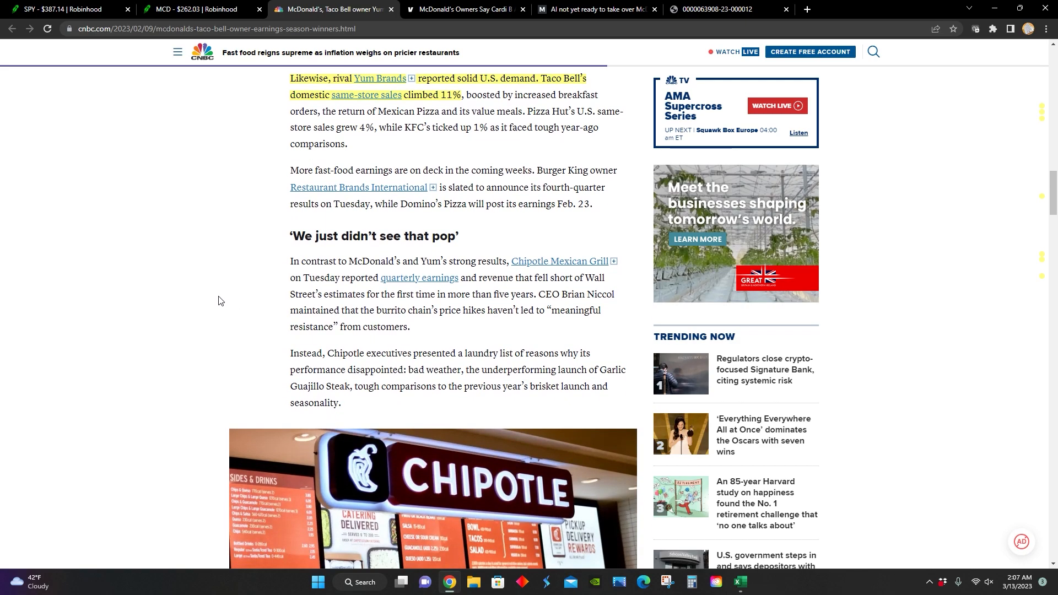
{"action": "scroll", "scroll_direction": "down", "scroll_amount": 3}
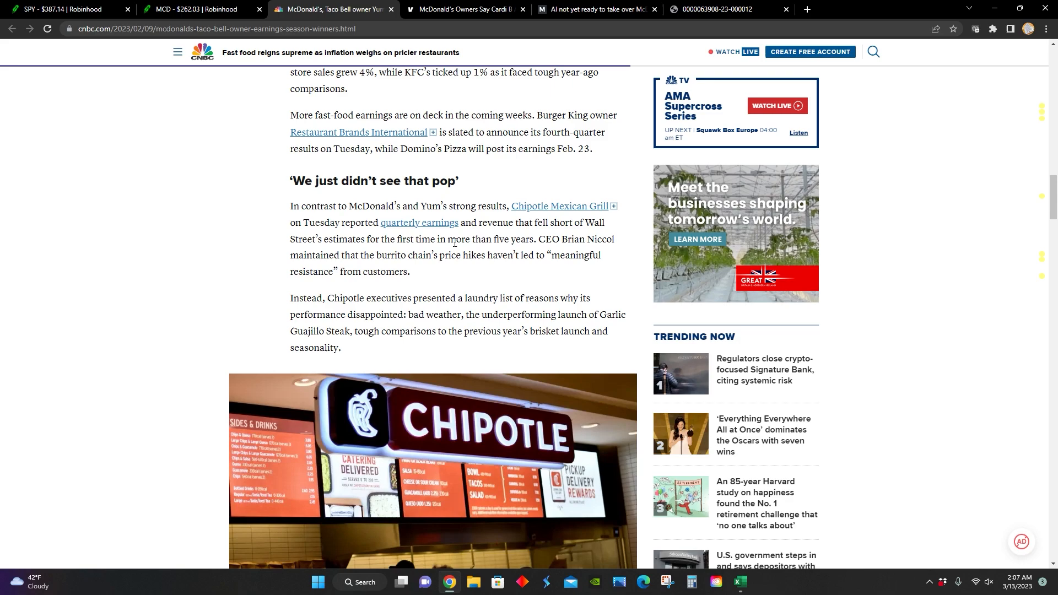
{"action": "mouse_move", "coordinate": [505, 237]}
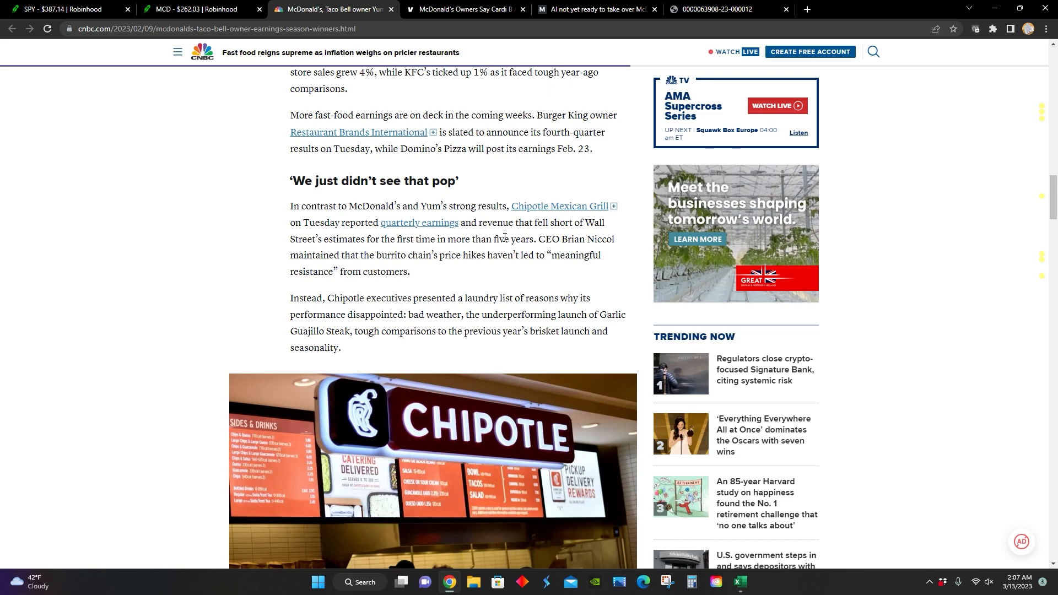
{"action": "mouse_move", "coordinate": [295, 238]}
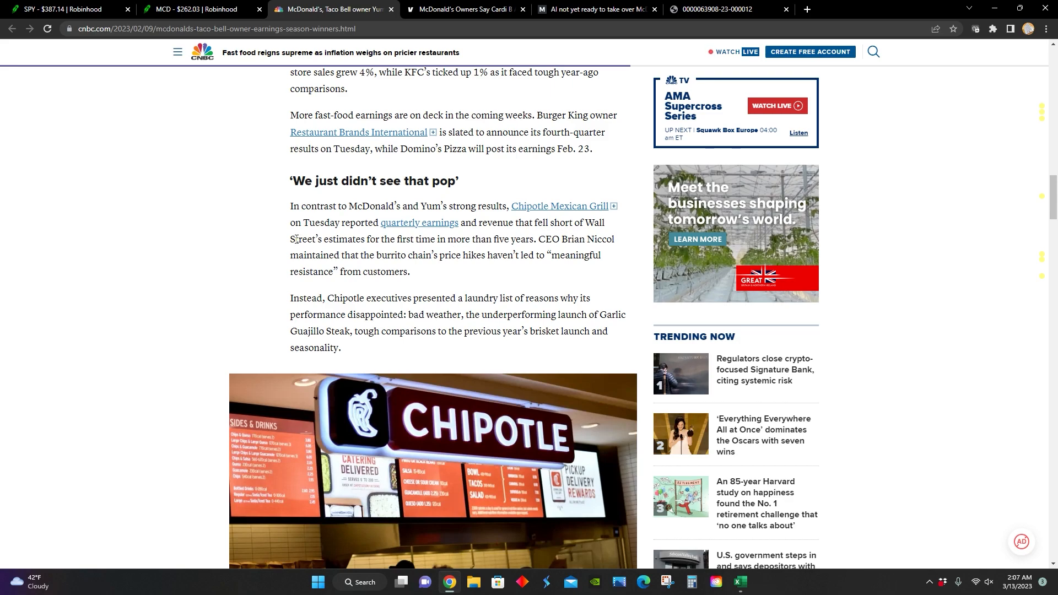
{"action": "mouse_move", "coordinate": [249, 255]}
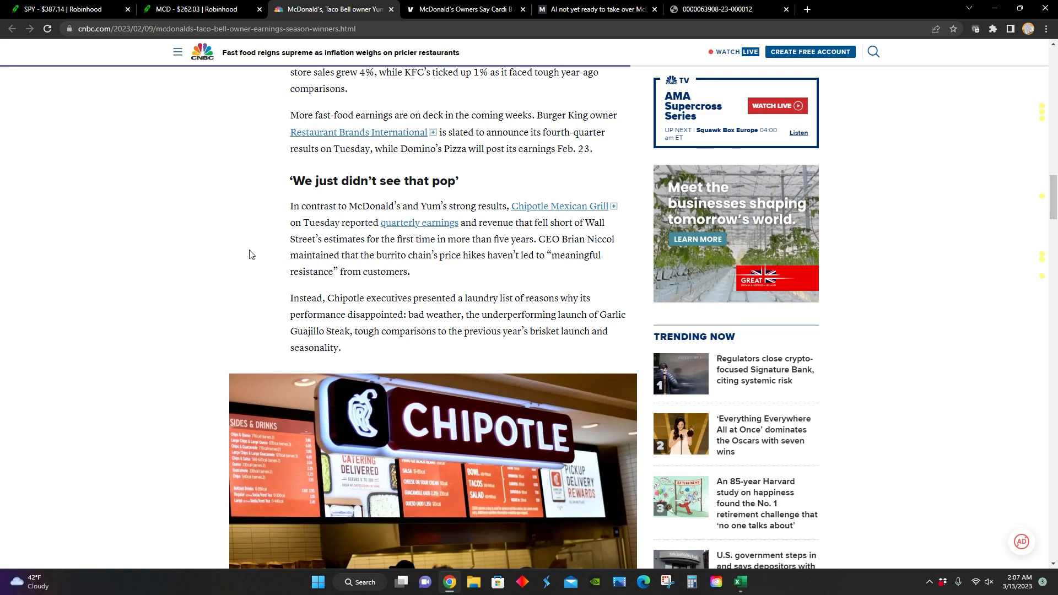
{"action": "mouse_move", "coordinate": [505, 344]}
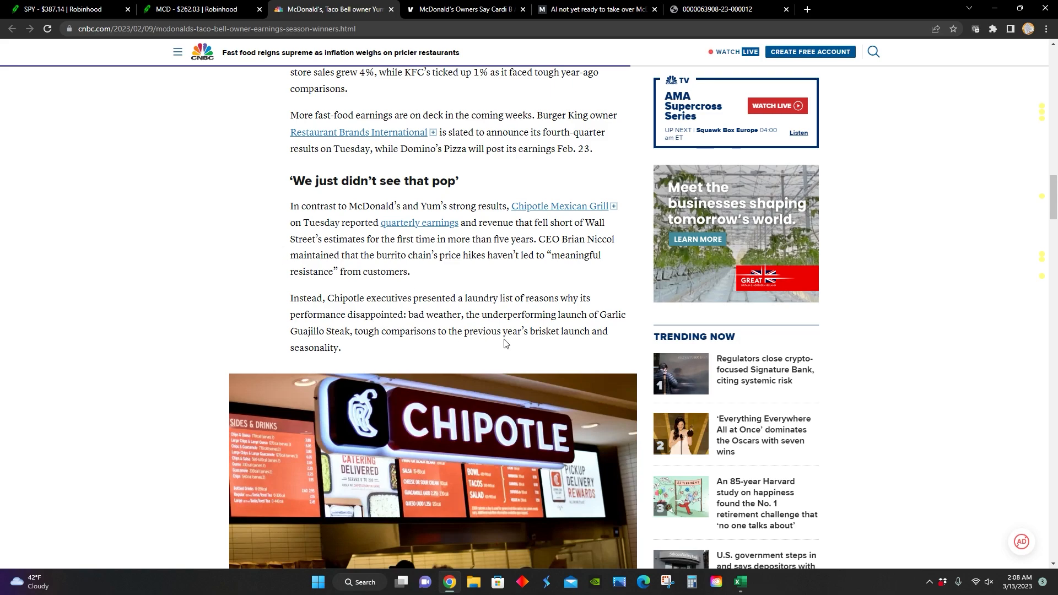
{"action": "mouse_move", "coordinate": [424, 330]}
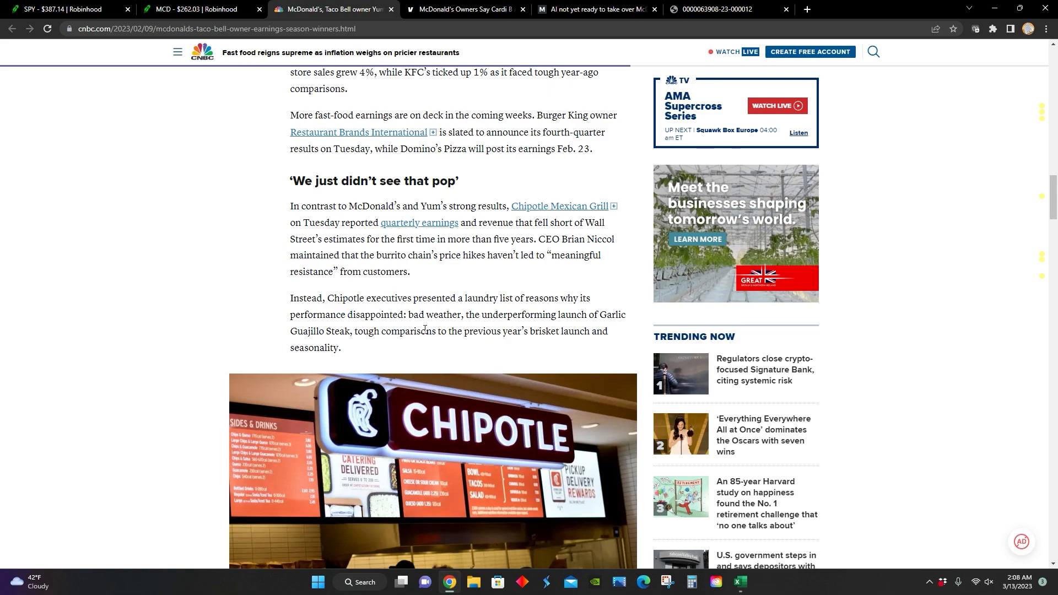
{"action": "mouse_move", "coordinate": [586, 327]}
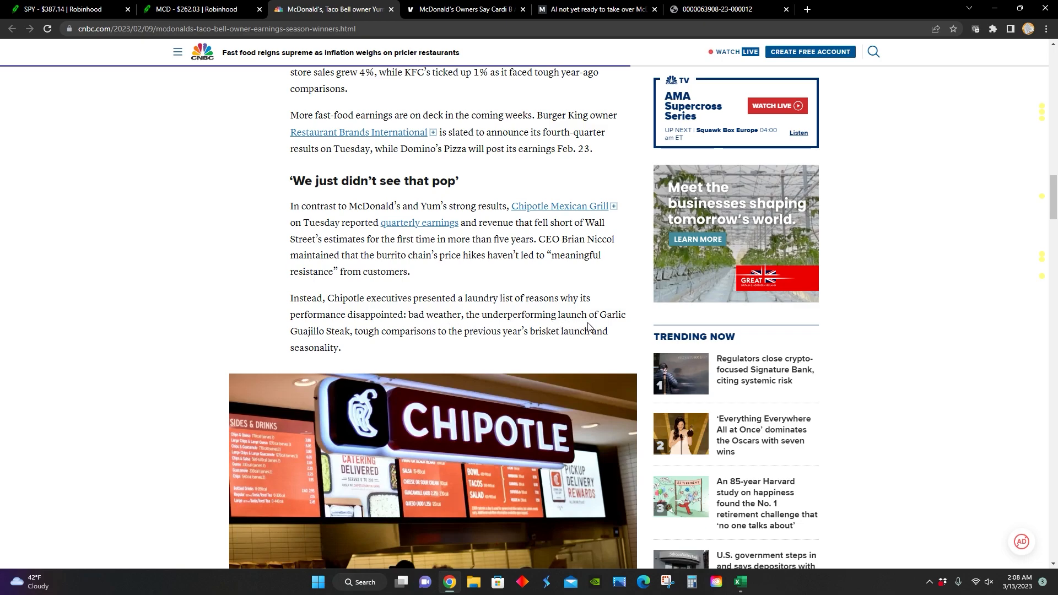
{"action": "scroll", "scroll_direction": "up", "scroll_amount": 3}
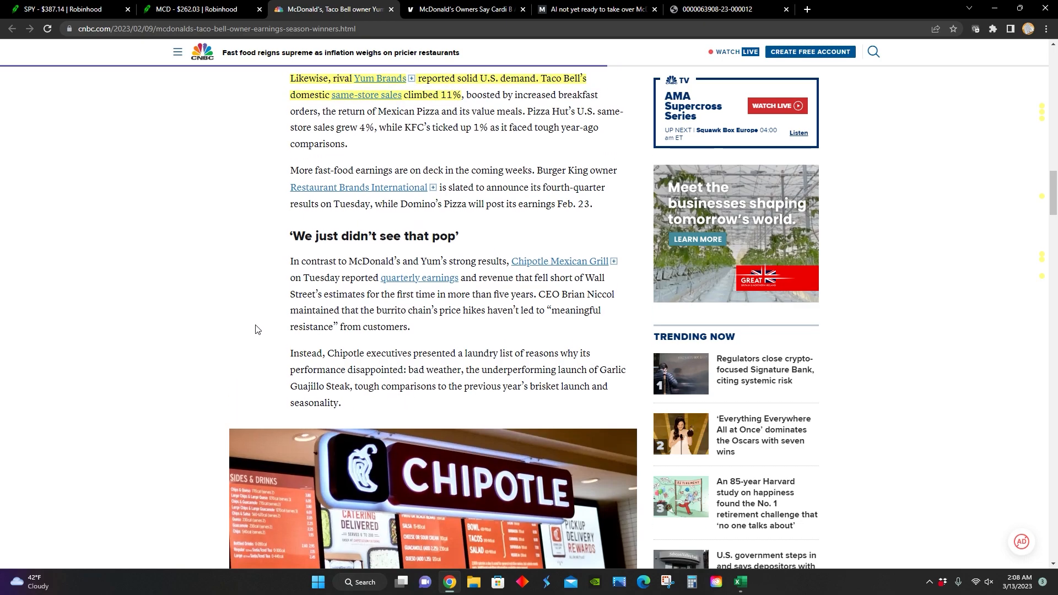
{"action": "scroll", "scroll_direction": "up", "scroll_amount": 3}
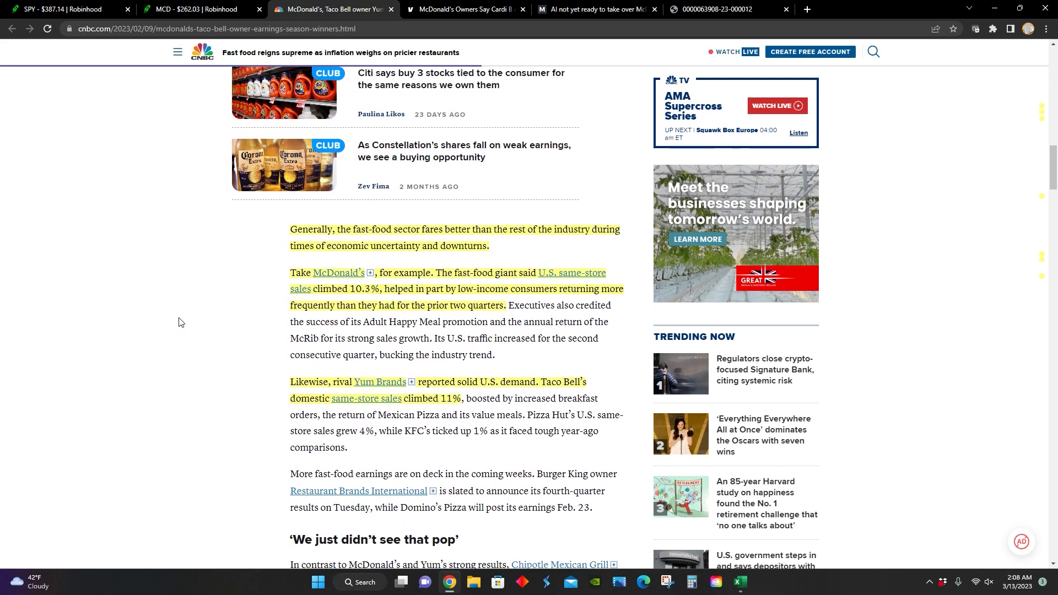
{"action": "scroll", "scroll_direction": "down", "scroll_amount": 3}
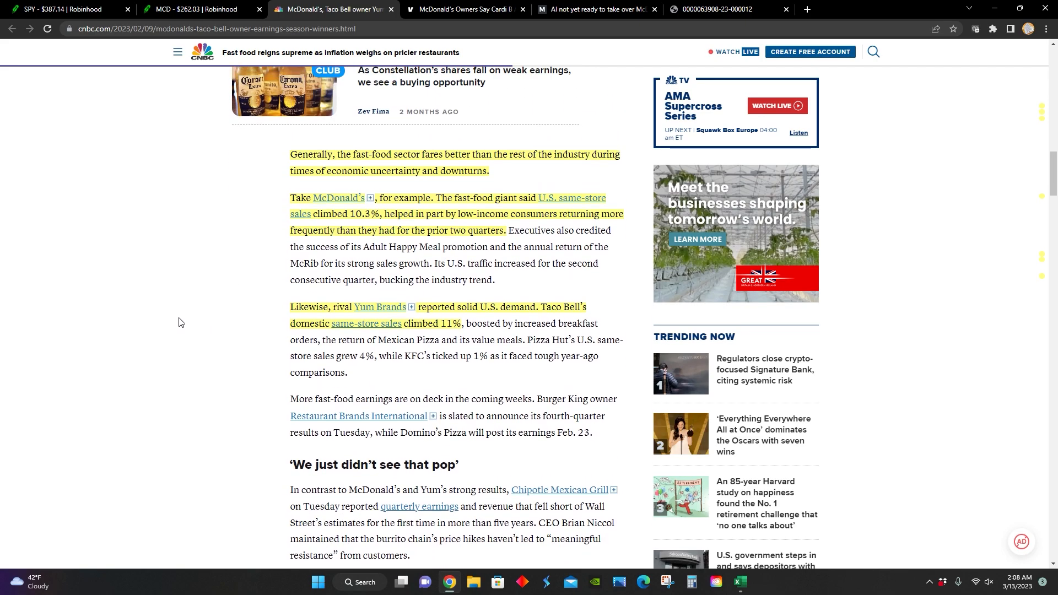
{"action": "scroll", "scroll_direction": "up", "scroll_amount": 3}
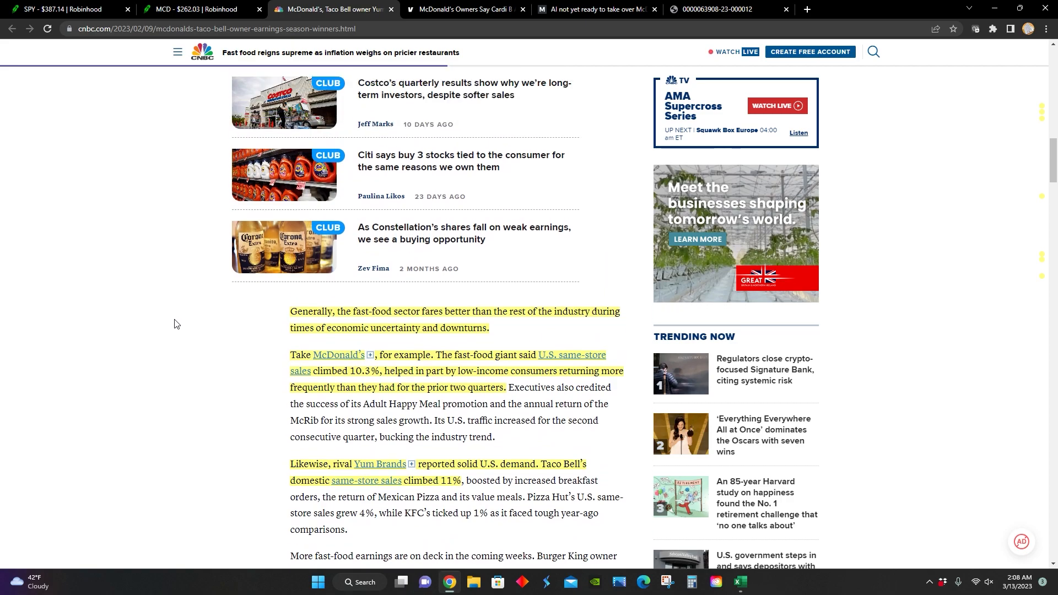
{"action": "scroll", "scroll_direction": "up", "scroll_amount": 3}
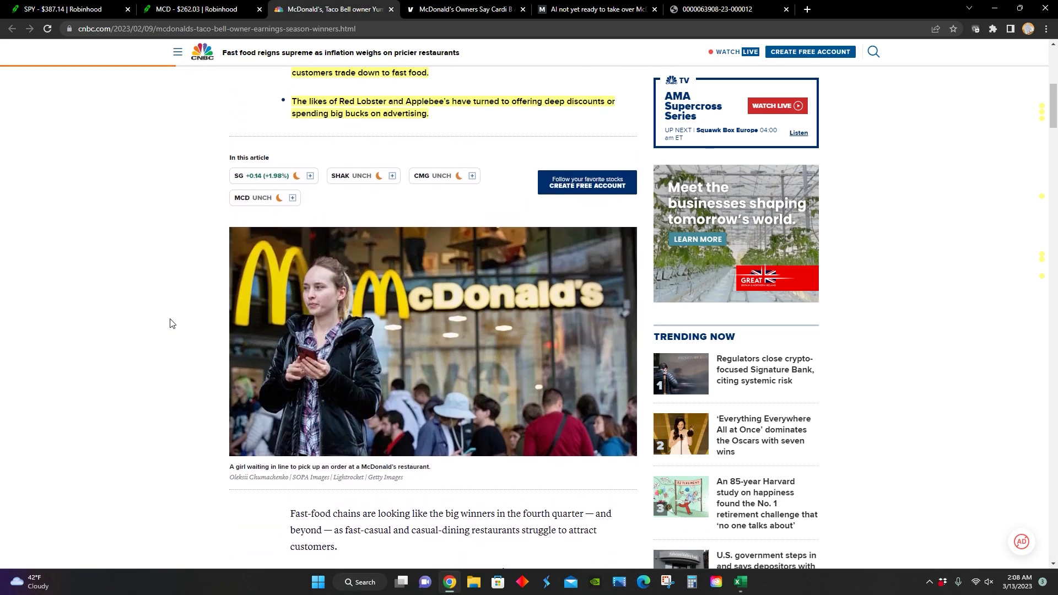
{"action": "scroll", "scroll_direction": "up", "scroll_amount": 3}
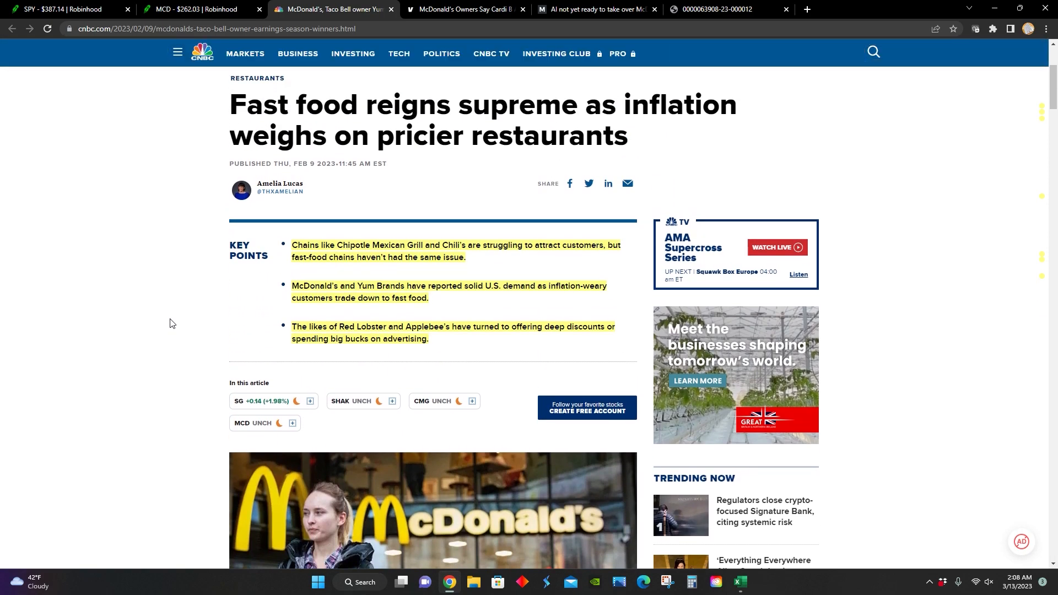
{"action": "mouse_move", "coordinate": [318, 177]}
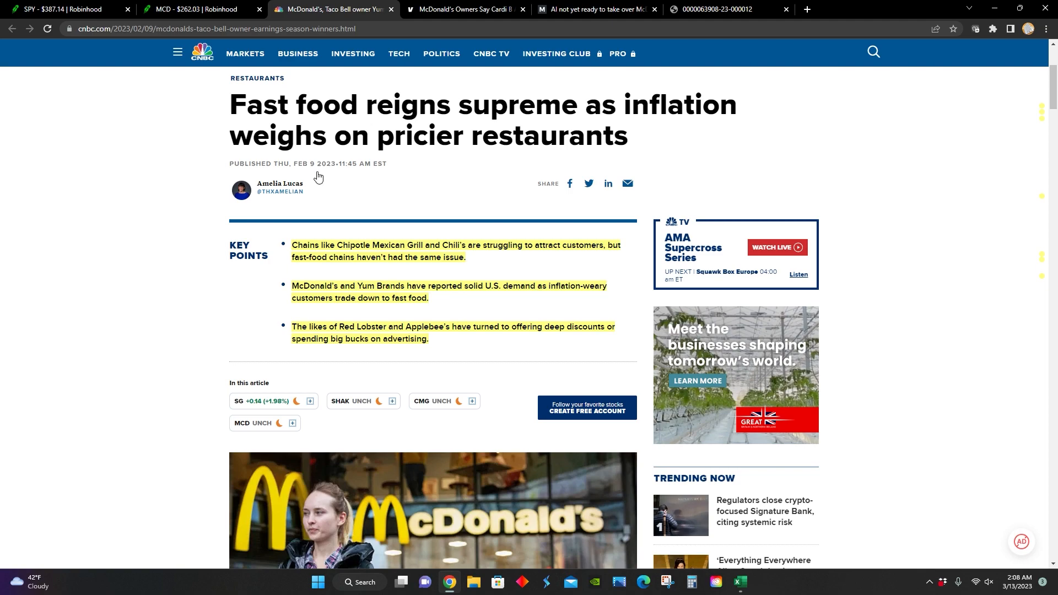
Read Vibe's Cardi B and Offset meal article down to the star collaborations section
{"action": "left_click", "coordinate": [463, 8]}
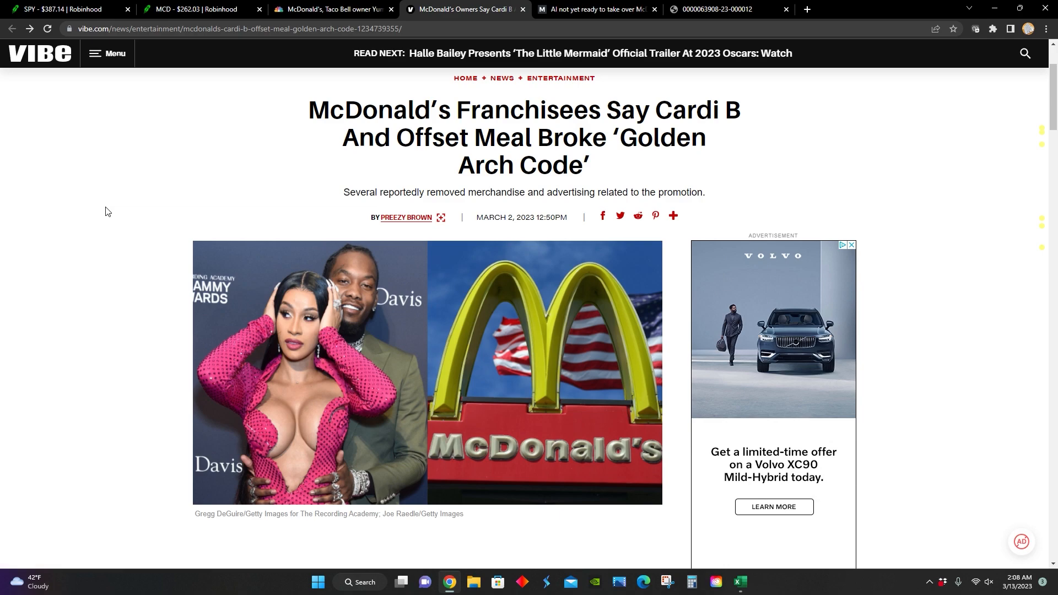
{"action": "scroll", "scroll_direction": "down", "scroll_amount": 3}
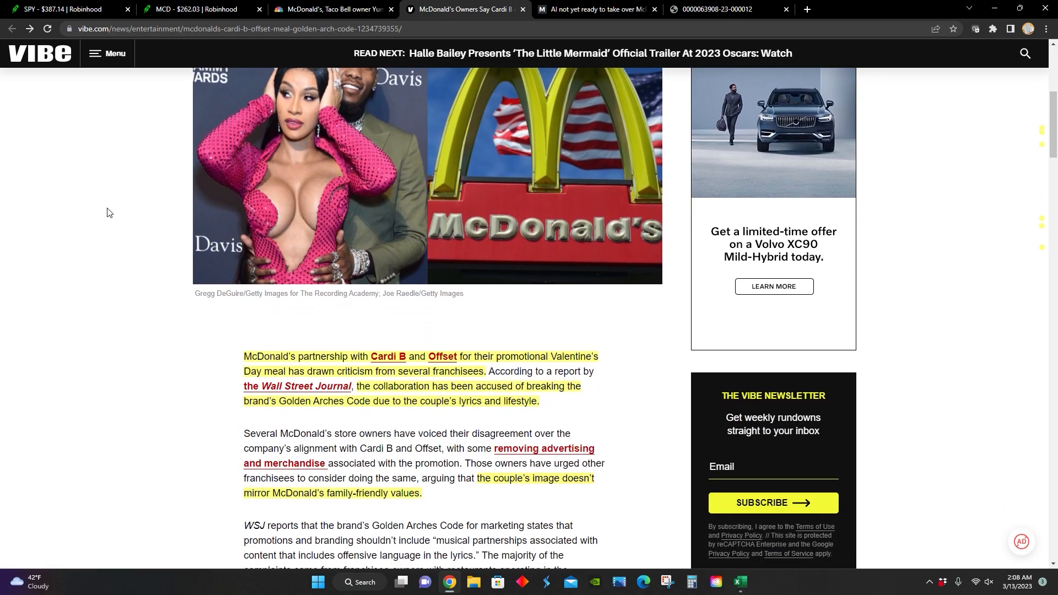
{"action": "scroll", "scroll_direction": "down", "scroll_amount": 3}
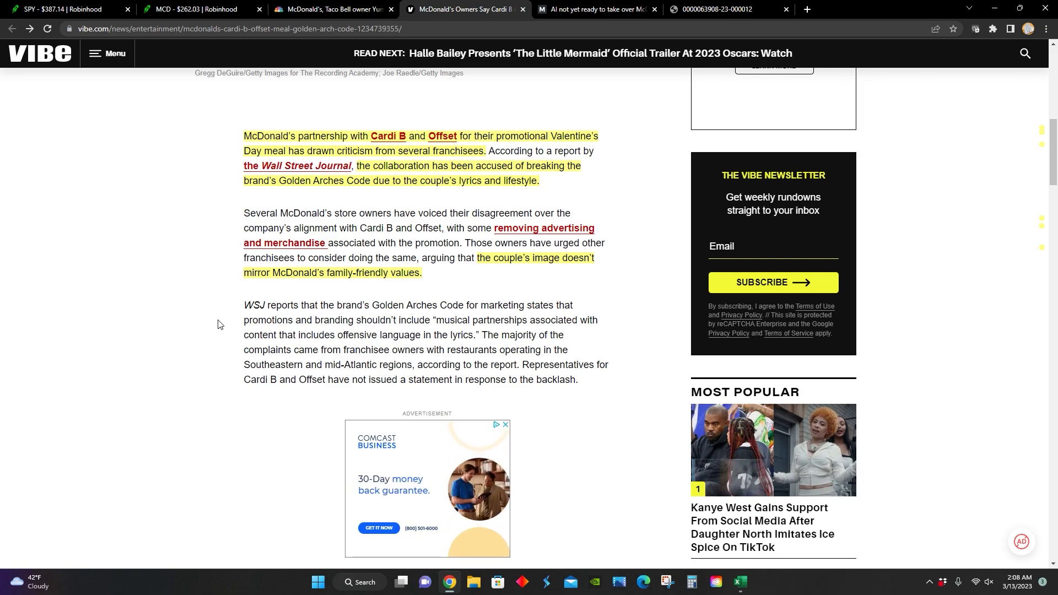
{"action": "scroll", "scroll_direction": "up", "scroll_amount": 3}
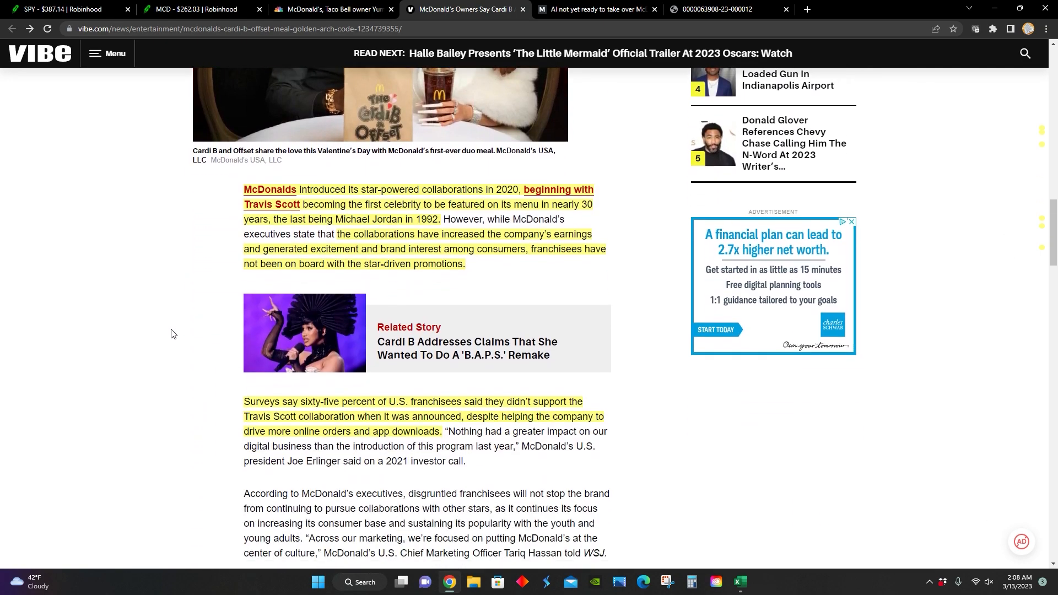
{"action": "scroll", "scroll_direction": "down", "scroll_amount": 3}
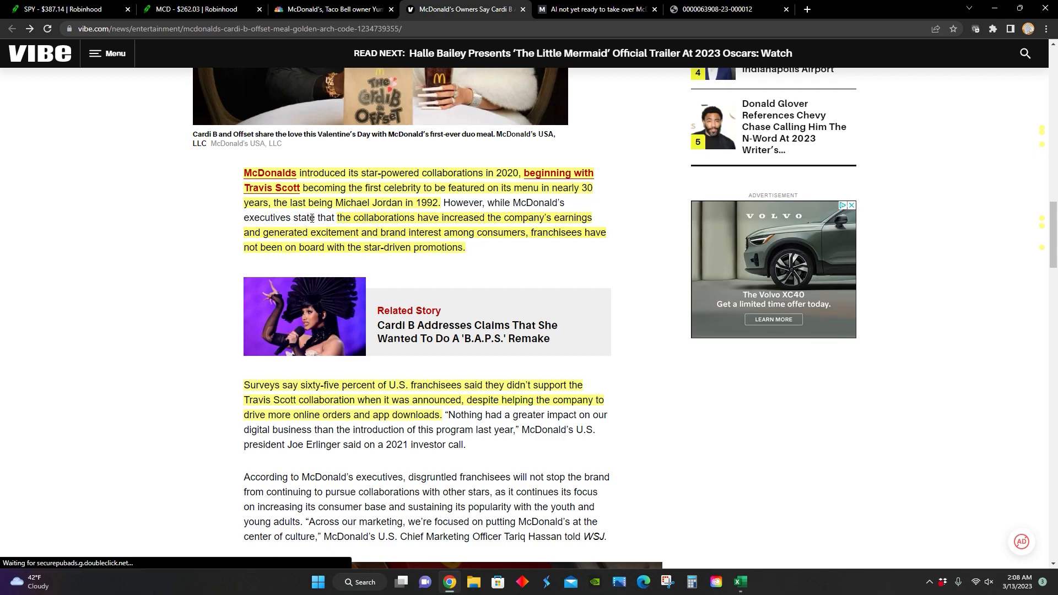
{"action": "scroll", "scroll_direction": "up", "scroll_amount": 3}
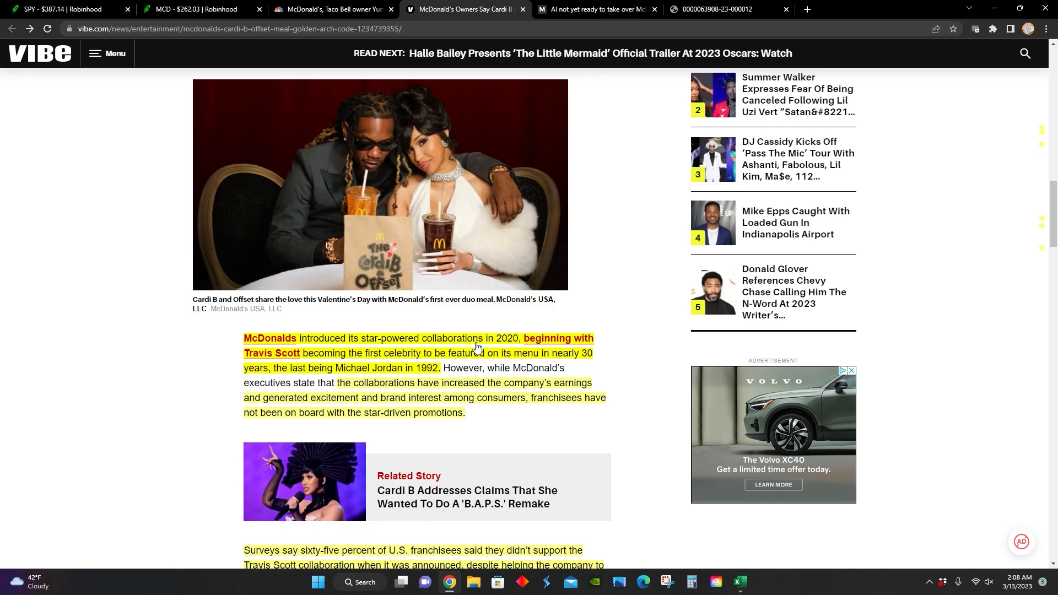
{"action": "mouse_move", "coordinate": [381, 375]}
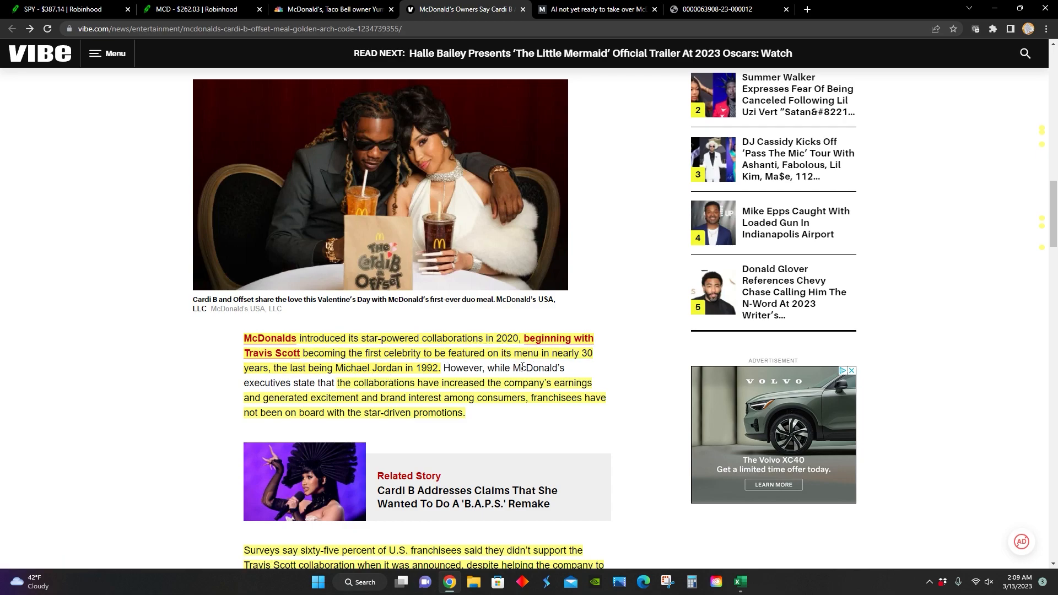
{"action": "mouse_move", "coordinate": [305, 390]}
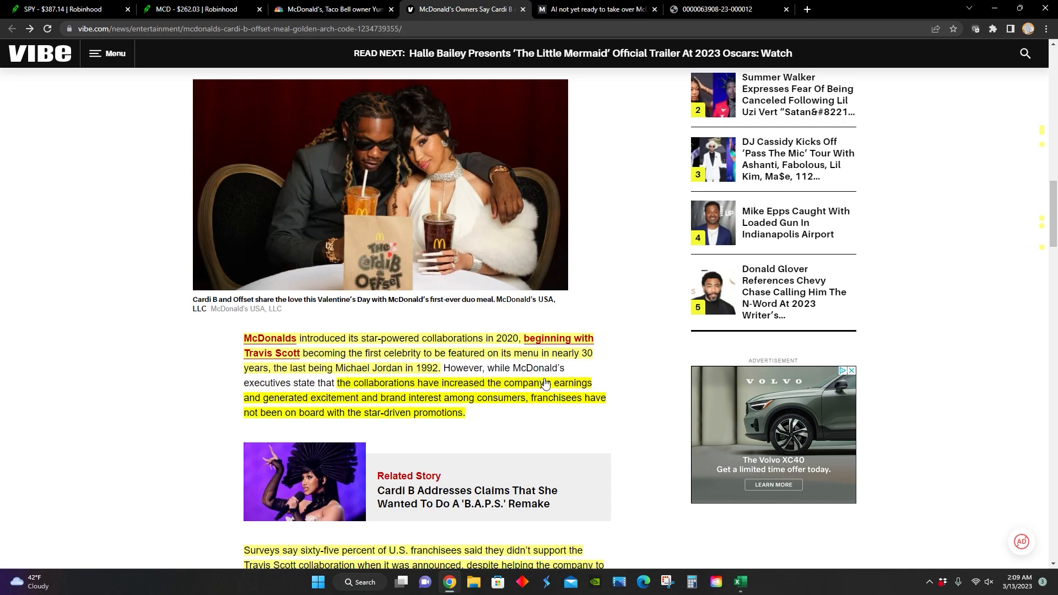
{"action": "mouse_move", "coordinate": [400, 401]}
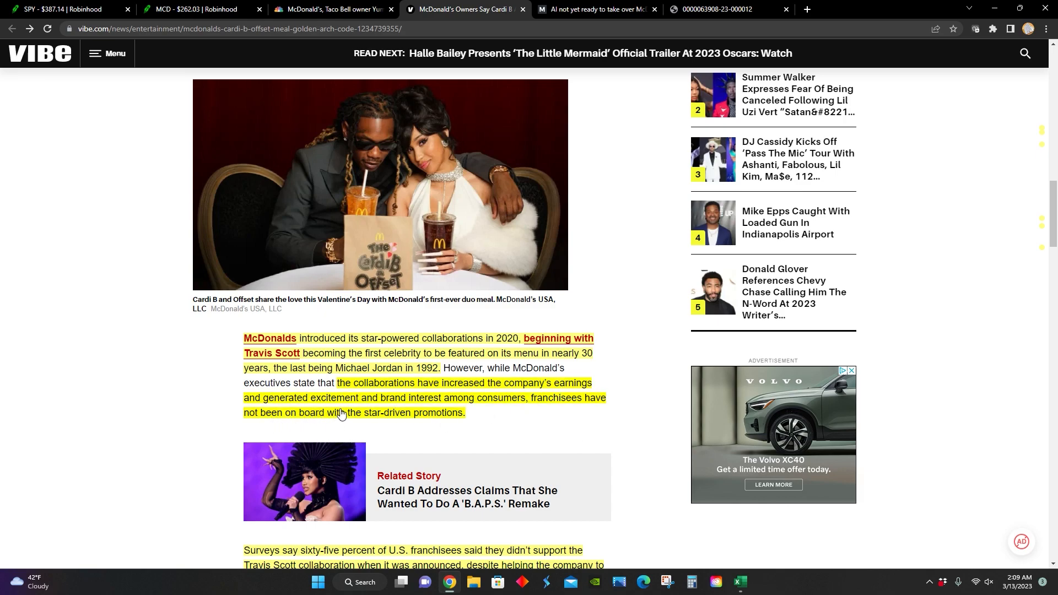
{"action": "left_click", "coordinate": [547, 426]}
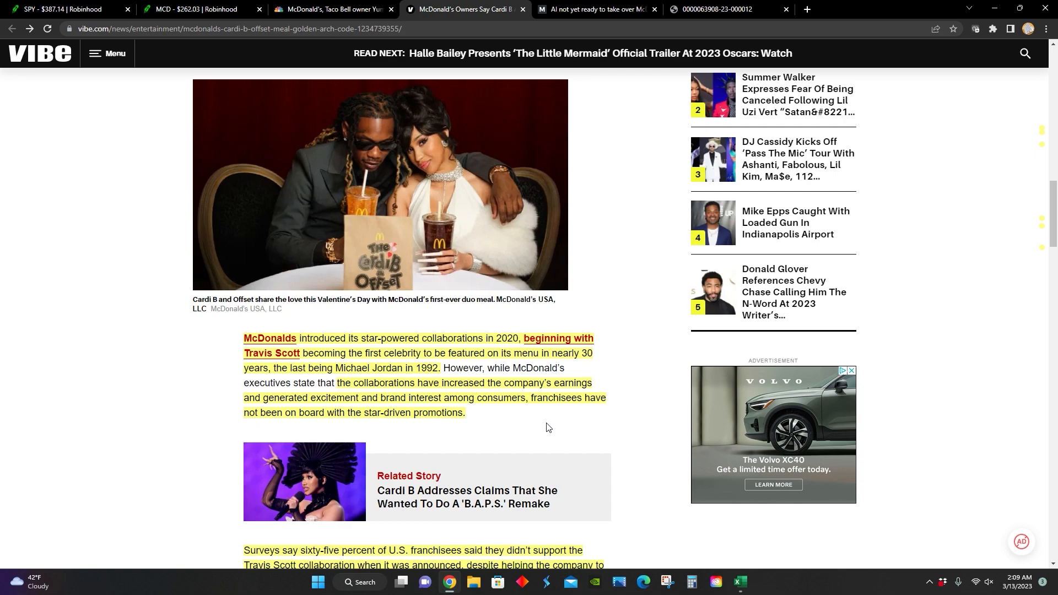
{"action": "scroll", "scroll_direction": "down", "scroll_amount": 3}
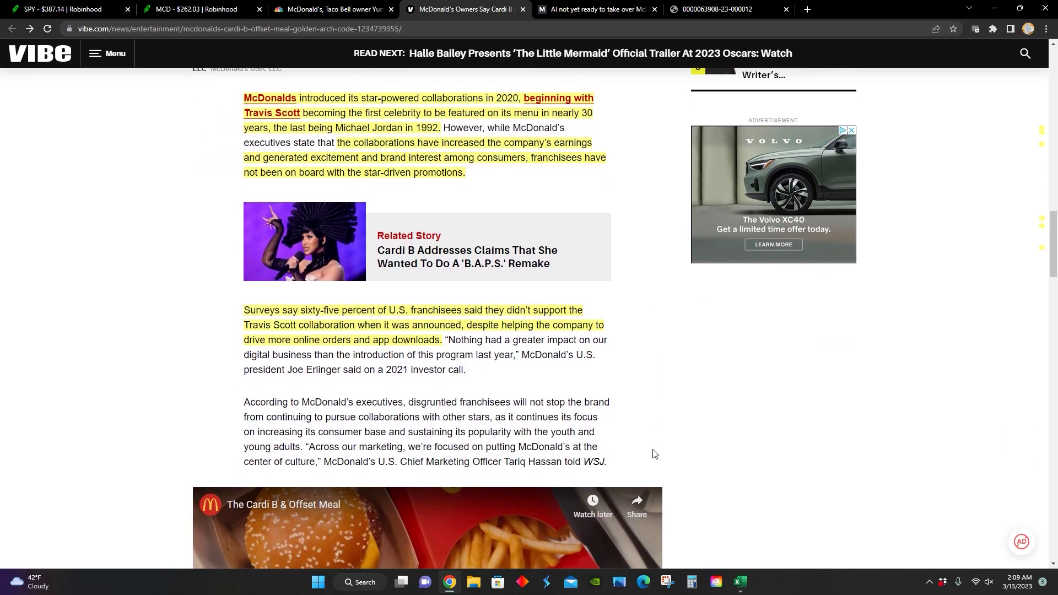
{"action": "scroll", "scroll_direction": "down", "scroll_amount": 3}
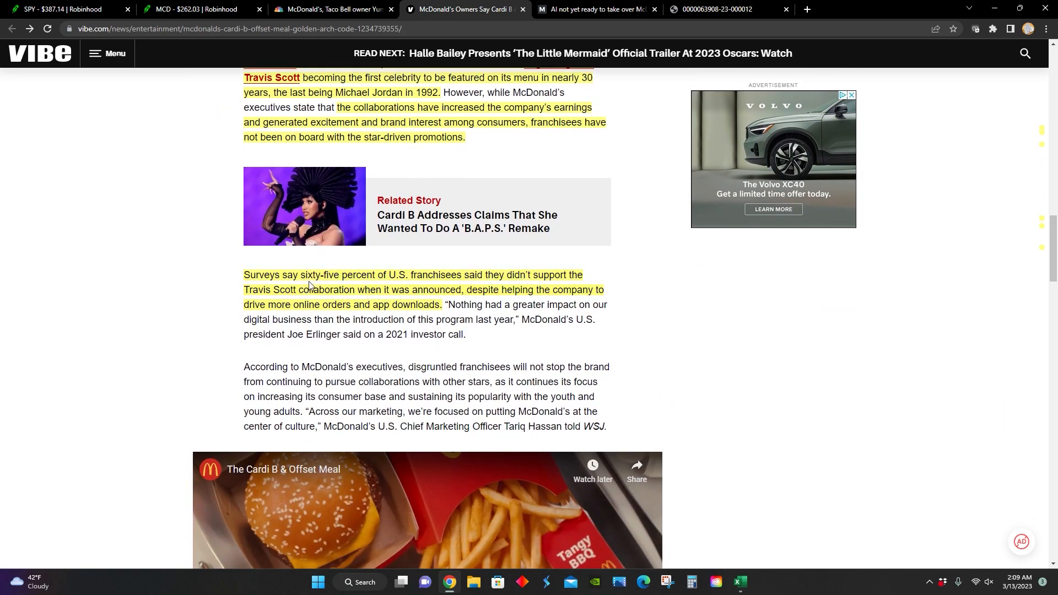
{"action": "mouse_move", "coordinate": [384, 286]}
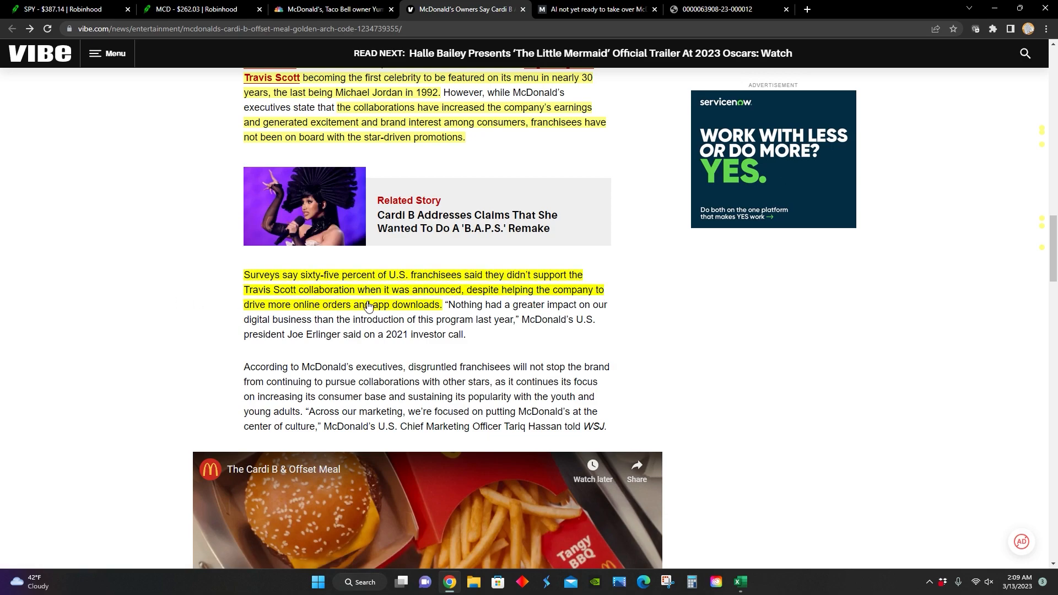
{"action": "mouse_move", "coordinate": [496, 317]}
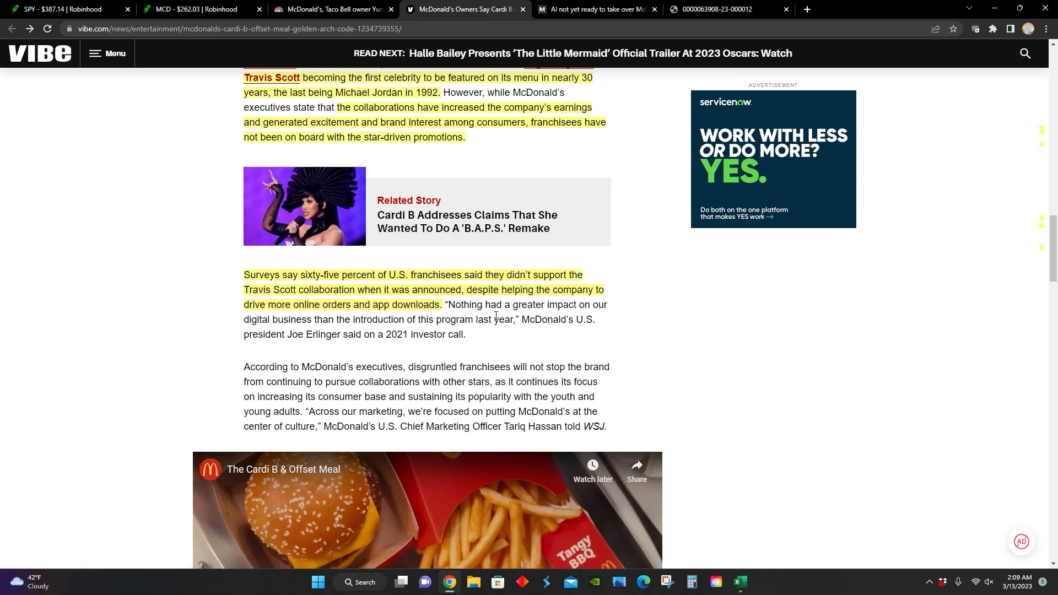
{"action": "mouse_move", "coordinate": [321, 330]}
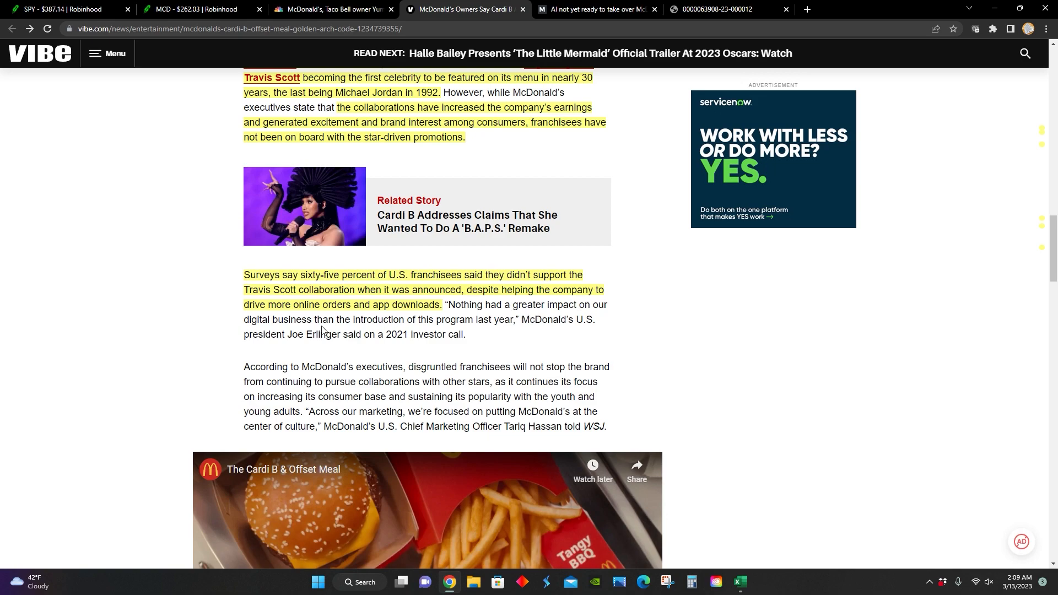
{"action": "scroll", "scroll_direction": "down", "scroll_amount": 3}
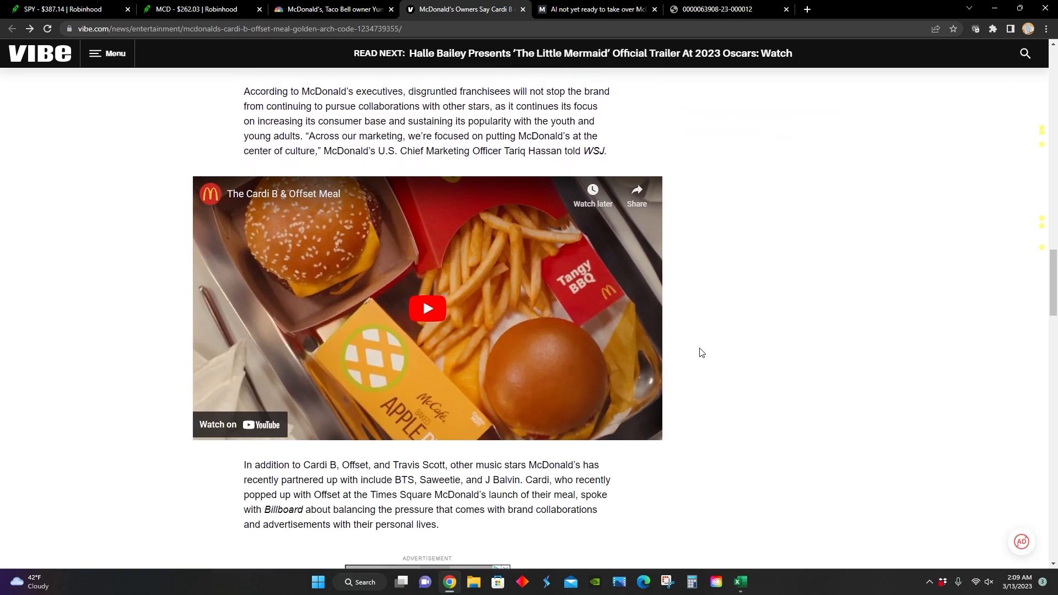
{"action": "scroll", "scroll_direction": "down", "scroll_amount": 3}
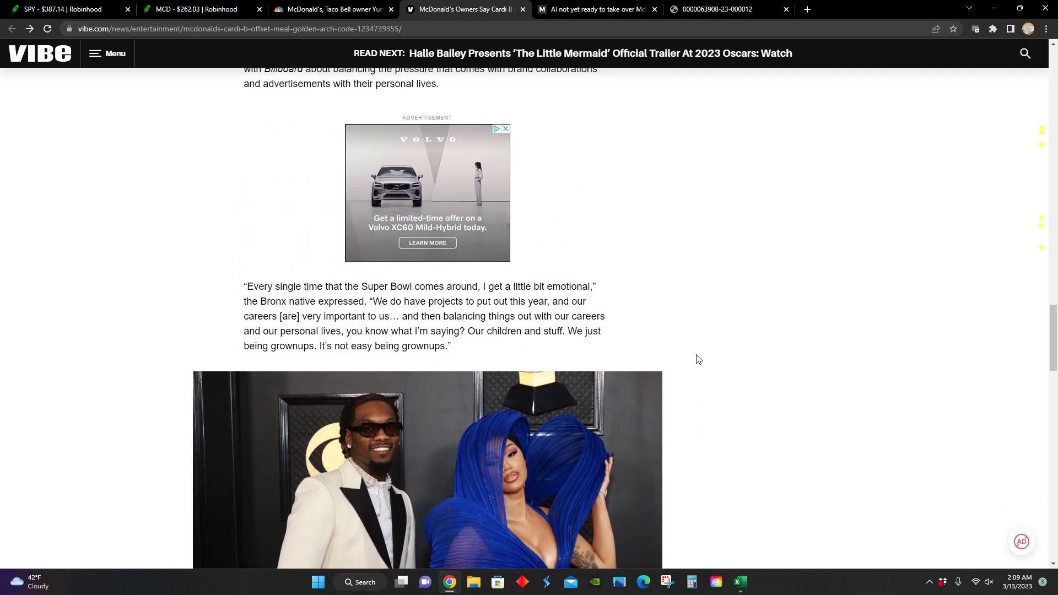
{"action": "scroll", "scroll_direction": "up", "scroll_amount": 3}
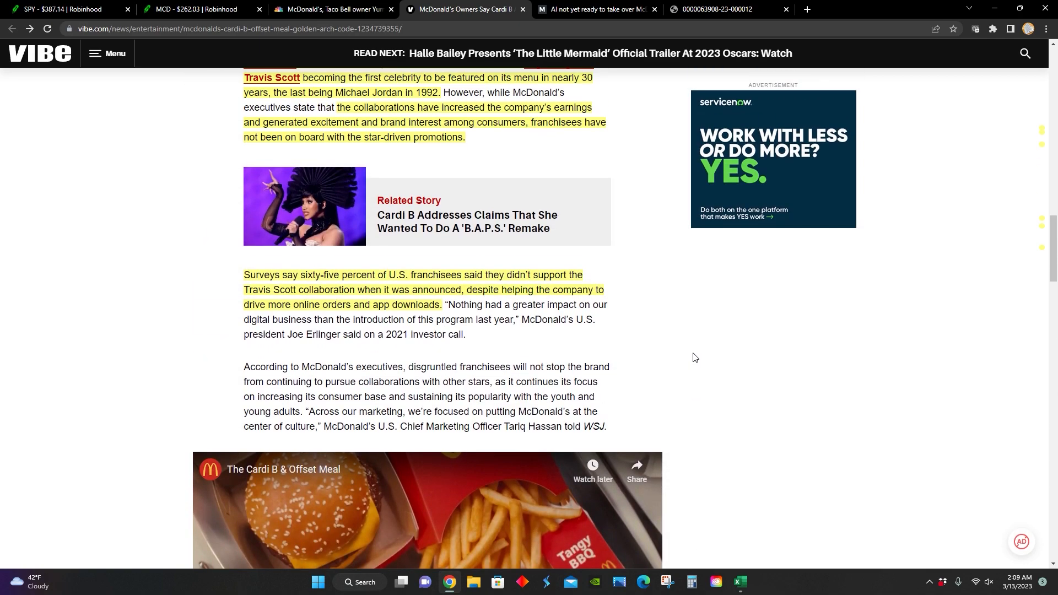
{"action": "scroll", "scroll_direction": "up", "scroll_amount": 3}
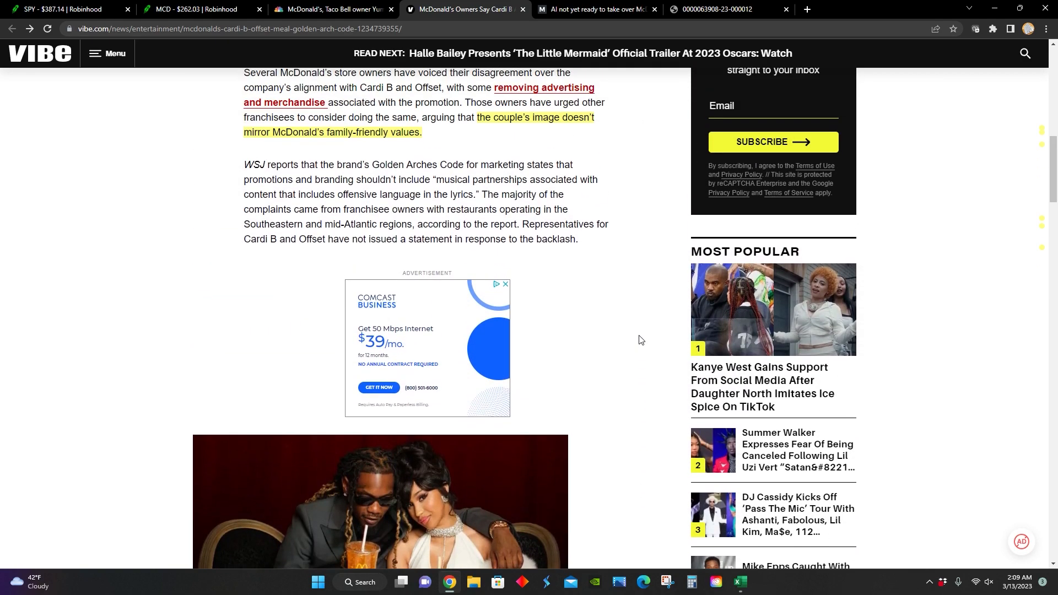
{"action": "scroll", "scroll_direction": "up", "scroll_amount": 3}
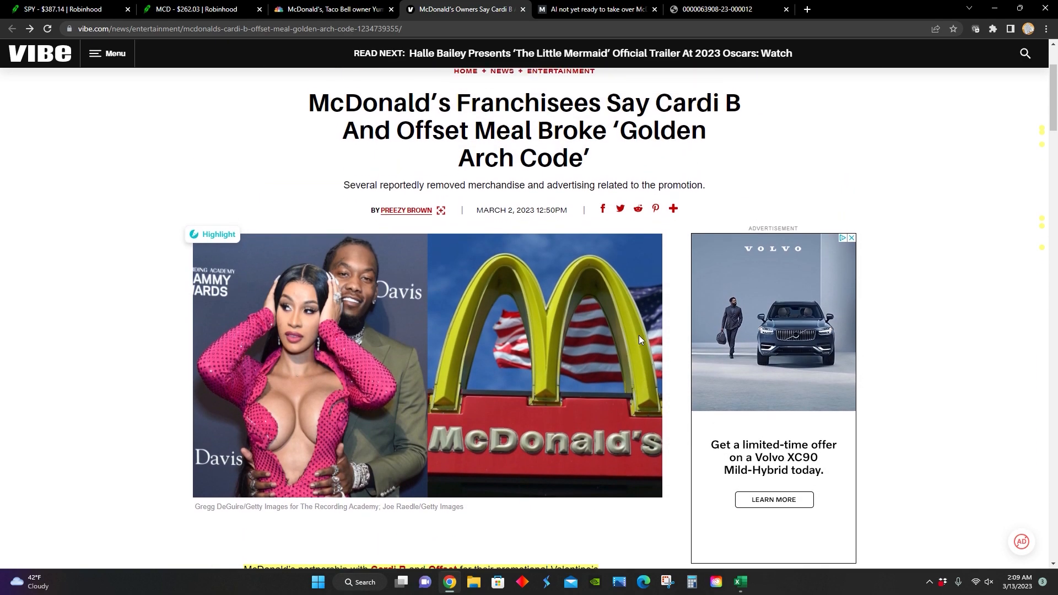
Read MyBroadband's AI and McDonald's jobs article down to the CEO's robots quote
{"action": "left_click", "coordinate": [594, 9]}
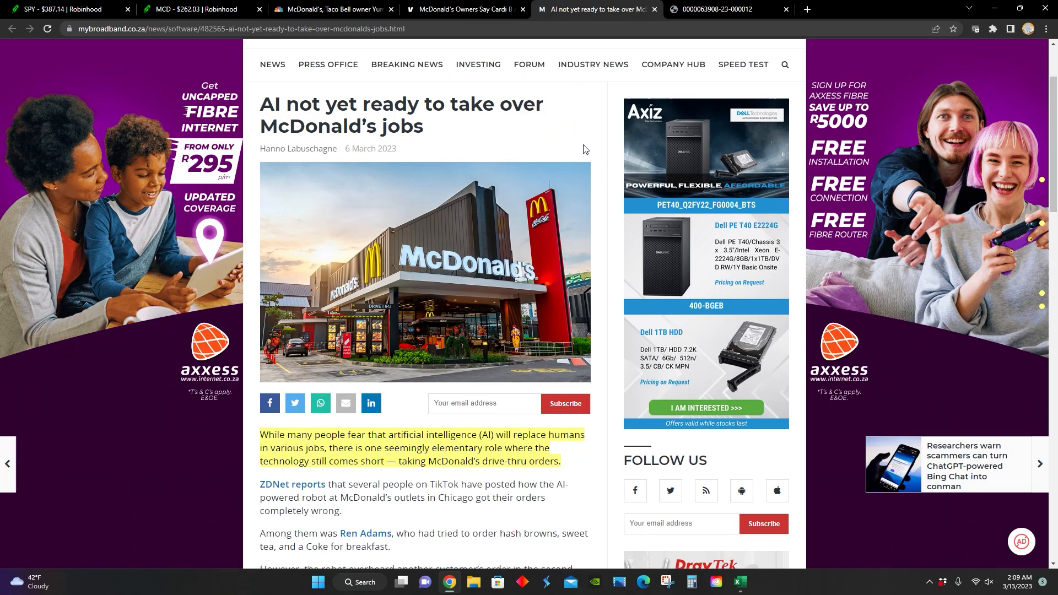
{"action": "mouse_move", "coordinate": [601, 142]}
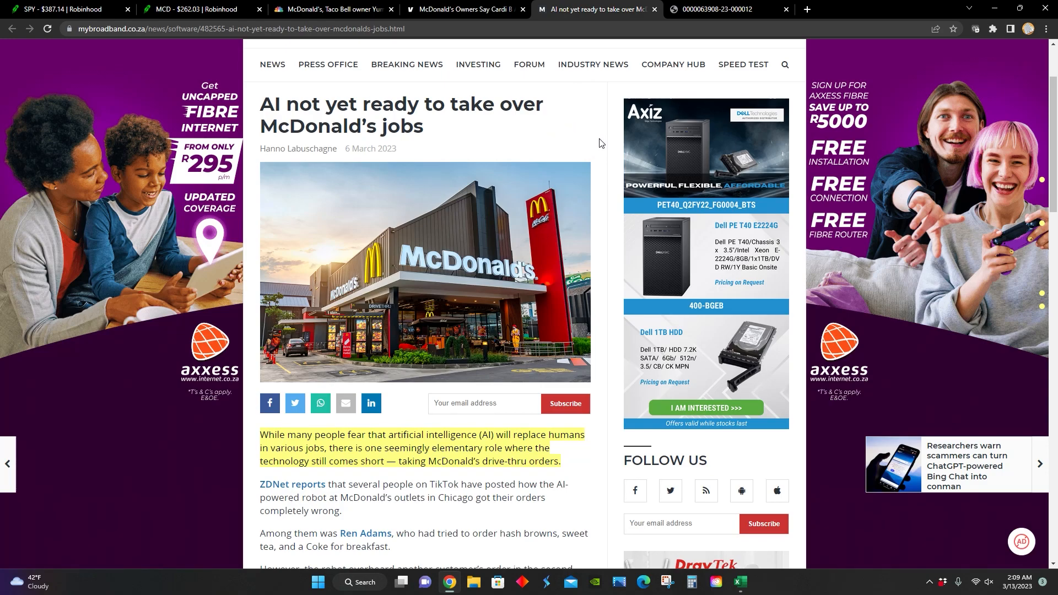
{"action": "scroll", "scroll_direction": "down", "scroll_amount": 3}
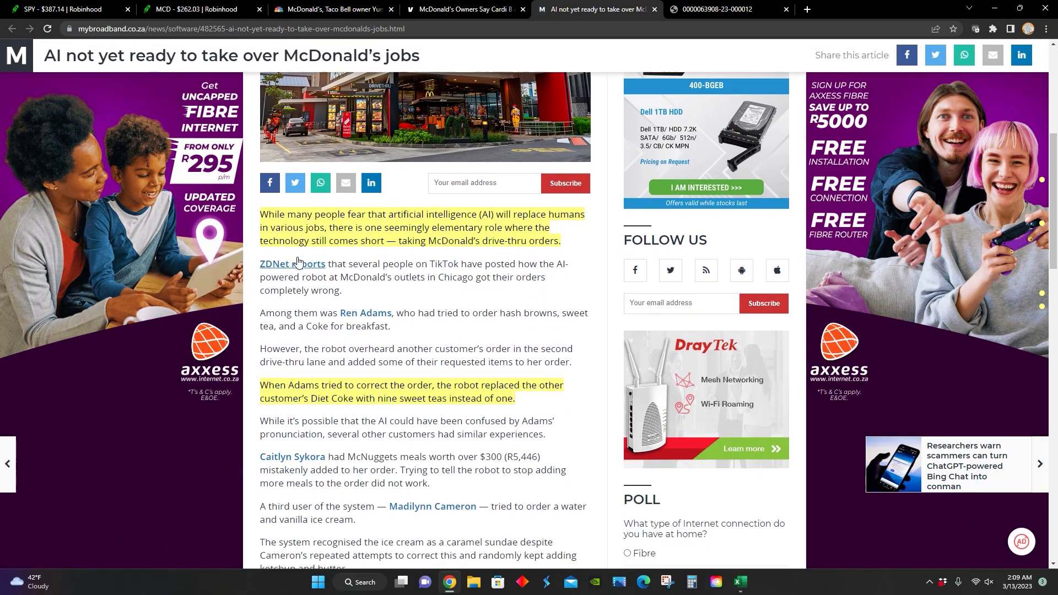
{"action": "mouse_move", "coordinate": [465, 270]}
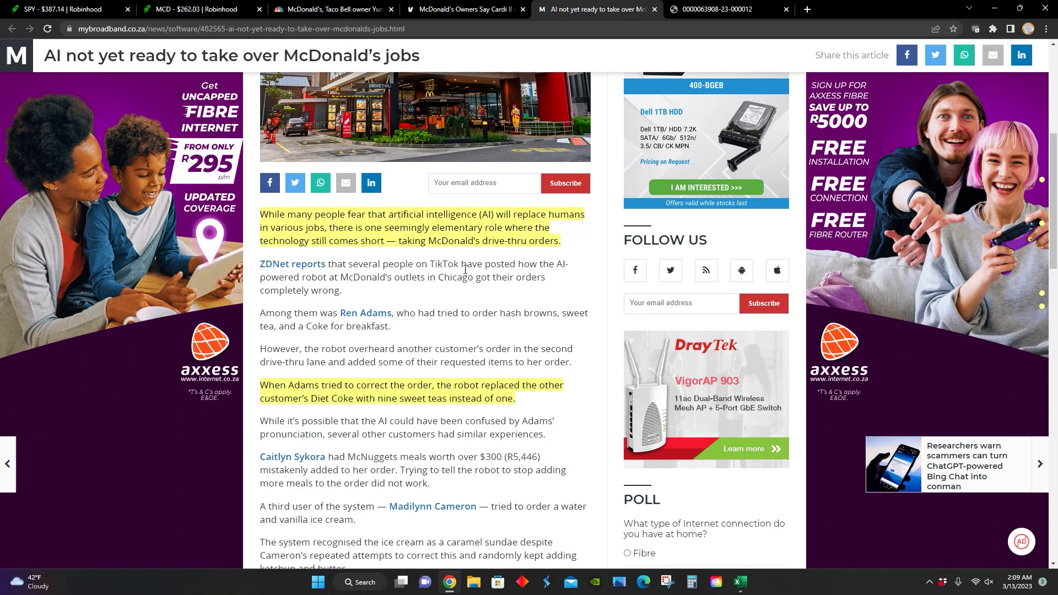
{"action": "scroll", "scroll_direction": "down", "scroll_amount": 3}
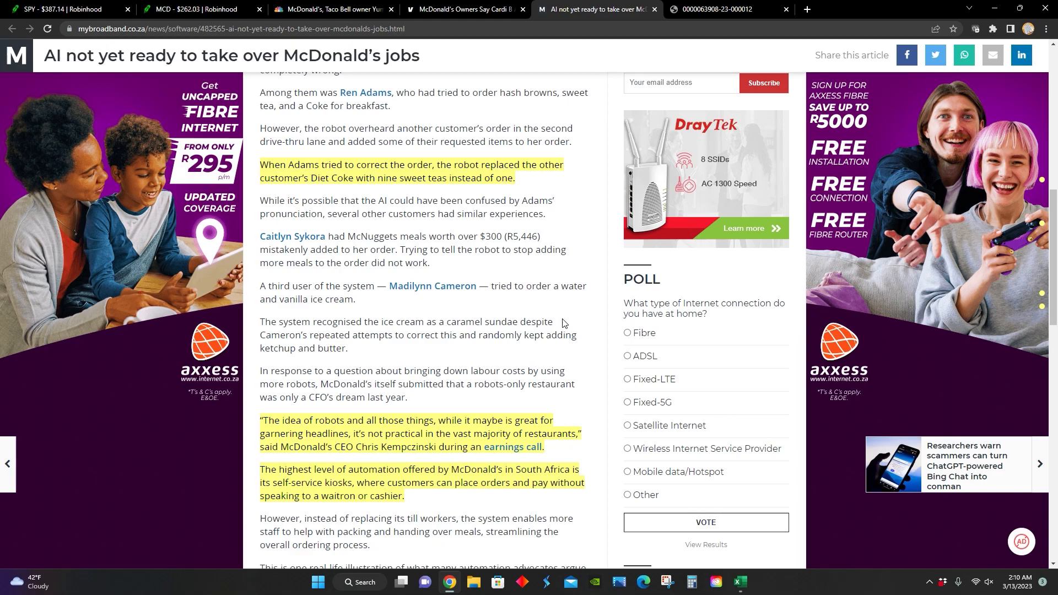
{"action": "mouse_move", "coordinate": [388, 197]}
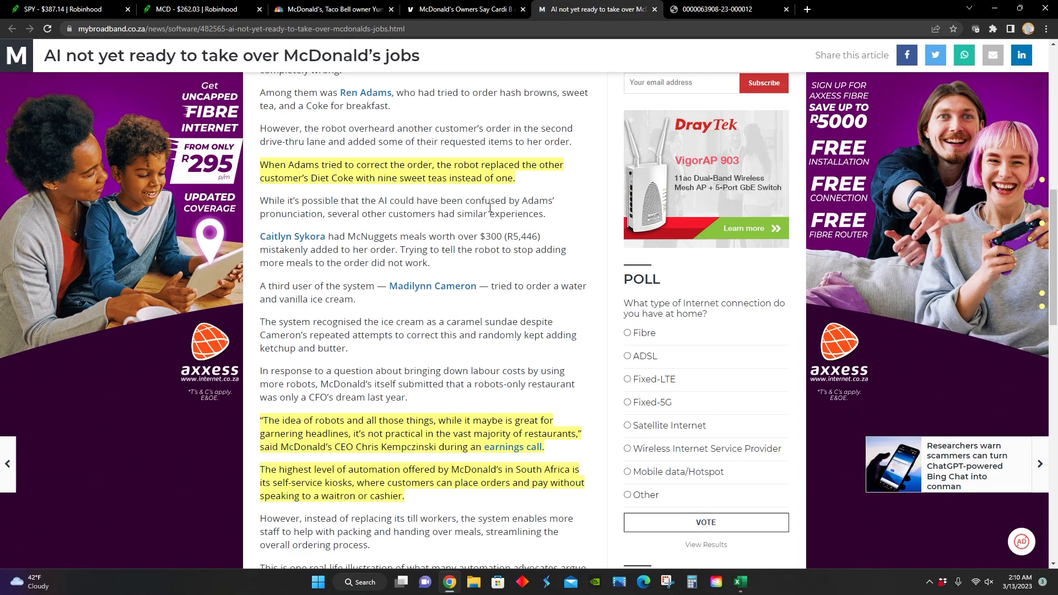
{"action": "mouse_move", "coordinate": [248, 228]}
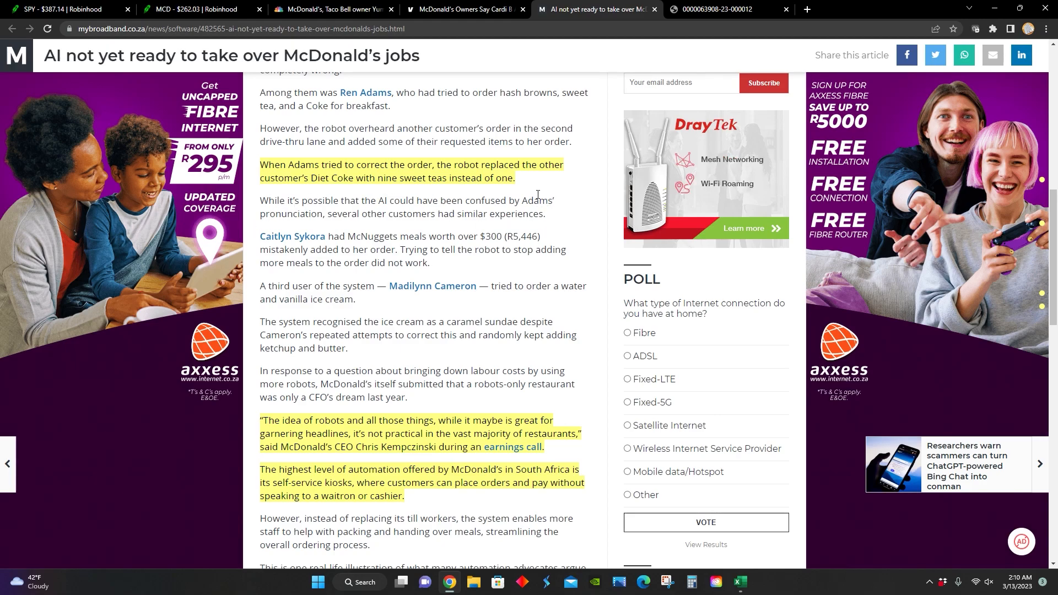
{"action": "scroll", "scroll_direction": "up", "scroll_amount": 3}
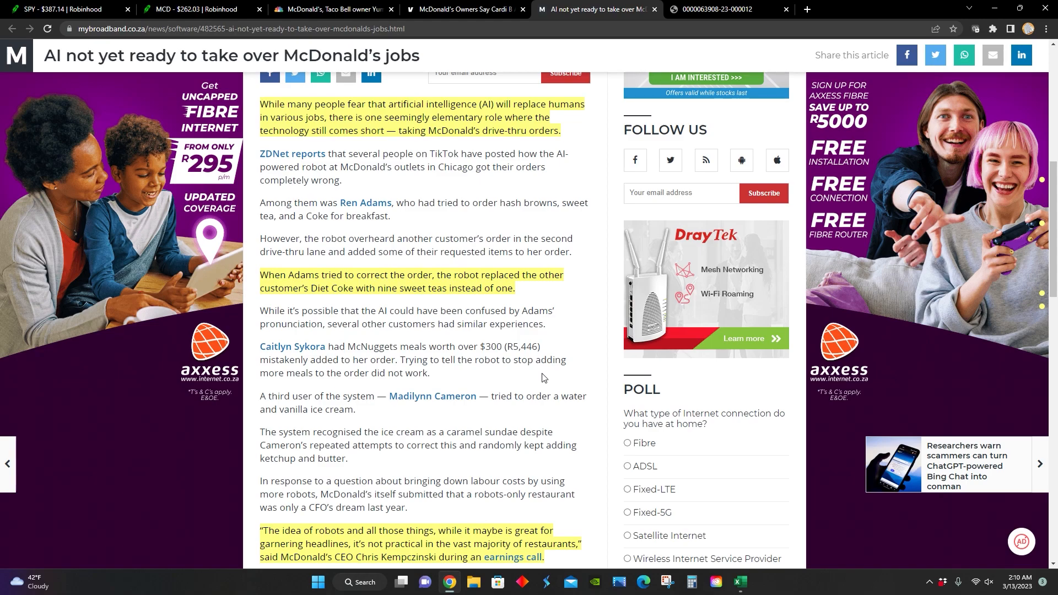
{"action": "scroll", "scroll_direction": "down", "scroll_amount": 3}
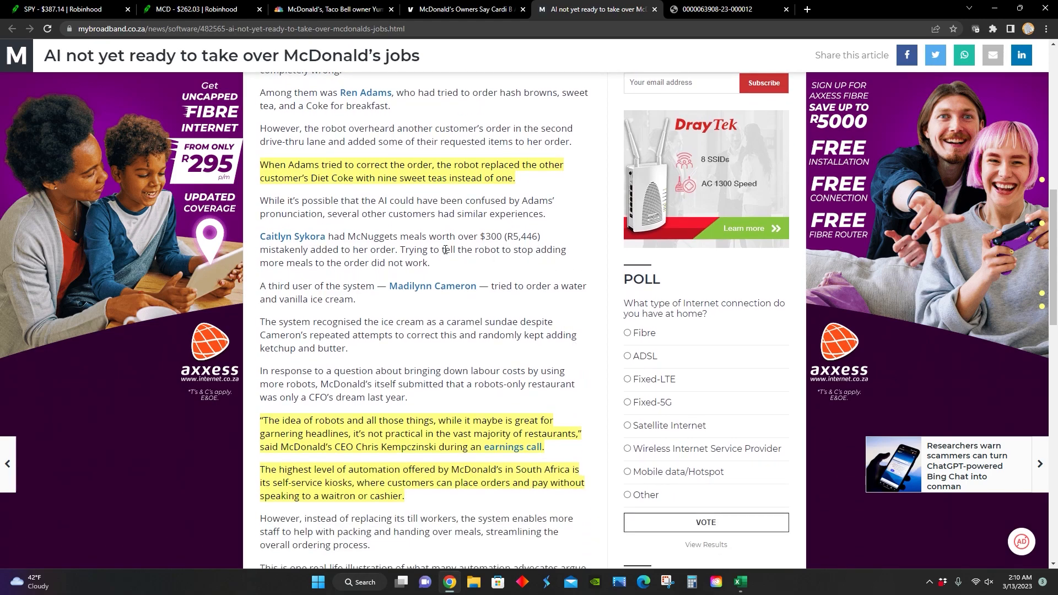
{"action": "mouse_move", "coordinate": [456, 269]}
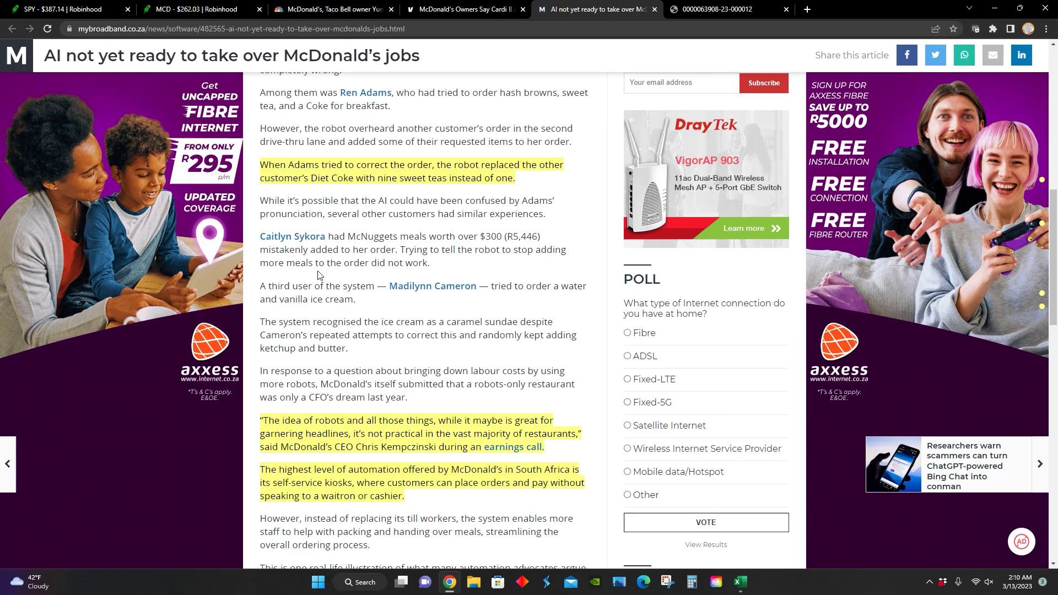
{"action": "scroll", "scroll_direction": "down", "scroll_amount": 3}
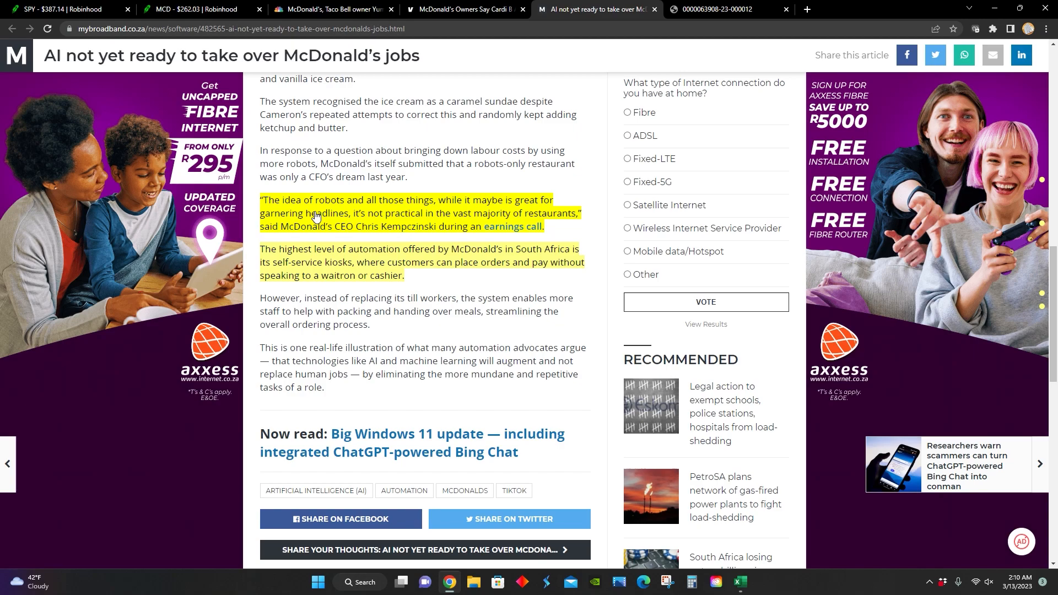
{"action": "mouse_move", "coordinate": [526, 226]}
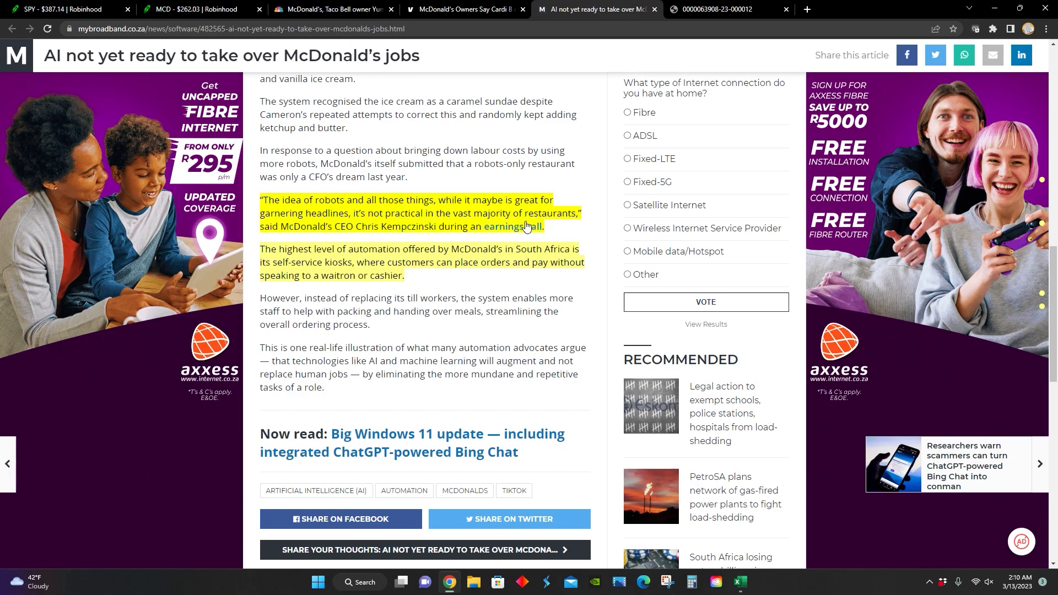
{"action": "mouse_move", "coordinate": [340, 229]}
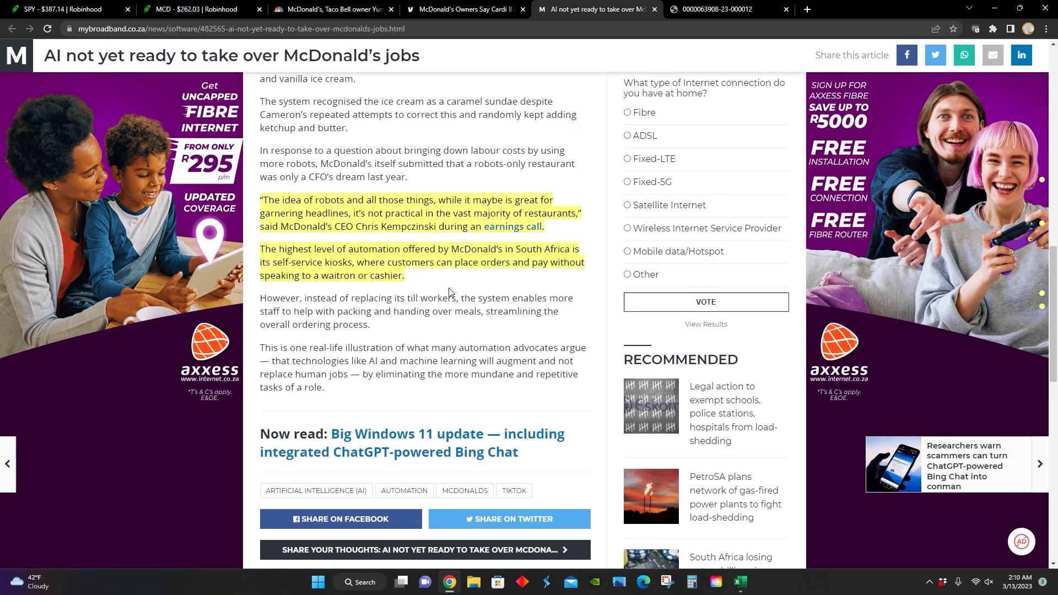
{"action": "mouse_move", "coordinate": [457, 289]}
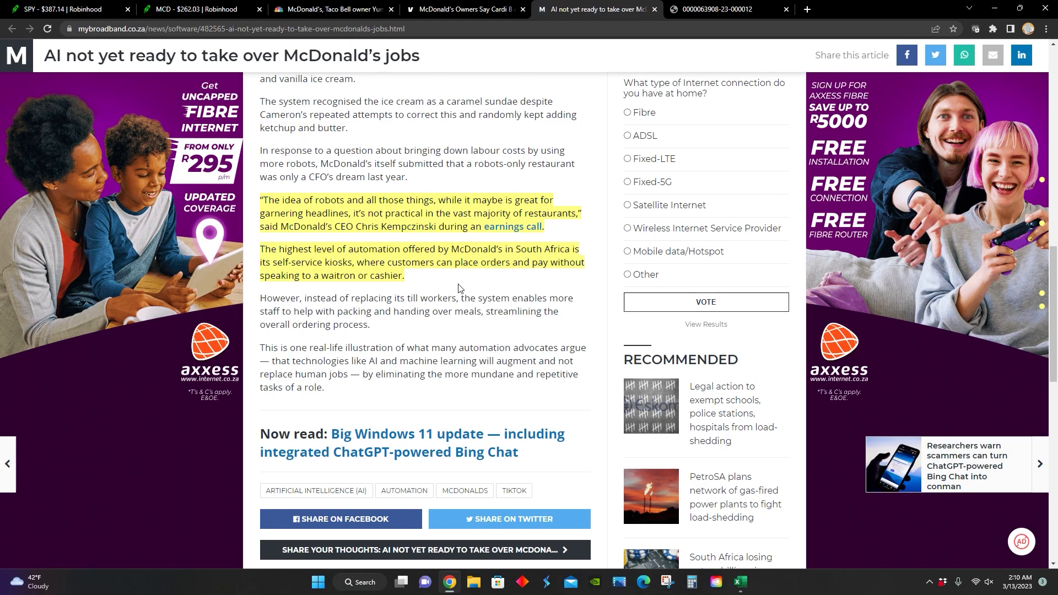
{"action": "mouse_move", "coordinate": [539, 291]}
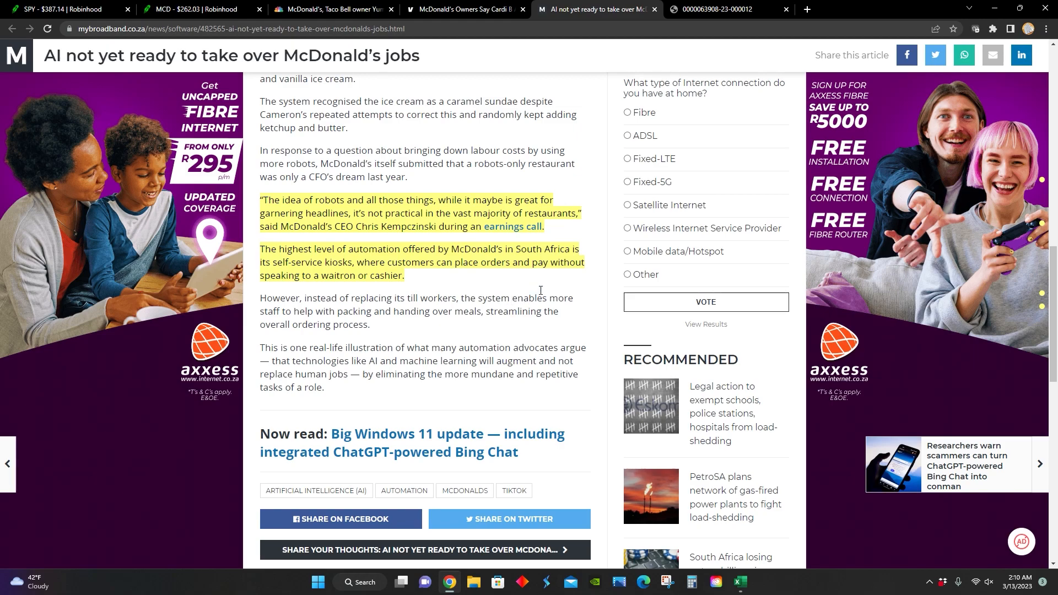
{"action": "mouse_move", "coordinate": [462, 280]}
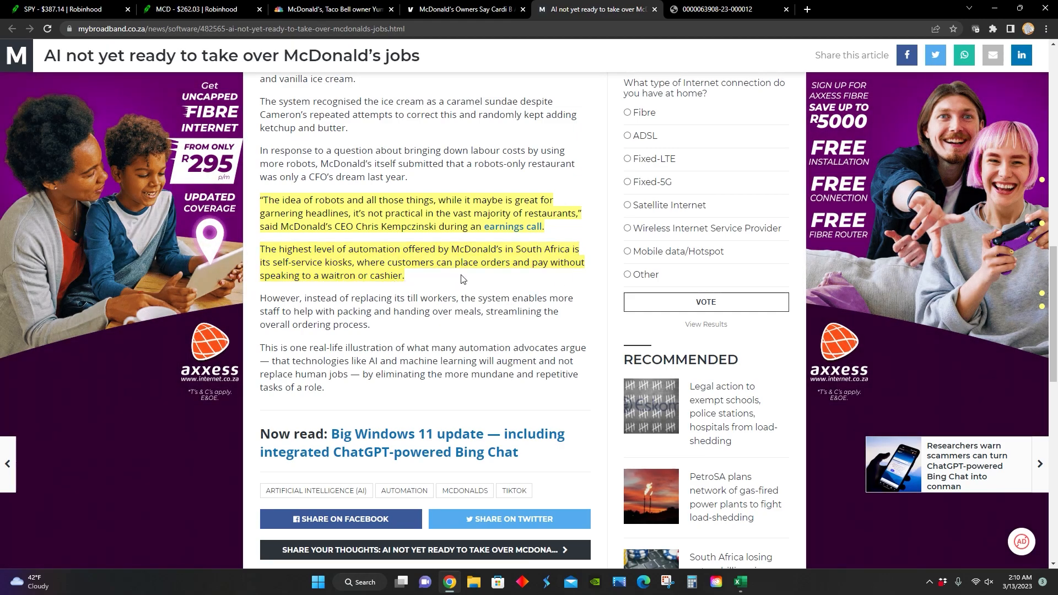
{"action": "mouse_move", "coordinate": [590, 289]}
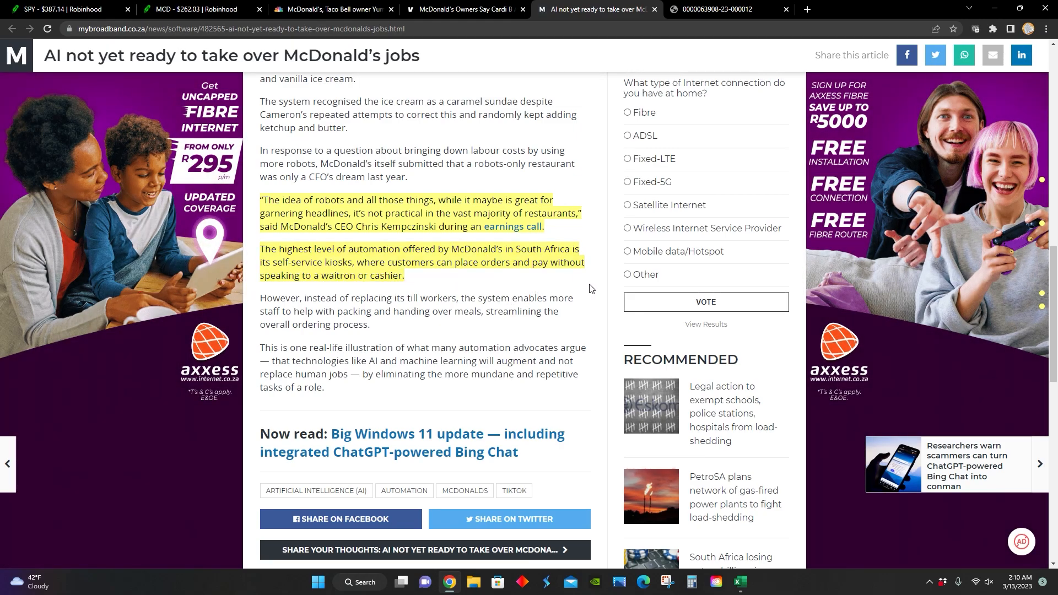
{"action": "mouse_move", "coordinate": [602, 310]}
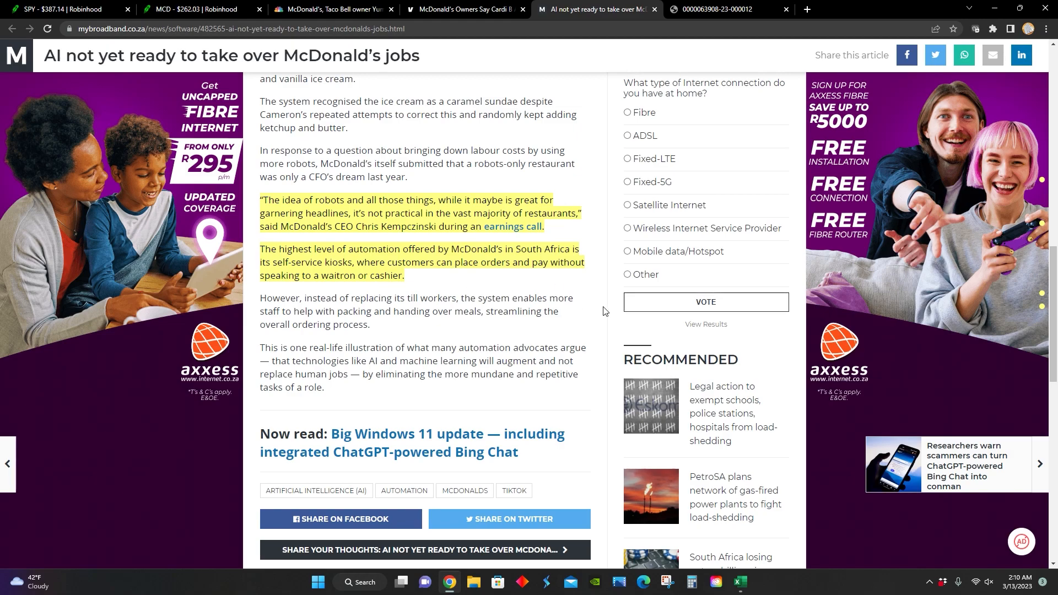
{"action": "scroll", "scroll_direction": "up", "scroll_amount": 3}
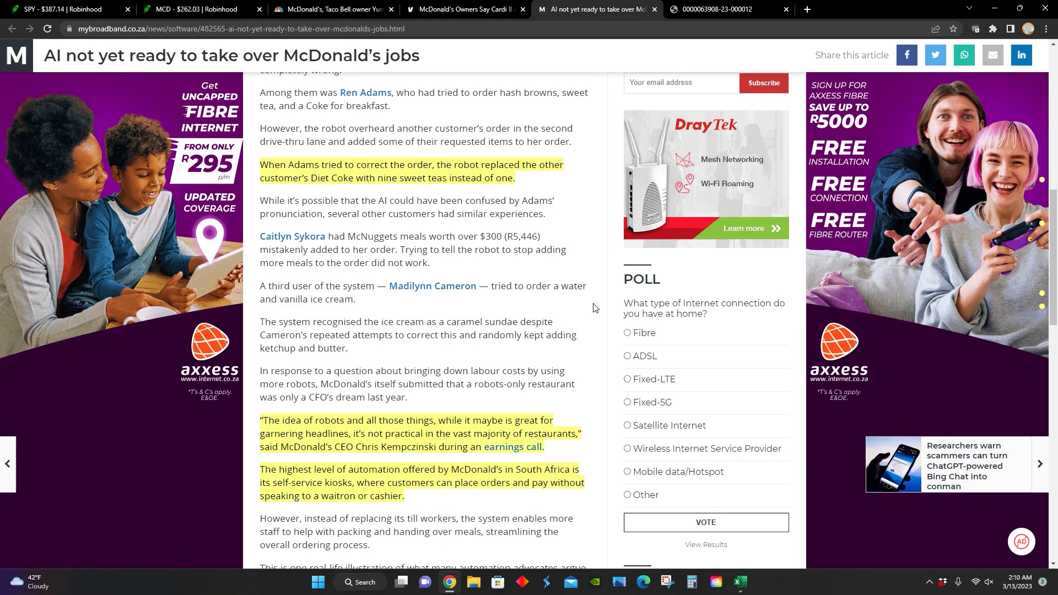
{"action": "scroll", "scroll_direction": "up", "scroll_amount": 3}
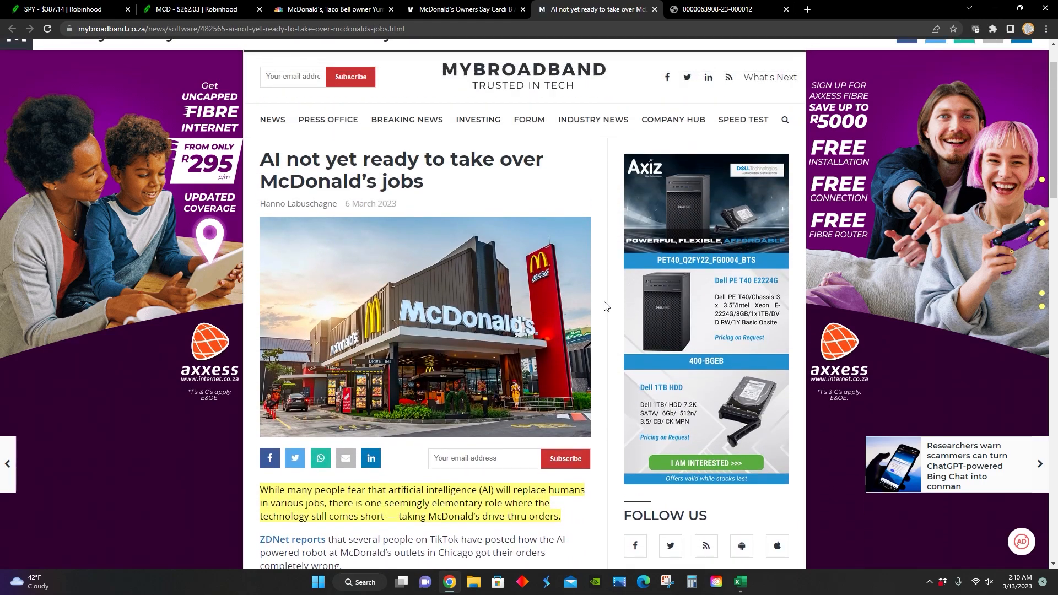
{"action": "left_click", "coordinate": [712, 9]}
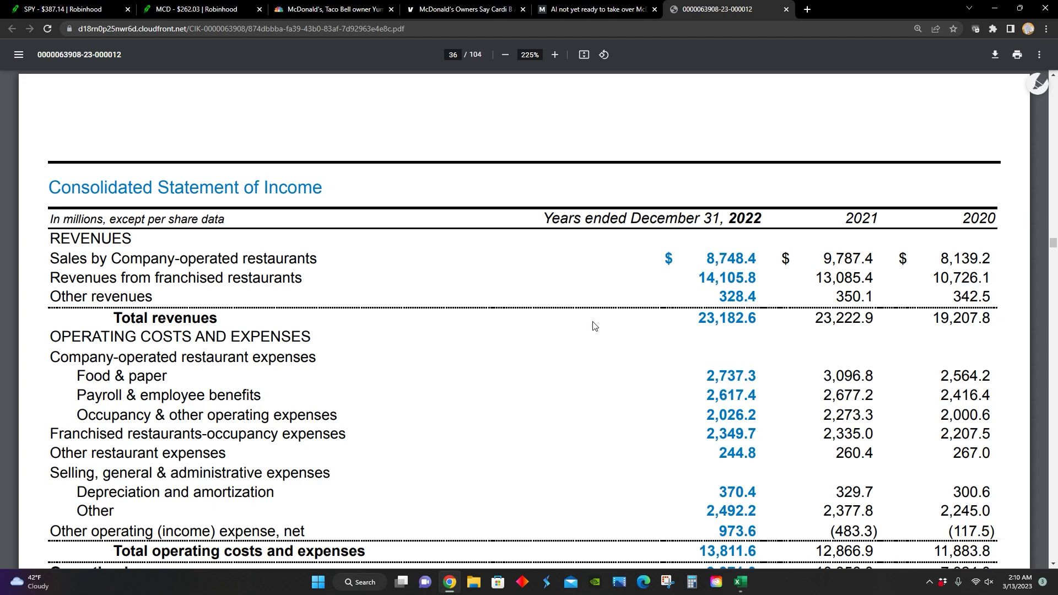
{"action": "mouse_move", "coordinate": [802, 247]}
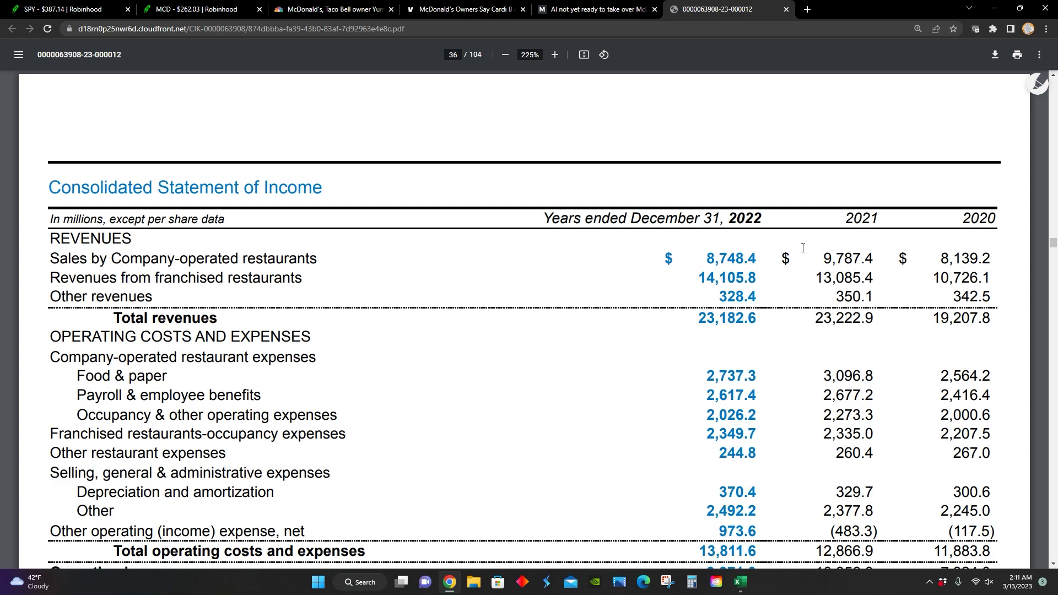
{"action": "mouse_move", "coordinate": [721, 257]}
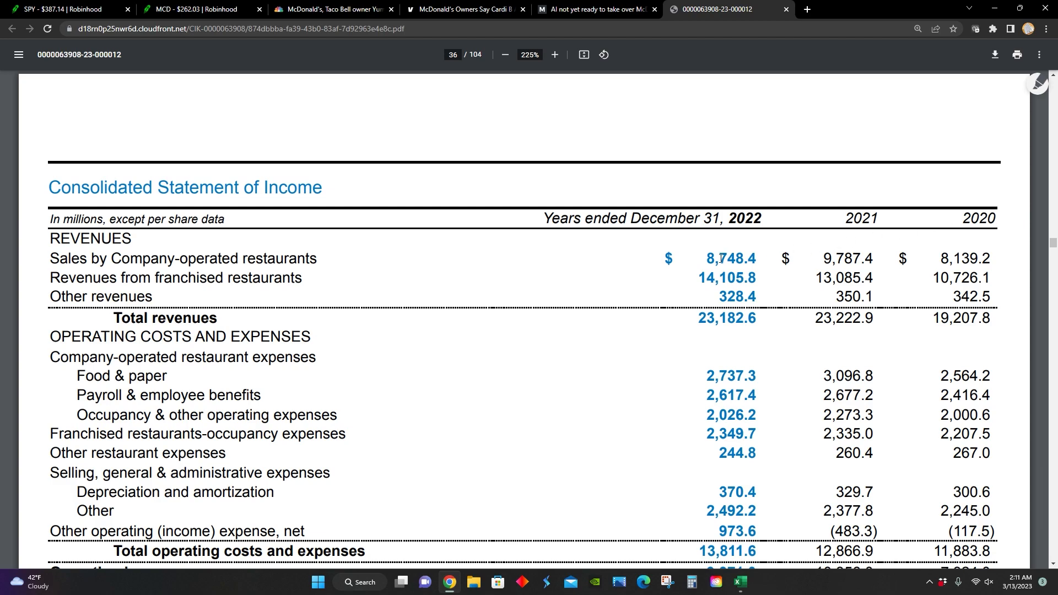
{"action": "mouse_move", "coordinate": [757, 319]}
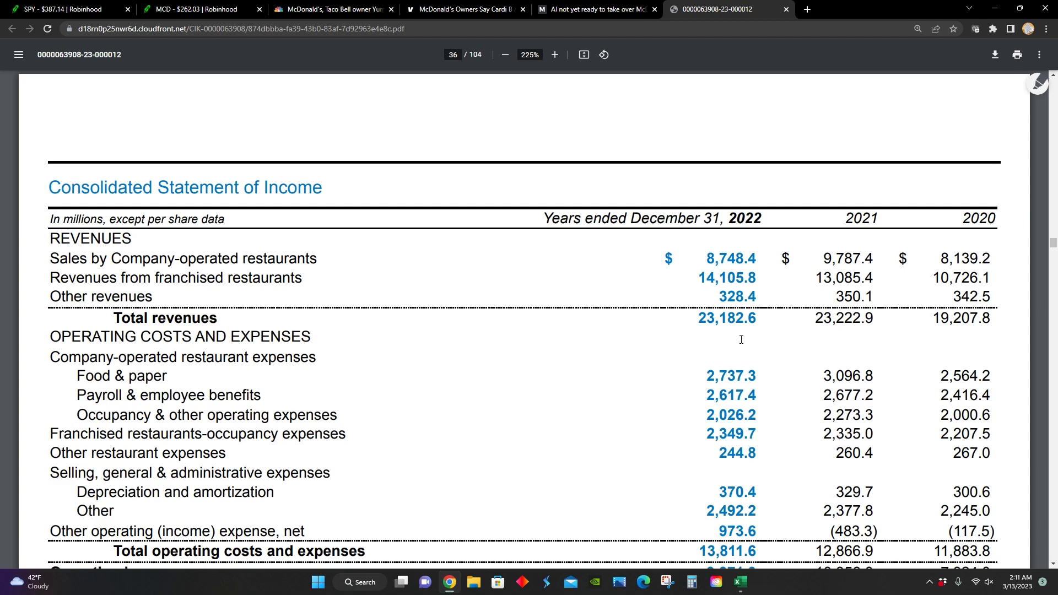
{"action": "mouse_move", "coordinate": [717, 337]}
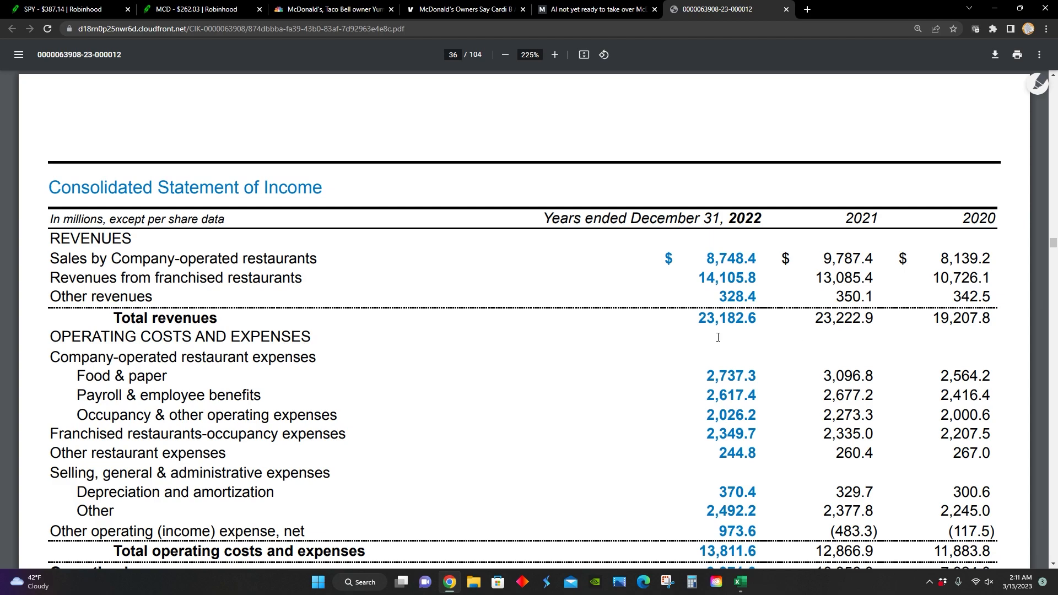
{"action": "mouse_move", "coordinate": [721, 336]}
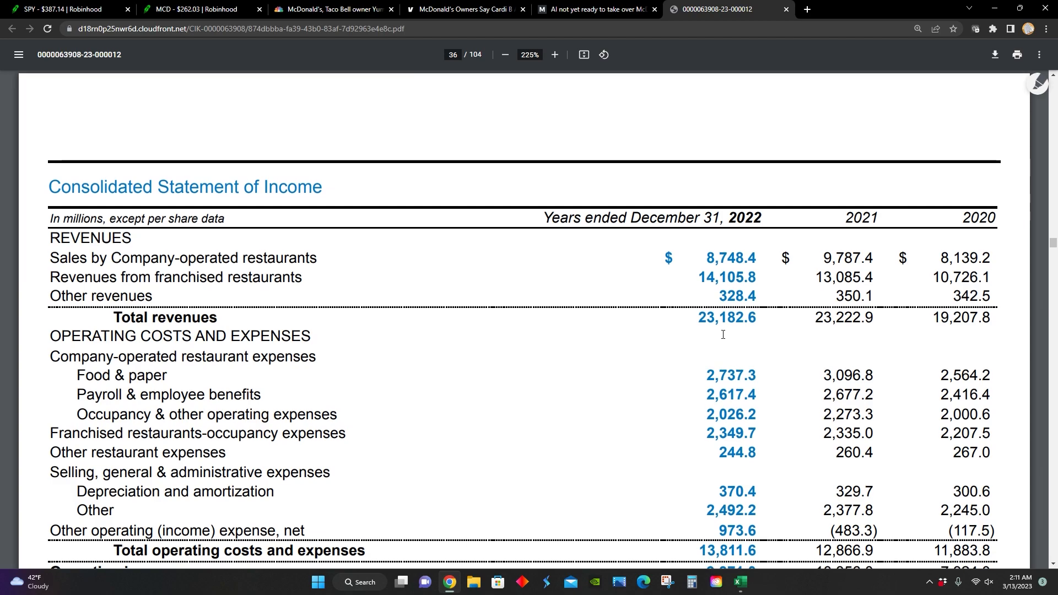
{"action": "scroll", "scroll_direction": "down", "scroll_amount": 3}
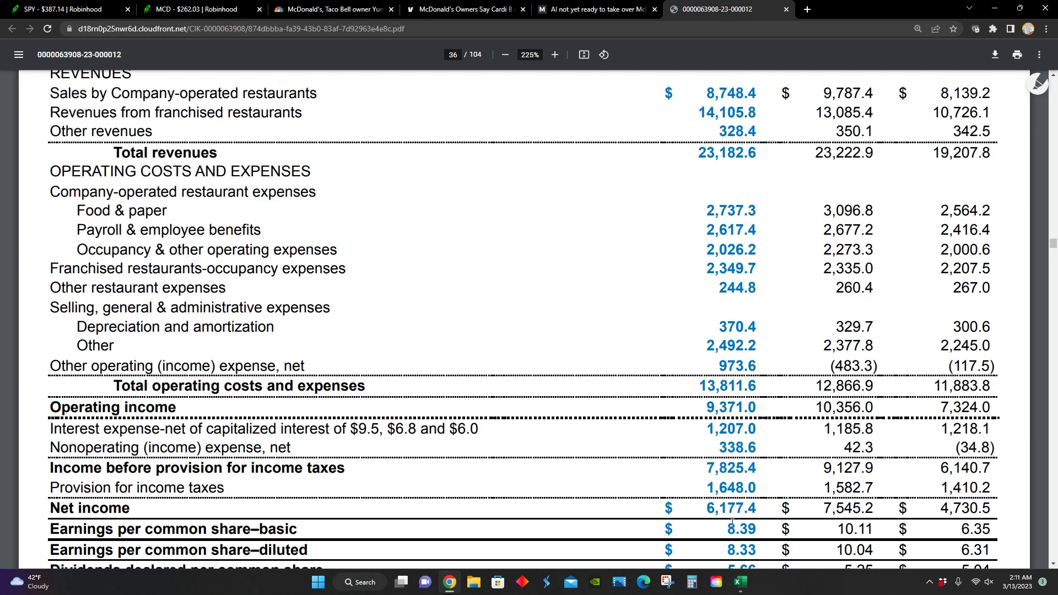
{"action": "mouse_move", "coordinate": [836, 520]}
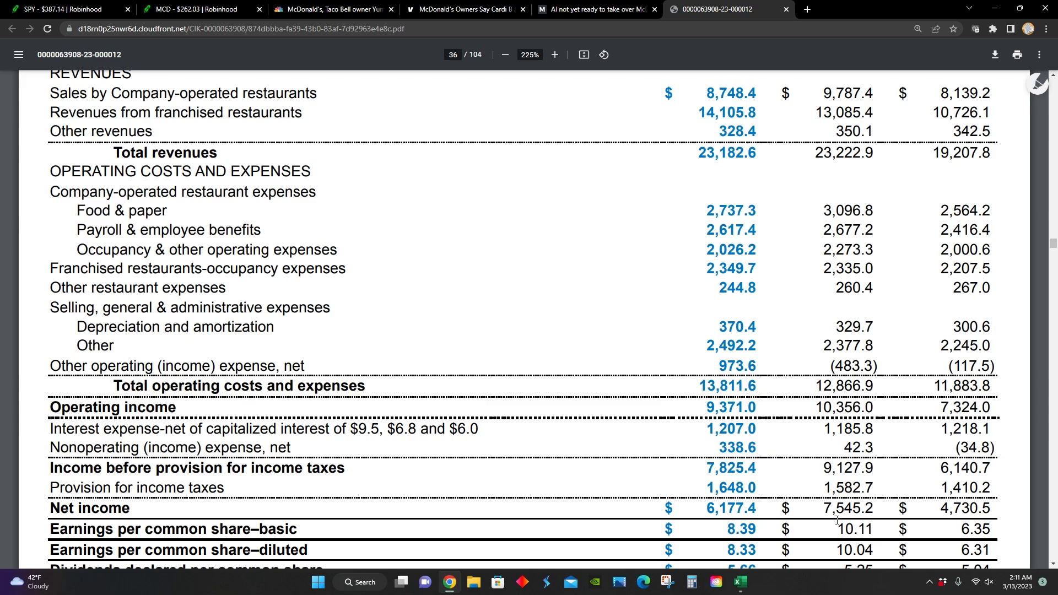
{"action": "left_click", "coordinate": [195, 8]}
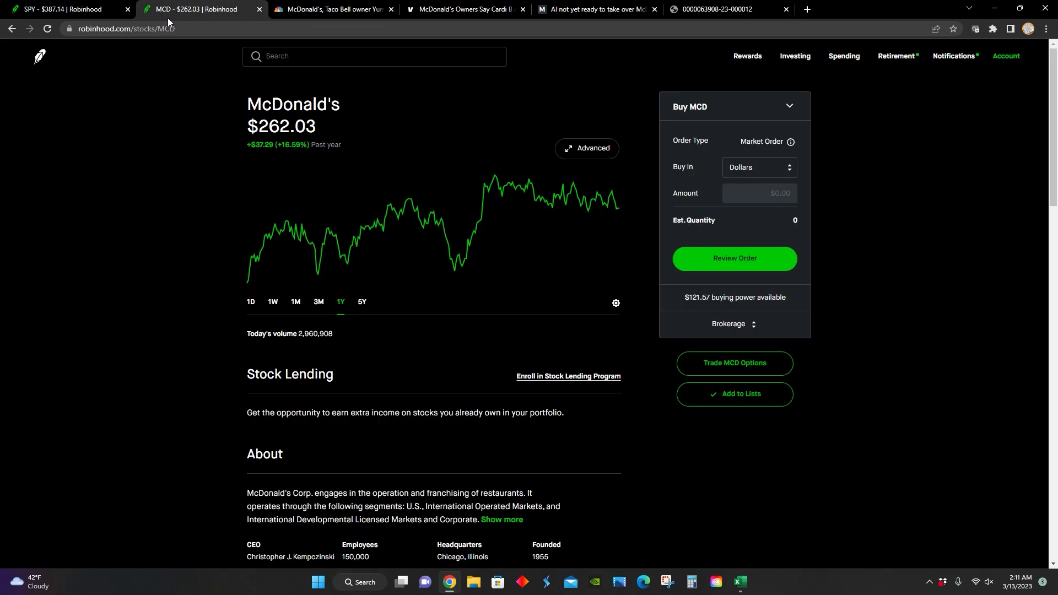
{"action": "mouse_move", "coordinate": [318, 148]}
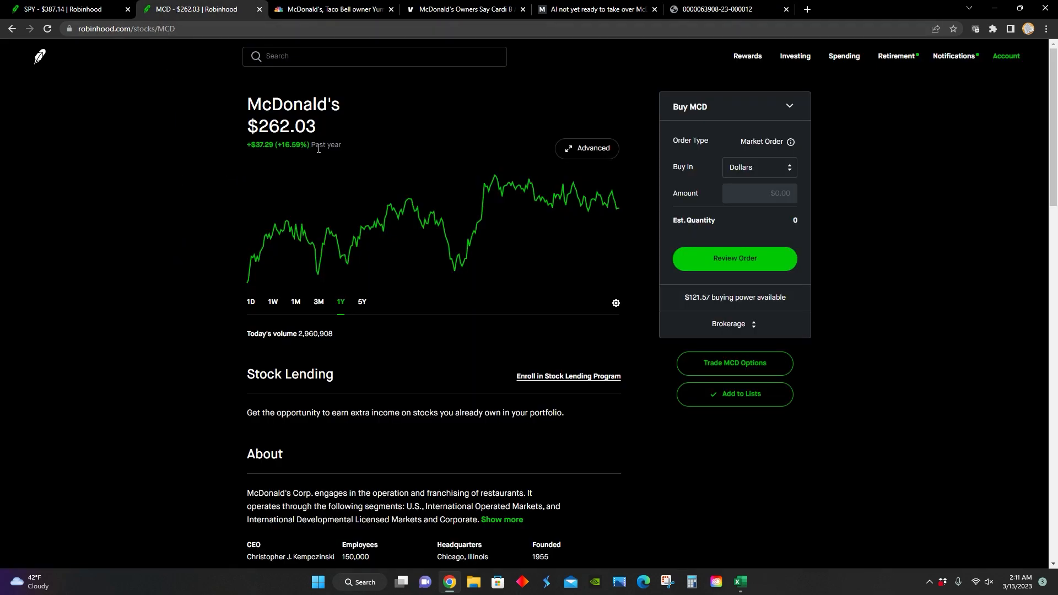
{"action": "left_click", "coordinate": [712, 9]}
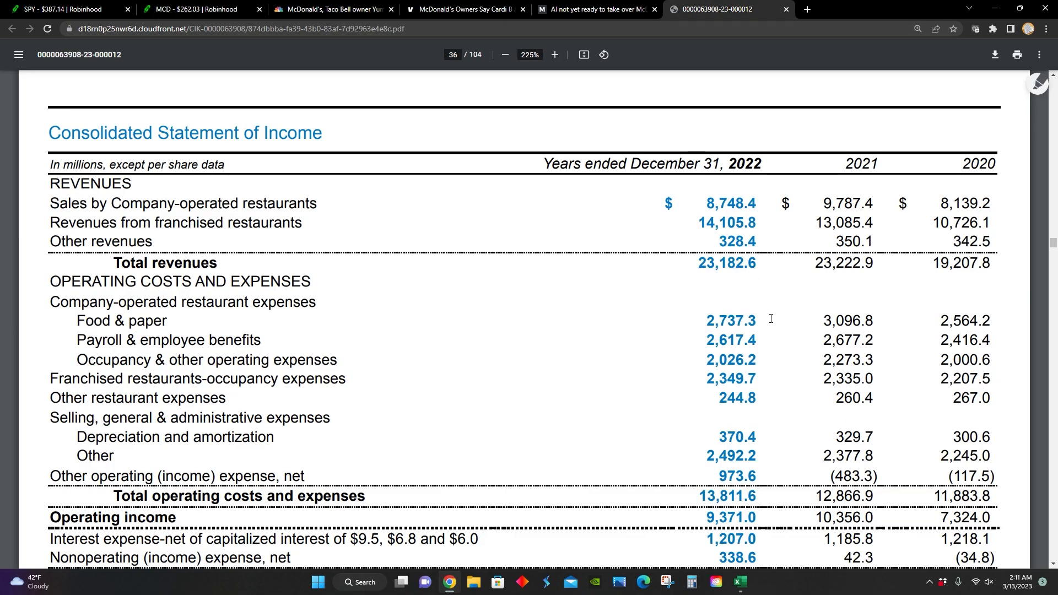
{"action": "scroll", "scroll_direction": "down", "scroll_amount": 3}
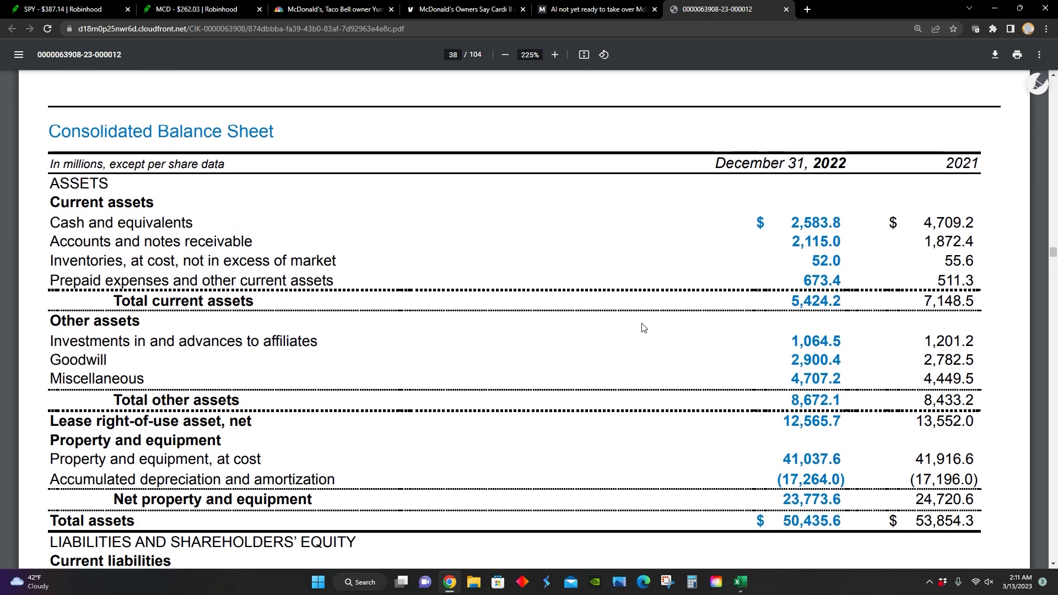
{"action": "mouse_move", "coordinate": [535, 424]}
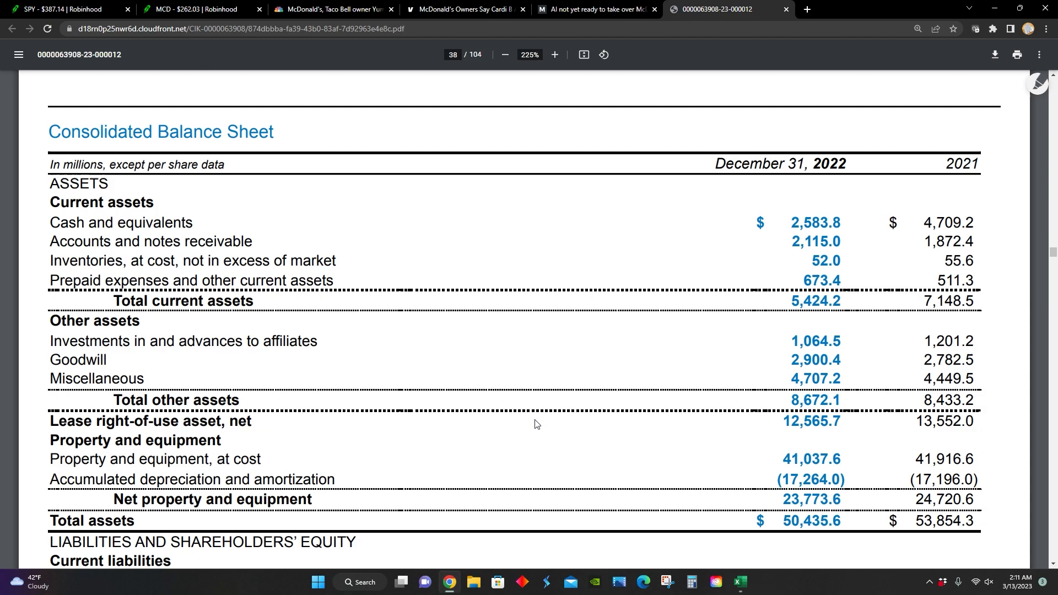
Scroll from the page 38 balance sheet to the page 39 cash flow statement
{"action": "scroll", "scroll_direction": "down", "scroll_amount": 3}
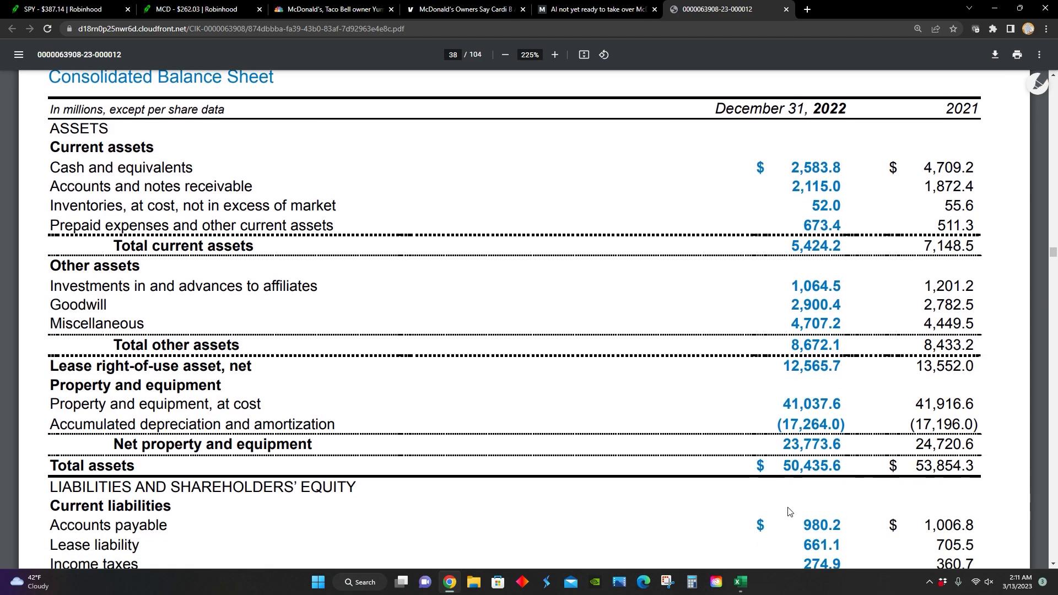
{"action": "scroll", "scroll_direction": "down", "scroll_amount": 3}
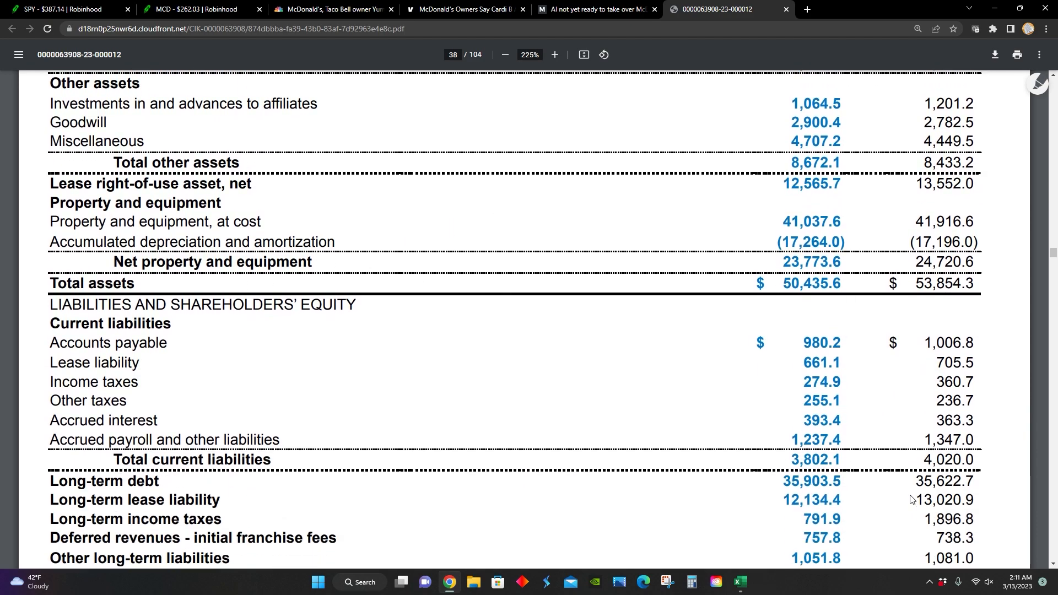
{"action": "scroll", "scroll_direction": "down", "scroll_amount": 3}
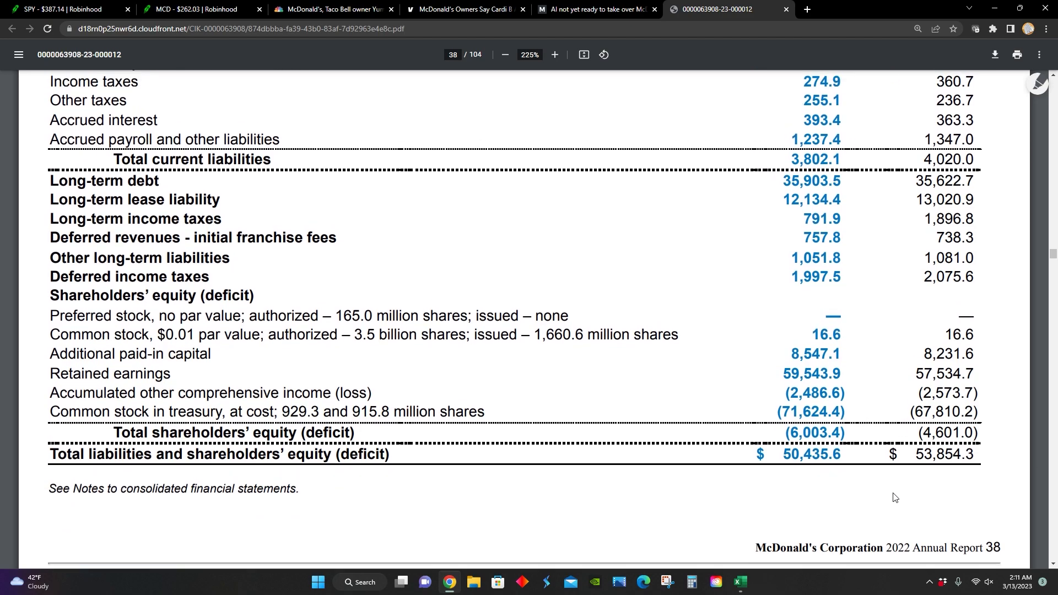
{"action": "scroll", "scroll_direction": "up", "scroll_amount": 3}
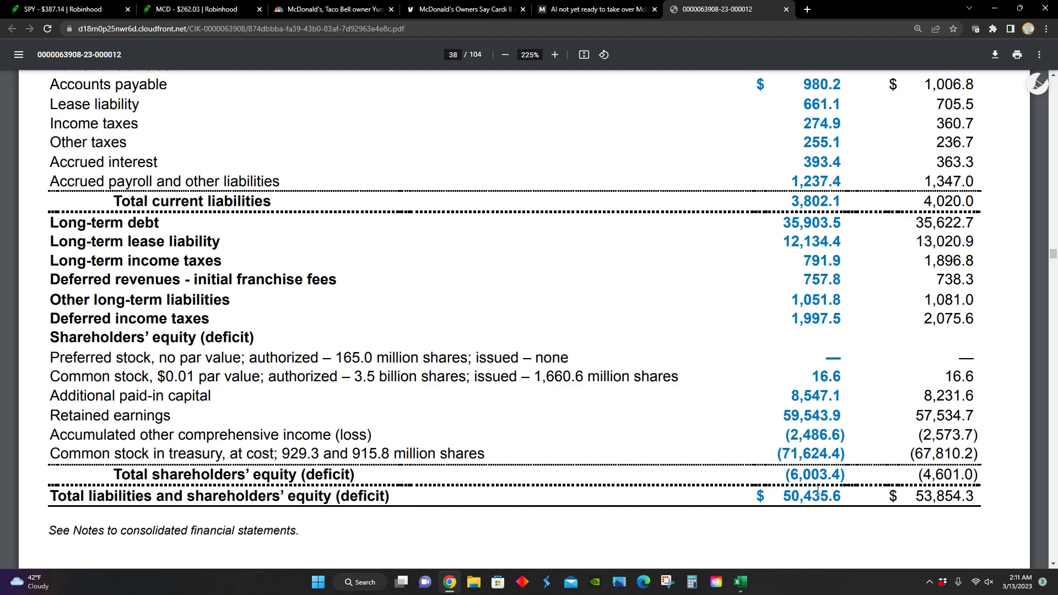
{"action": "scroll", "scroll_direction": "up", "scroll_amount": 3}
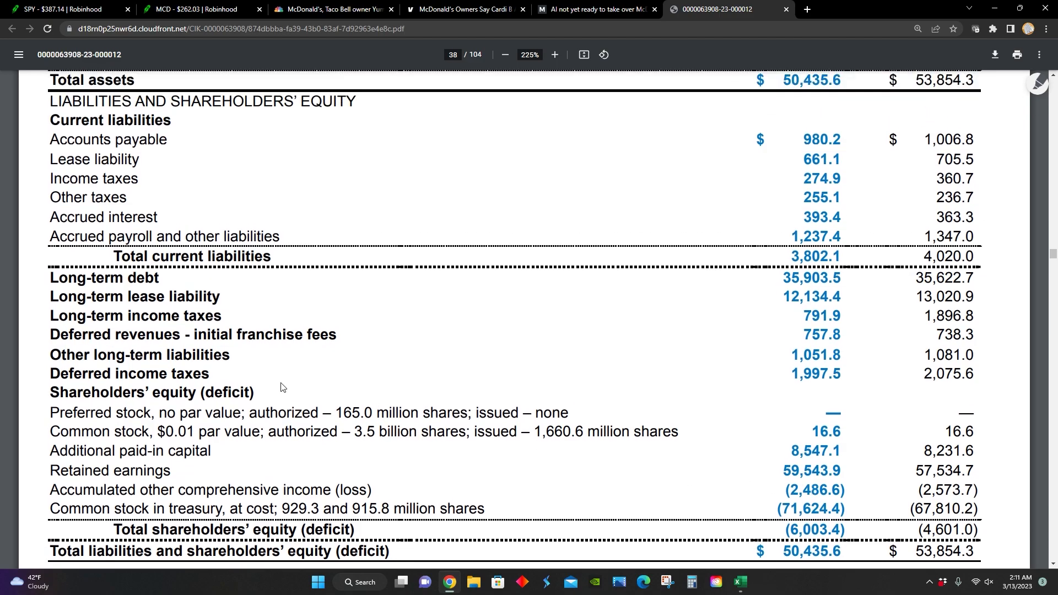
{"action": "mouse_move", "coordinate": [427, 391]}
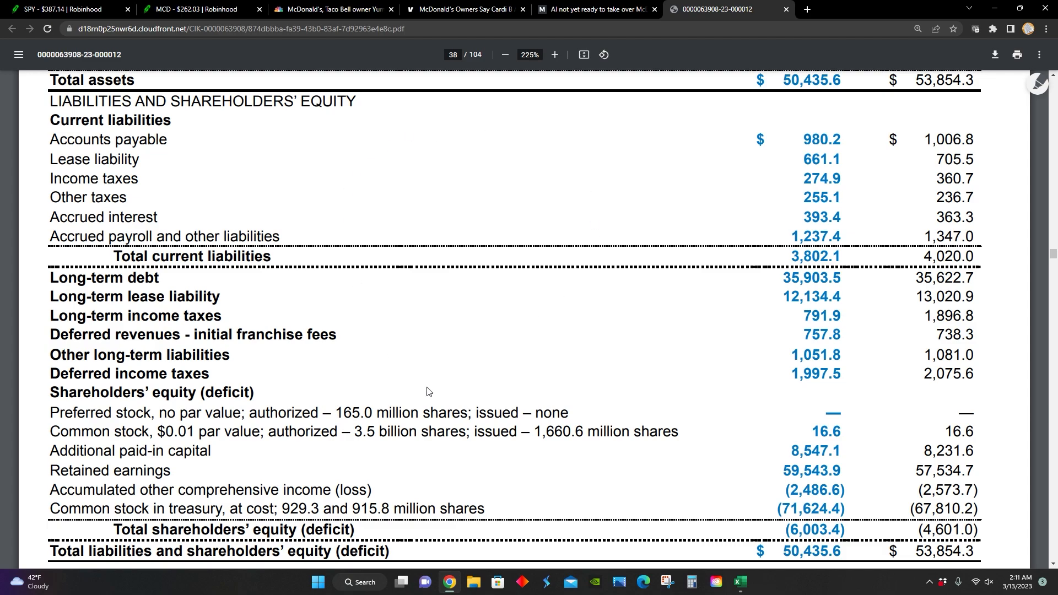
{"action": "mouse_move", "coordinate": [551, 406]}
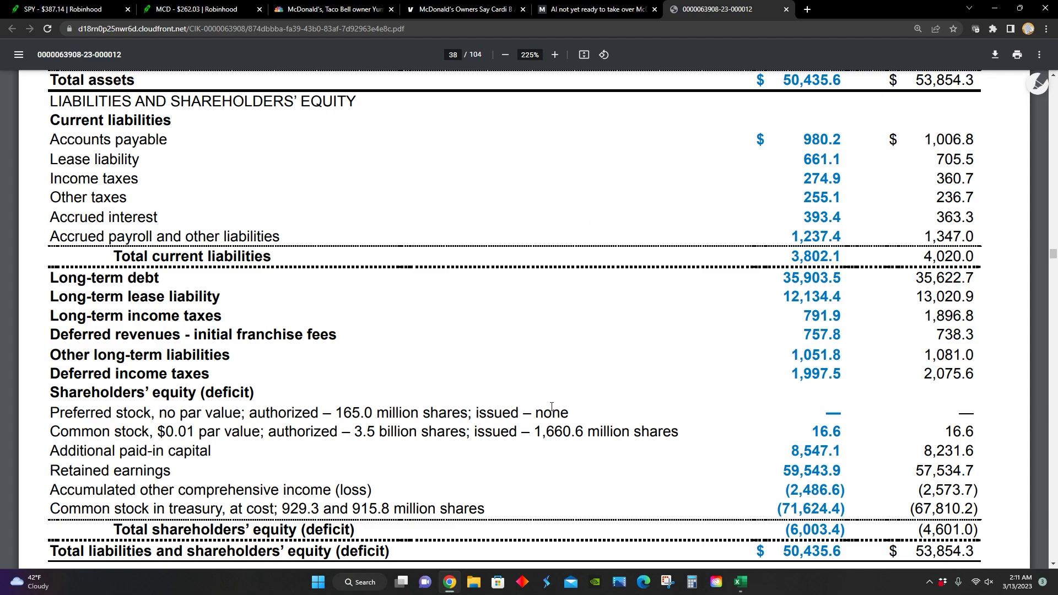
{"action": "scroll", "scroll_direction": "up", "scroll_amount": 3}
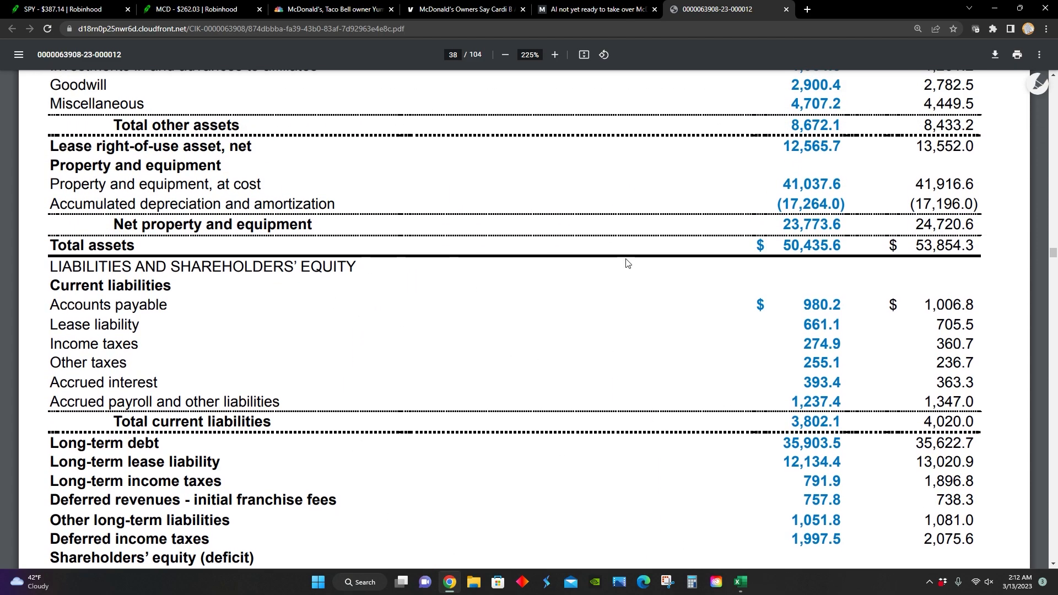
{"action": "scroll", "scroll_direction": "down", "scroll_amount": 3}
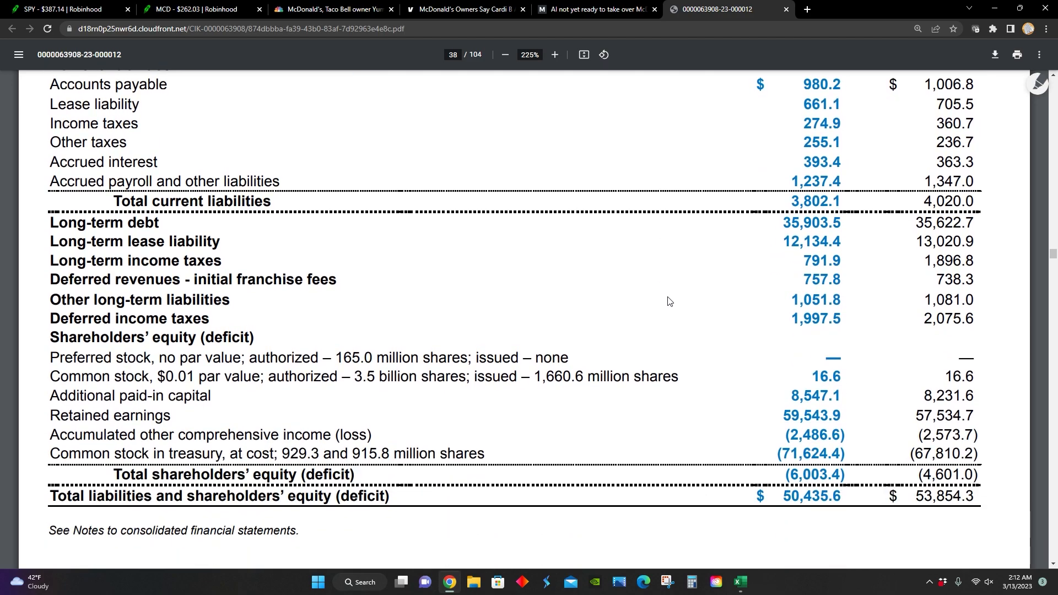
{"action": "mouse_move", "coordinate": [277, 503]}
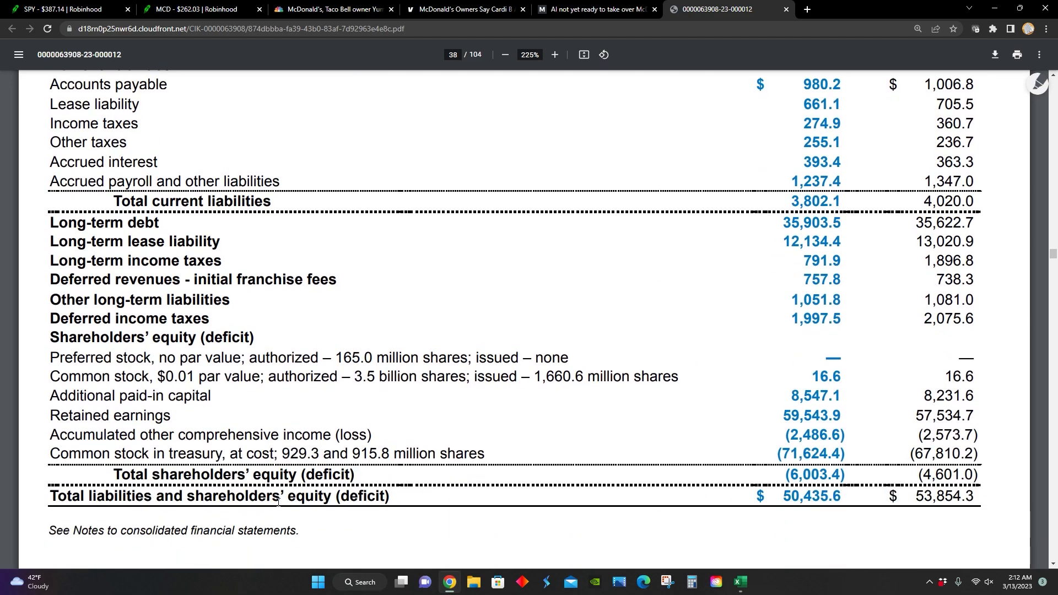
{"action": "scroll", "scroll_direction": "up", "scroll_amount": 3}
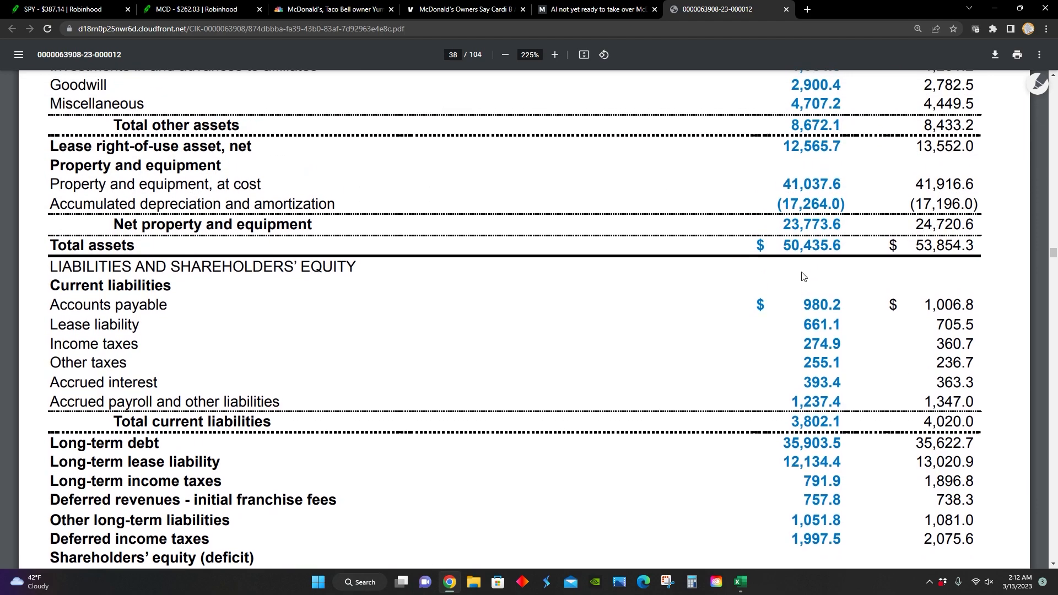
{"action": "scroll", "scroll_direction": "down", "scroll_amount": 3}
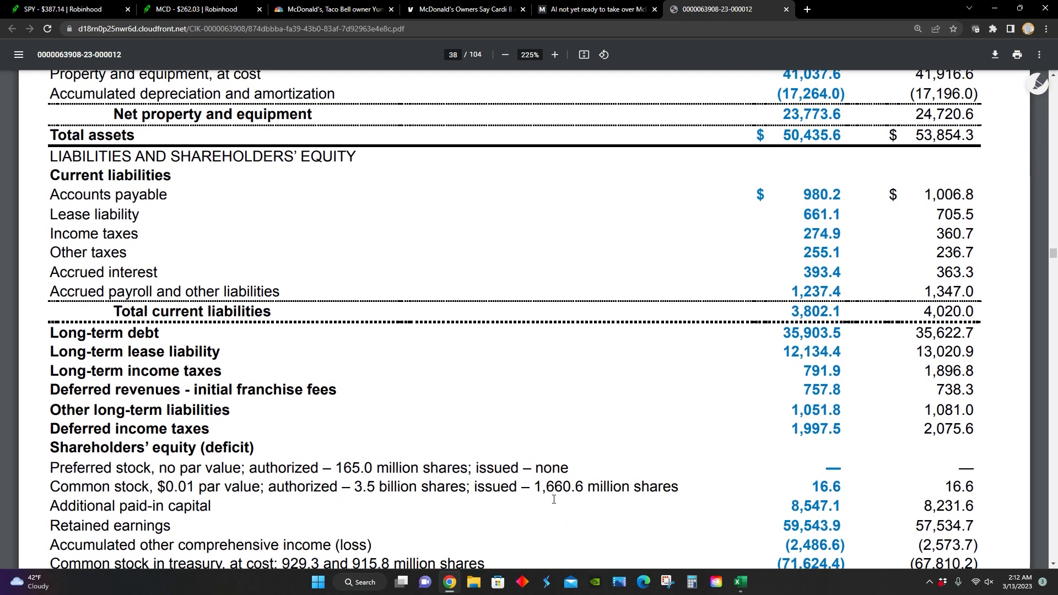
{"action": "scroll", "scroll_direction": "down", "scroll_amount": 3}
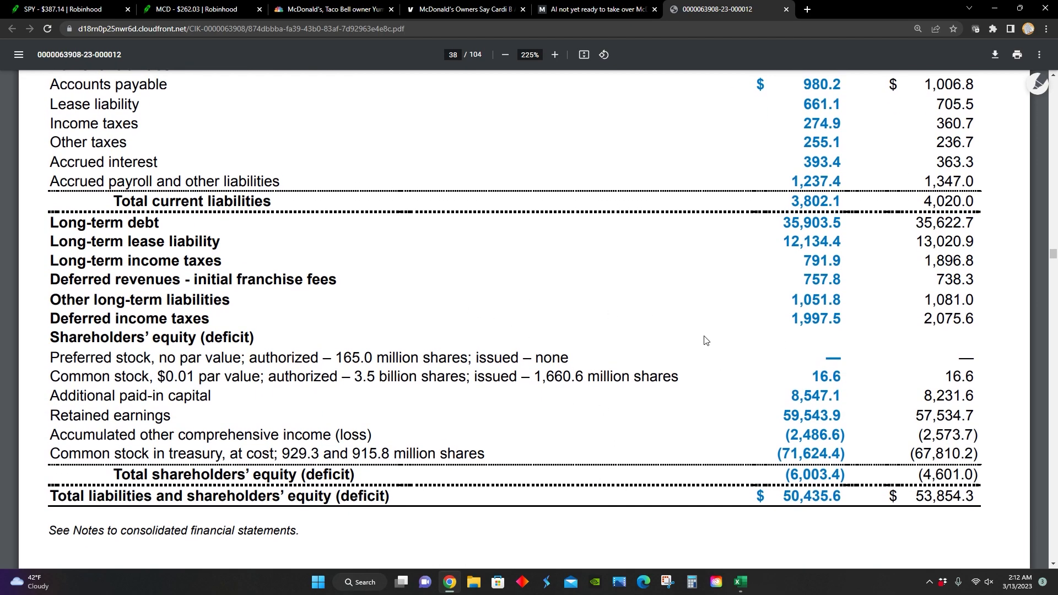
{"action": "scroll", "scroll_direction": "up", "scroll_amount": 3}
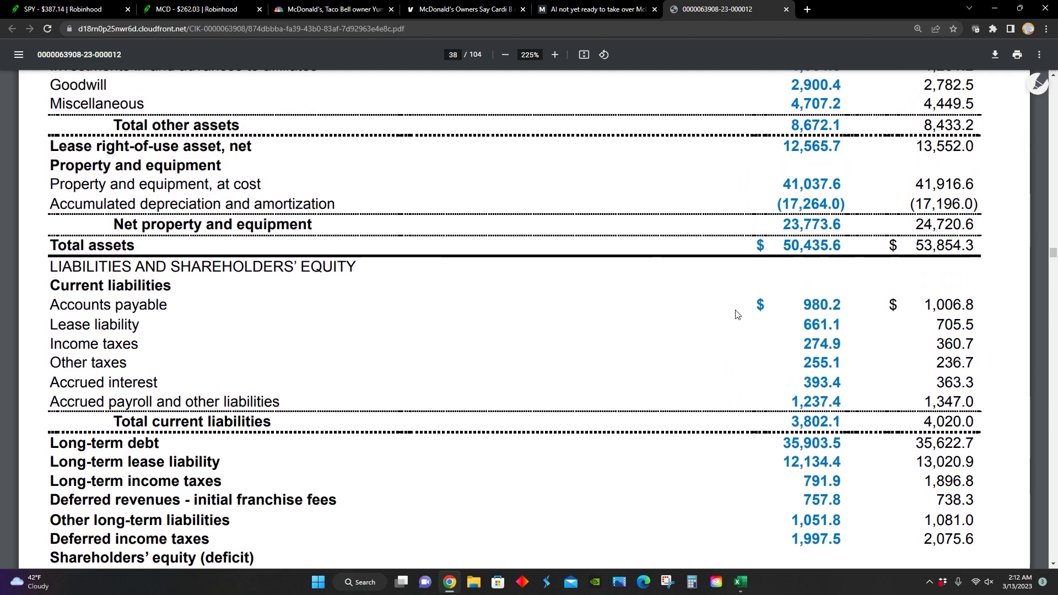
{"action": "scroll", "scroll_direction": "down", "scroll_amount": 3}
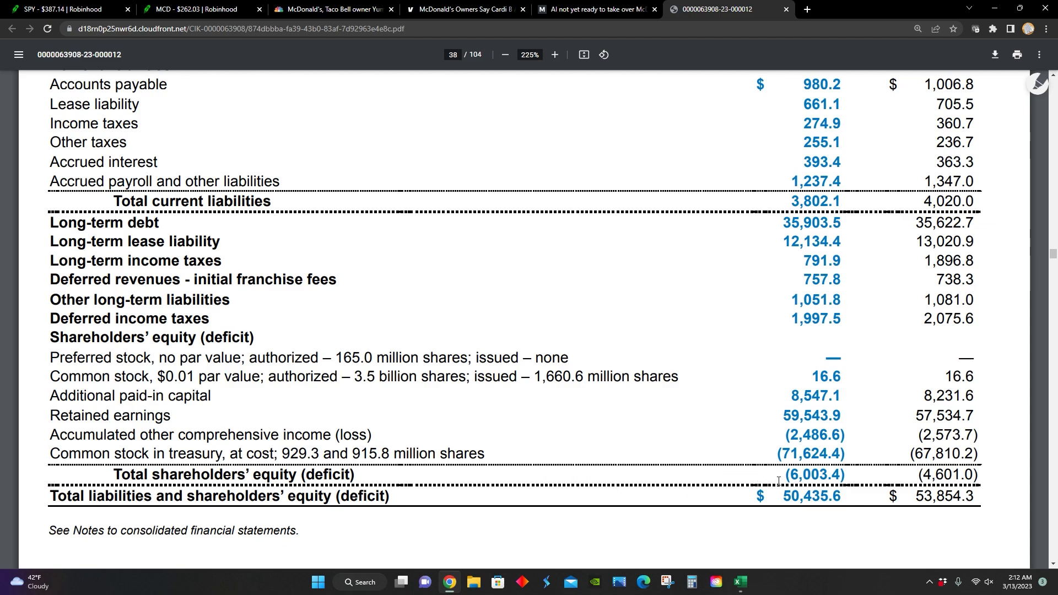
{"action": "mouse_move", "coordinate": [703, 480]}
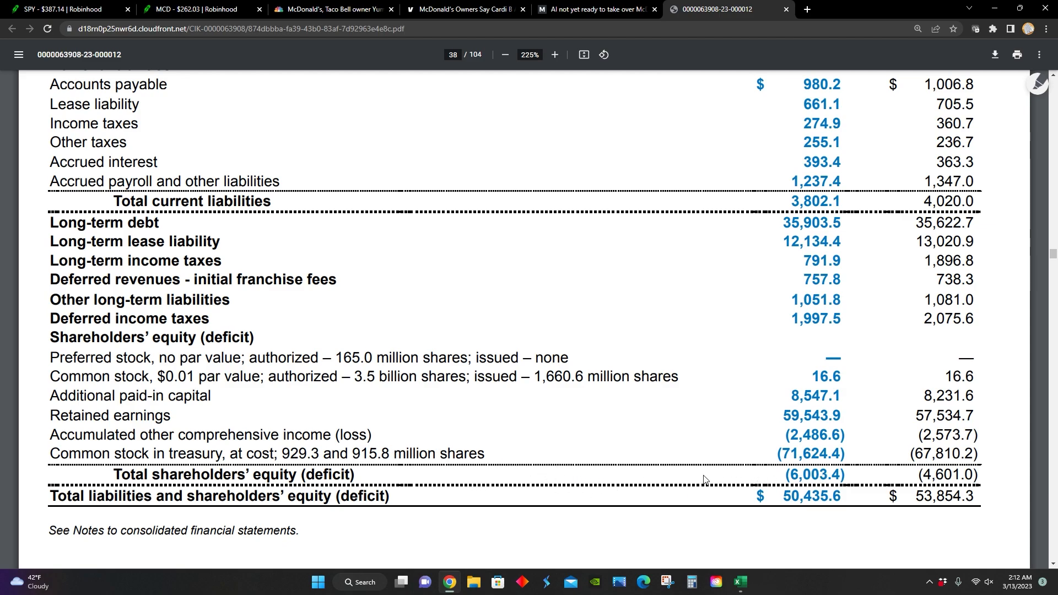
{"action": "scroll", "scroll_direction": "down", "scroll_amount": 3}
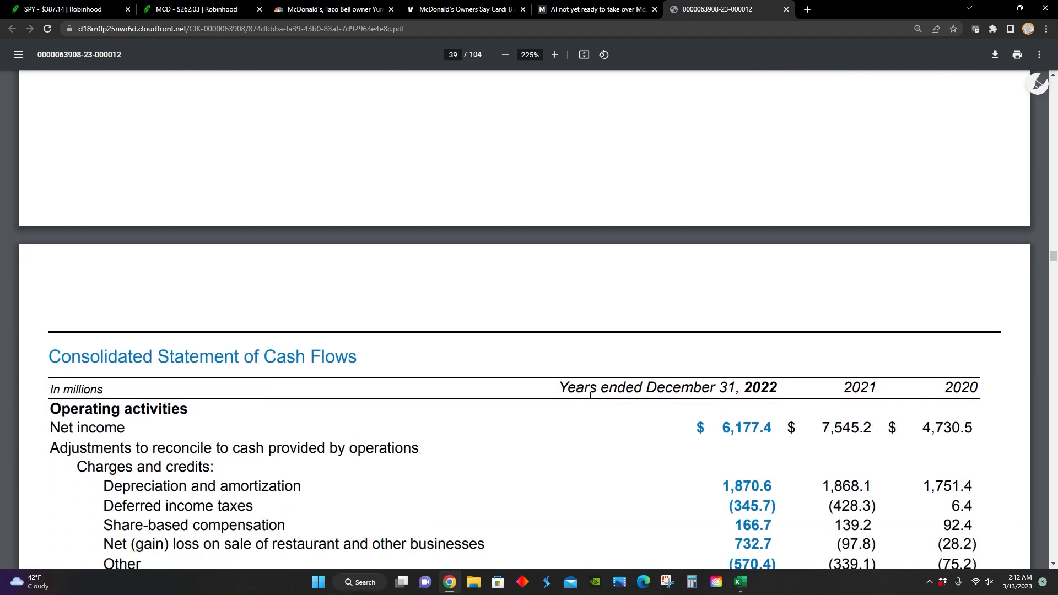
{"action": "scroll", "scroll_direction": "down", "scroll_amount": 3}
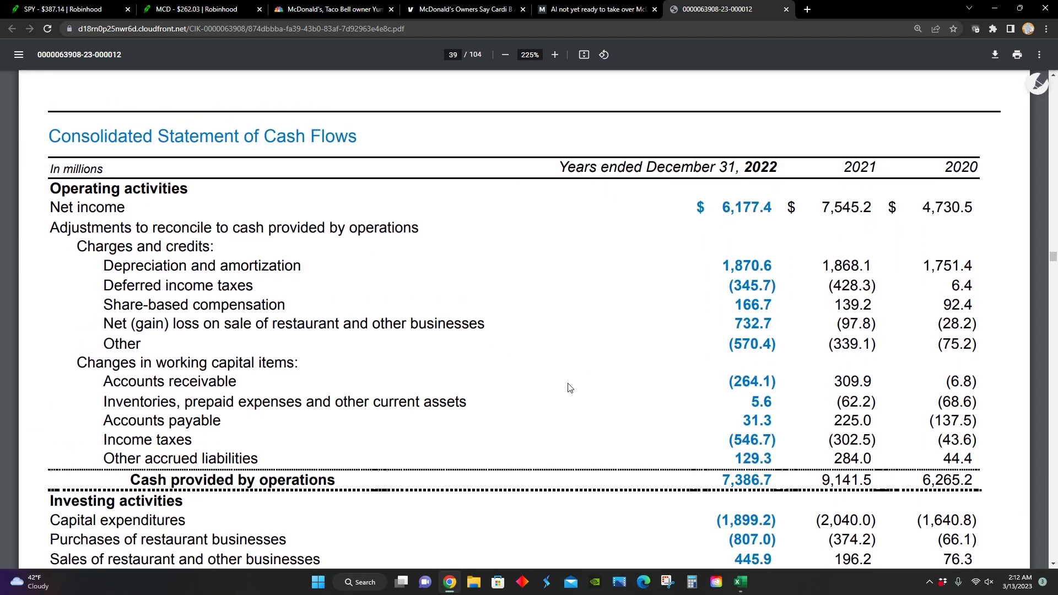
{"action": "mouse_move", "coordinate": [469, 496]}
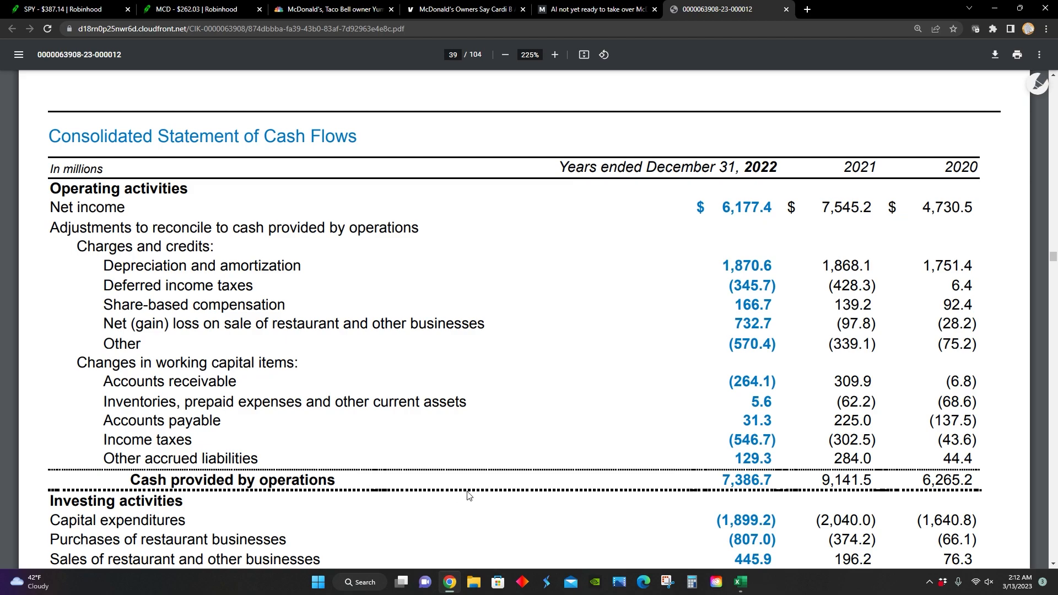
{"action": "mouse_move", "coordinate": [742, 496]}
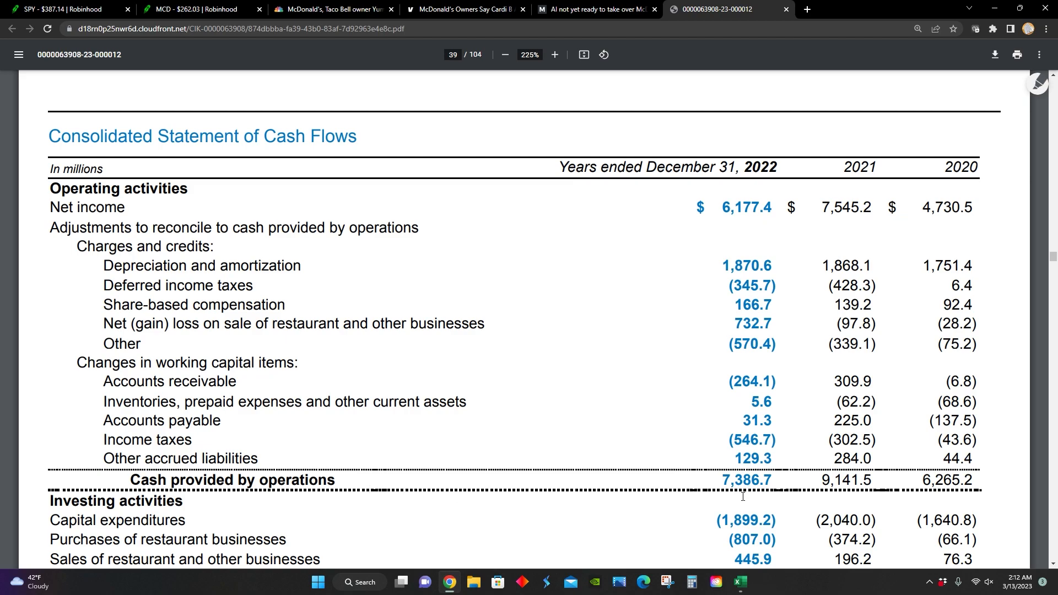
{"action": "scroll", "scroll_direction": "down", "scroll_amount": 3}
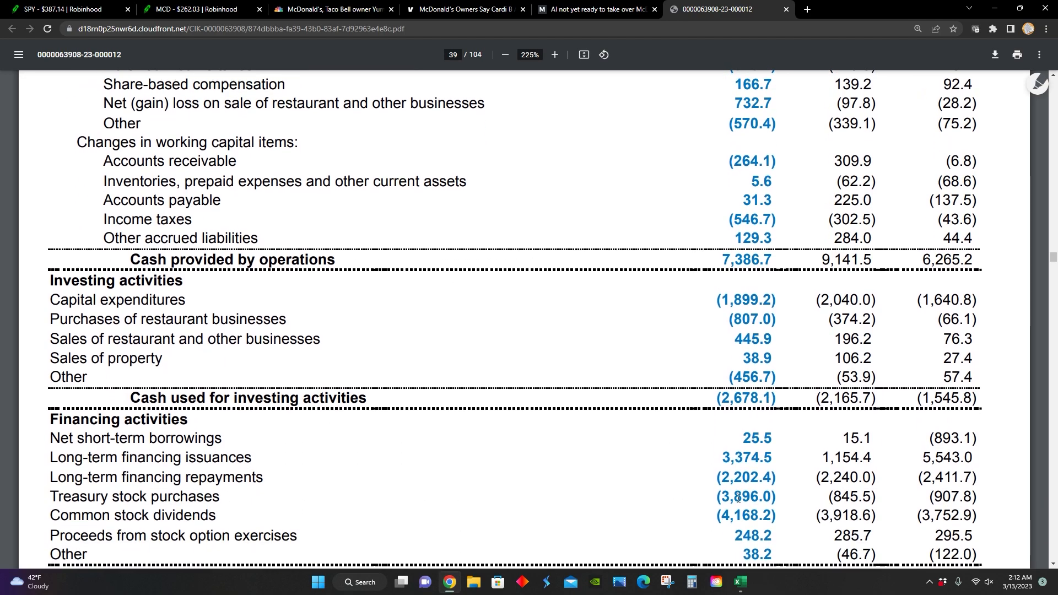
{"action": "scroll", "scroll_direction": "down", "scroll_amount": 3}
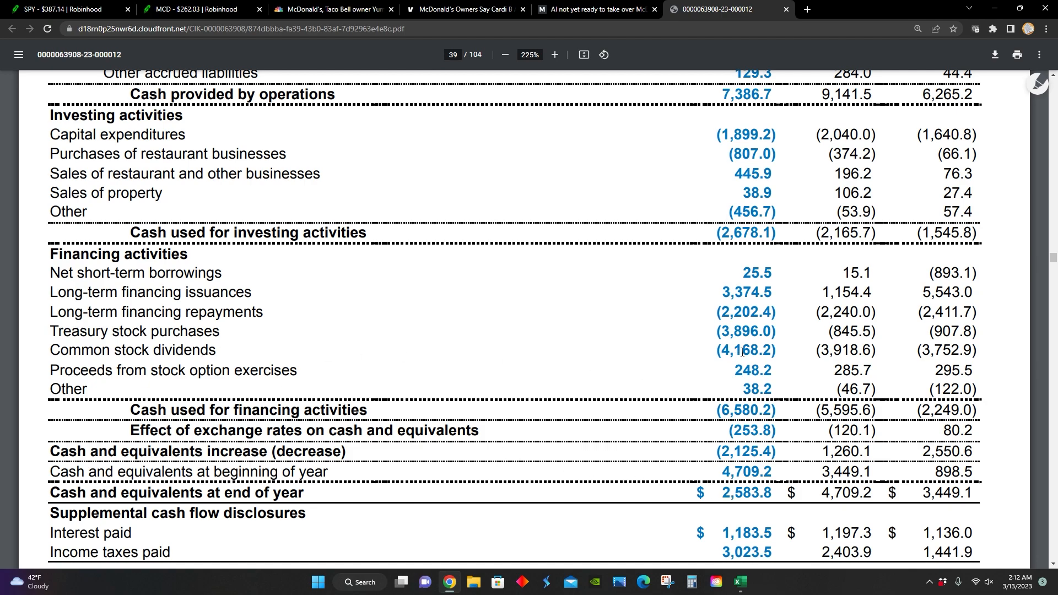
{"action": "mouse_move", "coordinate": [434, 326]}
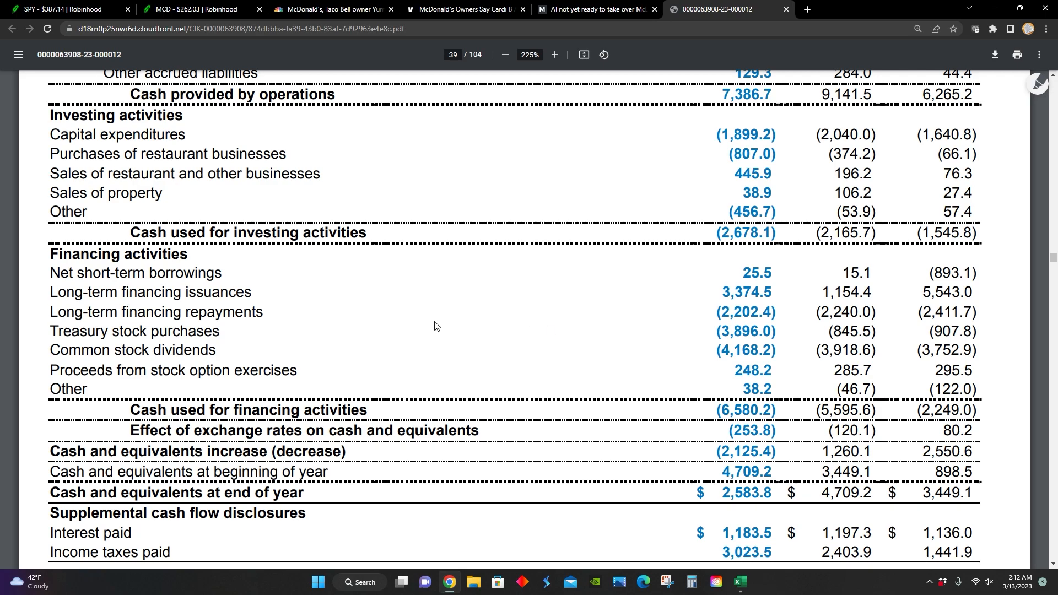
{"action": "mouse_move", "coordinate": [713, 350]}
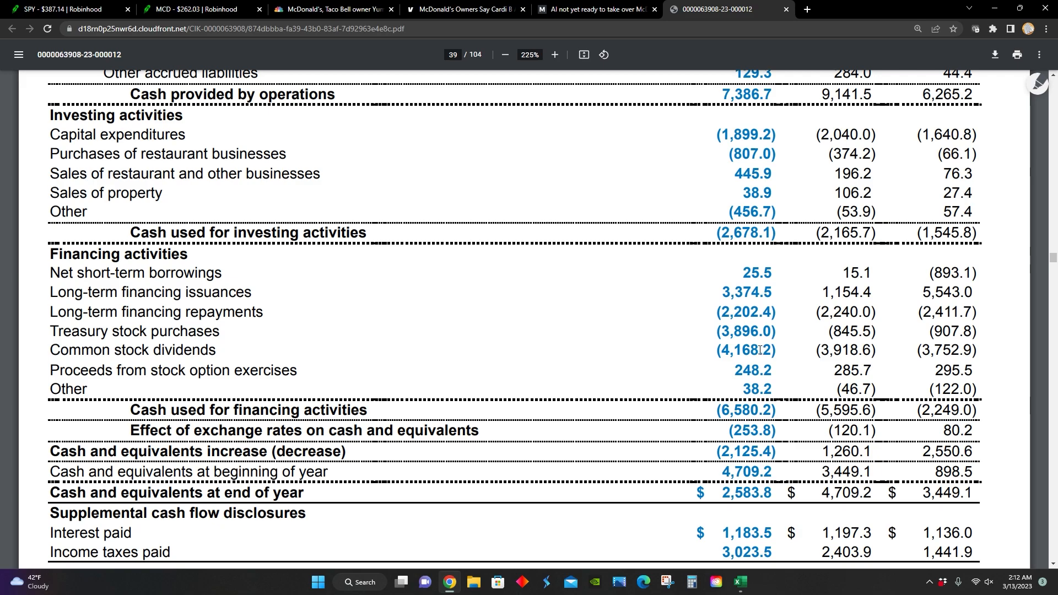
{"action": "scroll", "scroll_direction": "up", "scroll_amount": 3}
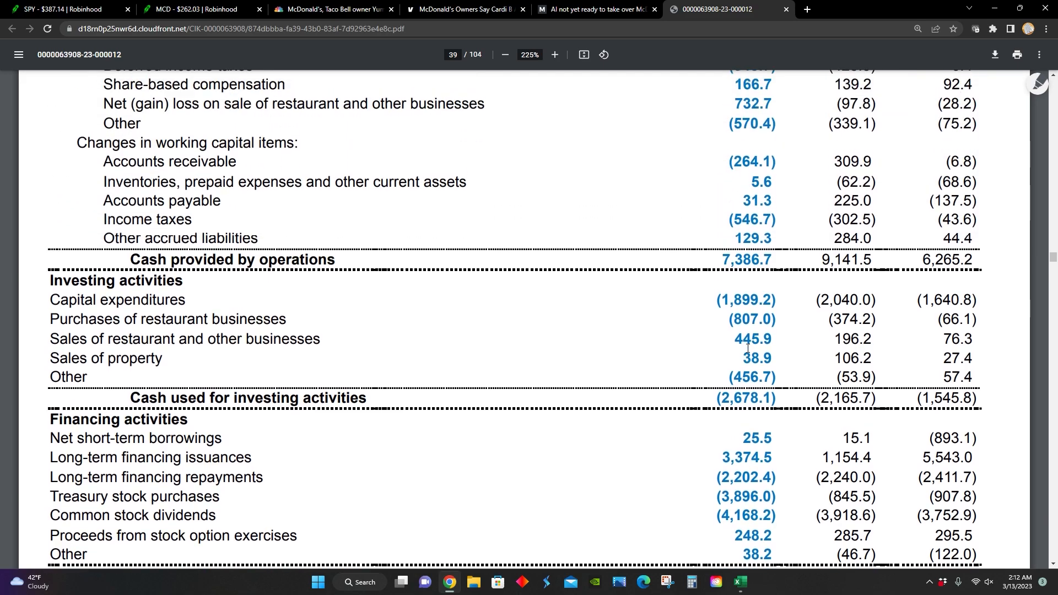
{"action": "scroll", "scroll_direction": "up", "scroll_amount": 3}
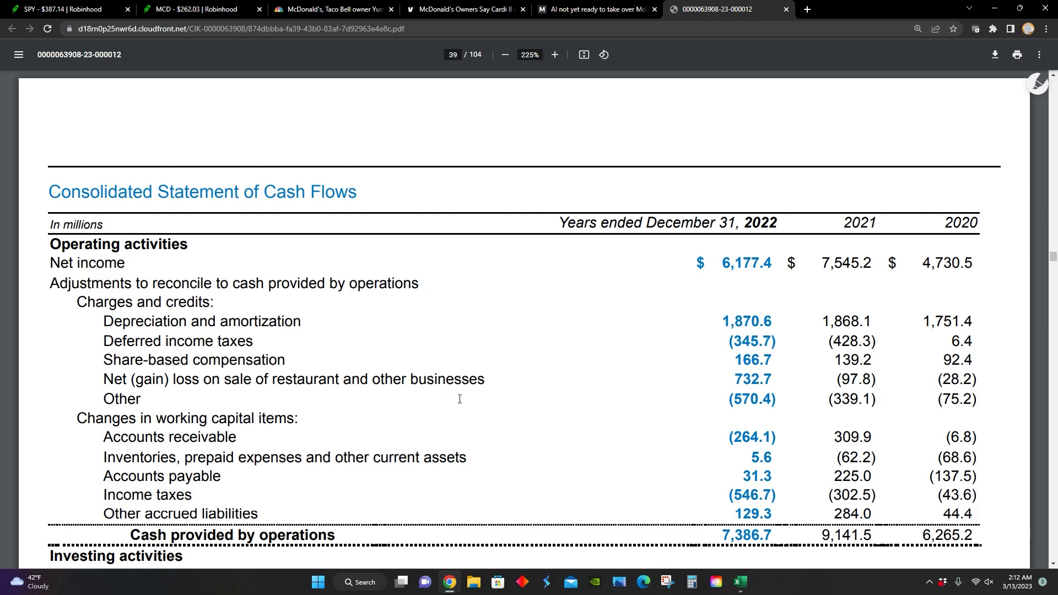
{"action": "left_click", "coordinate": [739, 582]}
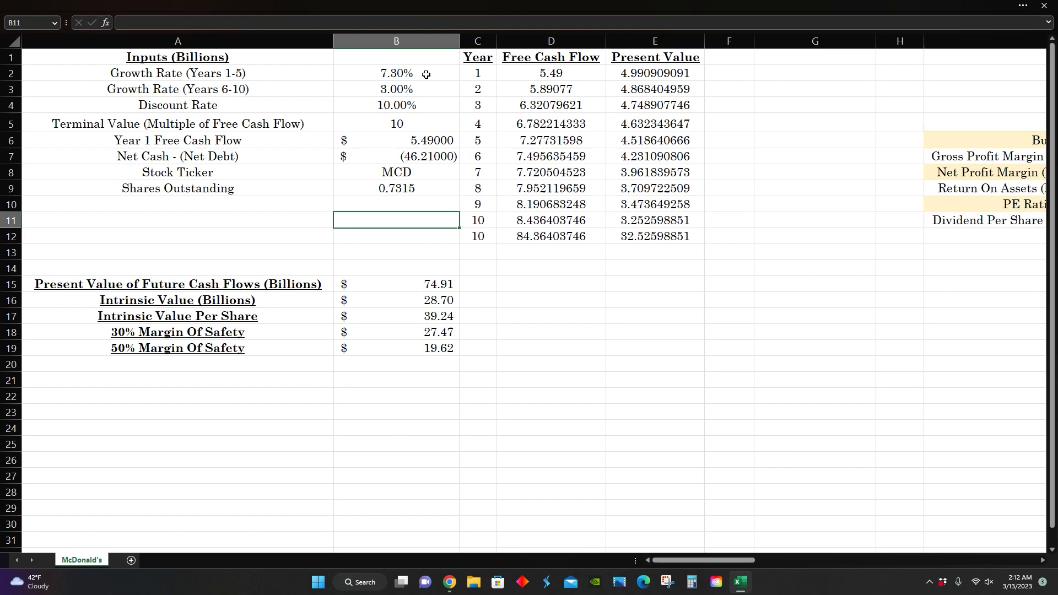
Inspect the DCF's Years 1-5 and 6-10 growth rates, another input, and shares outstanding
{"action": "left_click", "coordinate": [396, 73]}
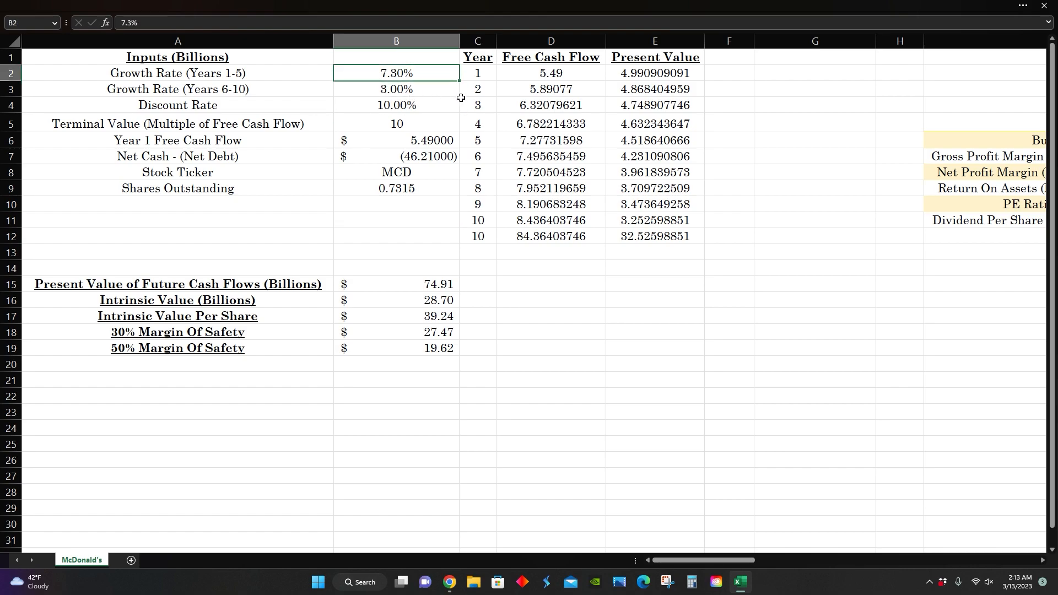
{"action": "left_click", "coordinate": [396, 88]}
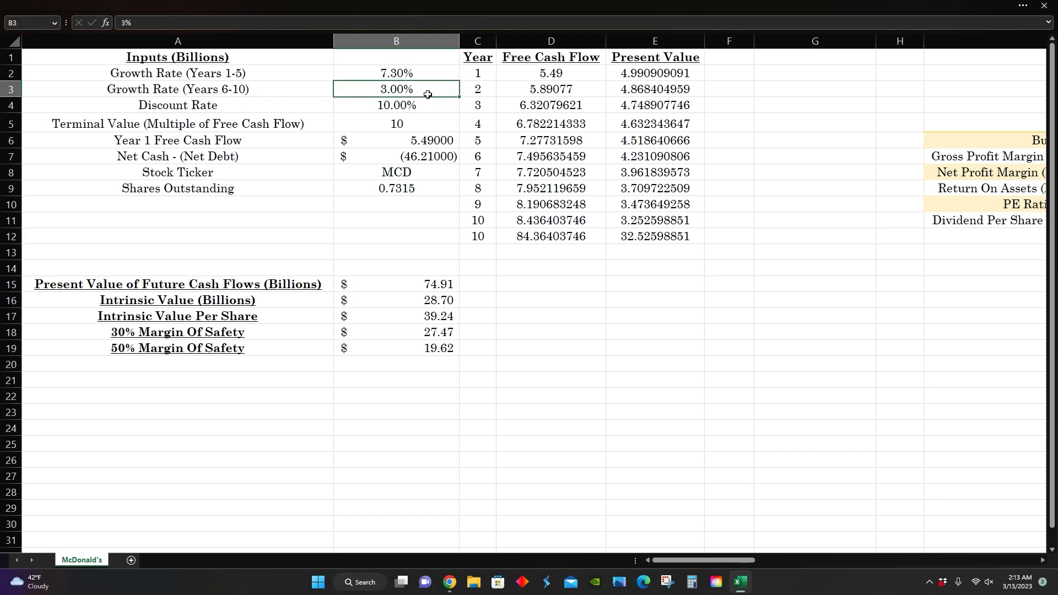
{"action": "left_click", "coordinate": [396, 140]}
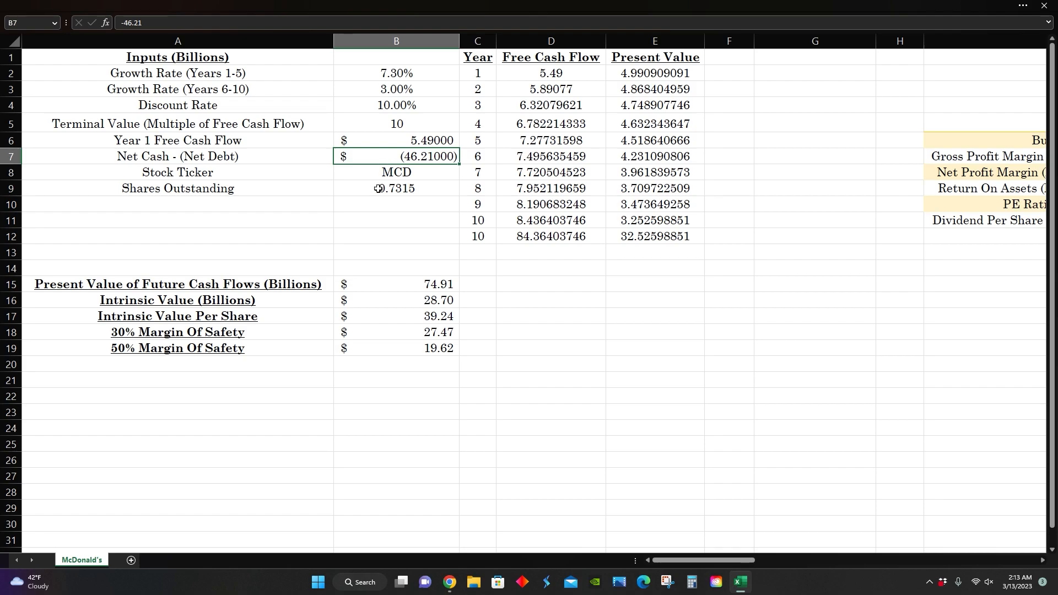
{"action": "left_click", "coordinate": [396, 188]}
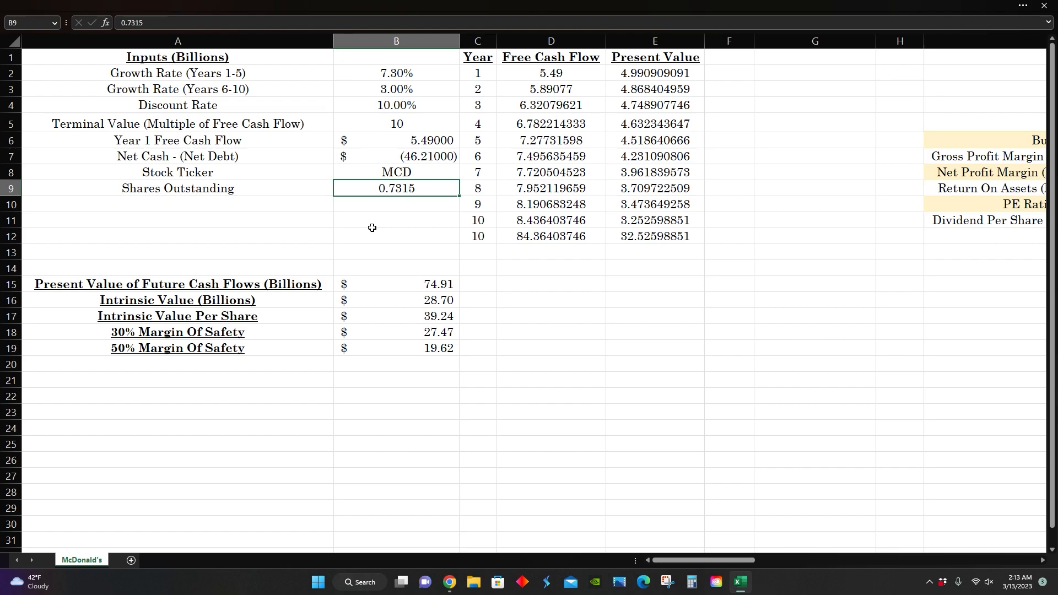
{"action": "mouse_move", "coordinate": [443, 334]}
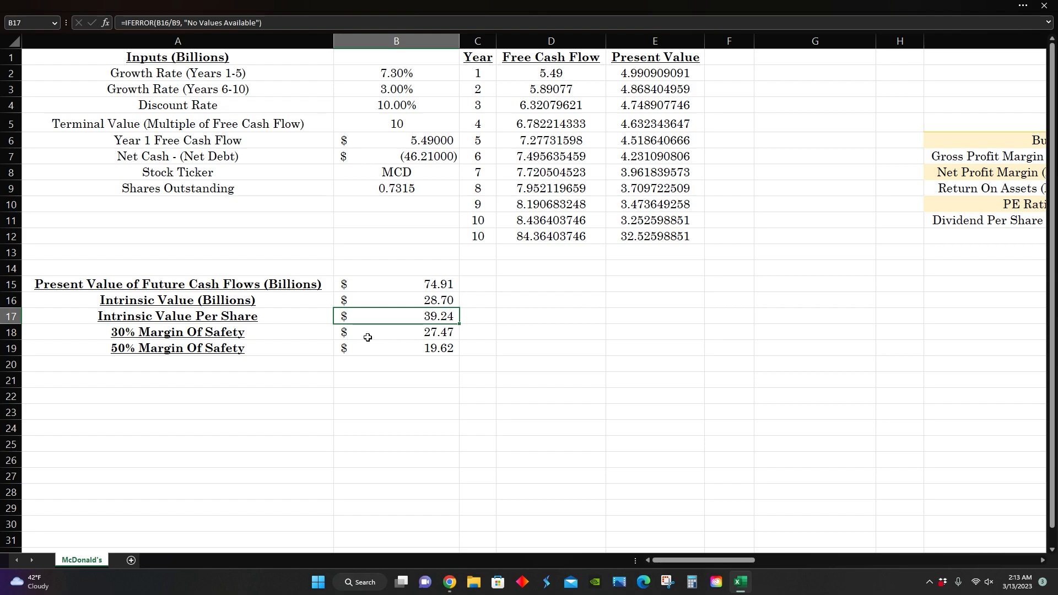
{"action": "mouse_move", "coordinate": [451, 576]}
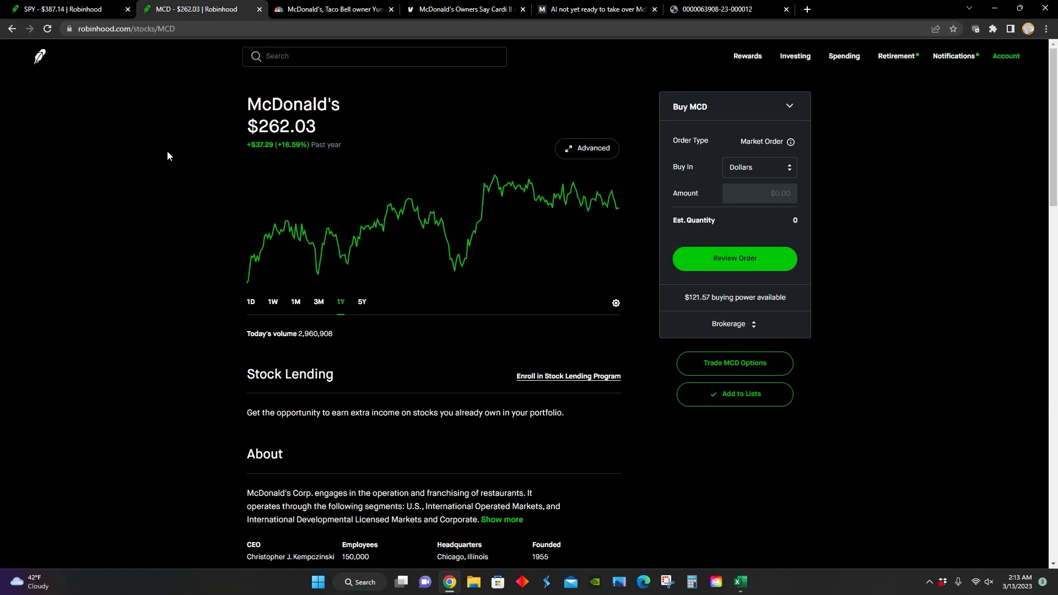
{"action": "mouse_move", "coordinate": [156, 201]}
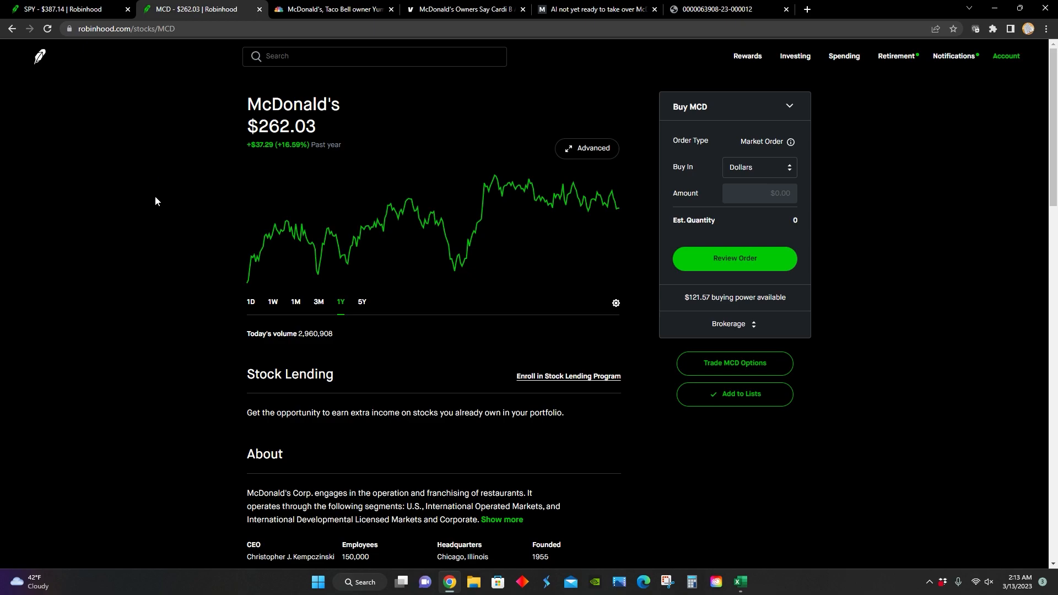
{"action": "mouse_move", "coordinate": [450, 582]}
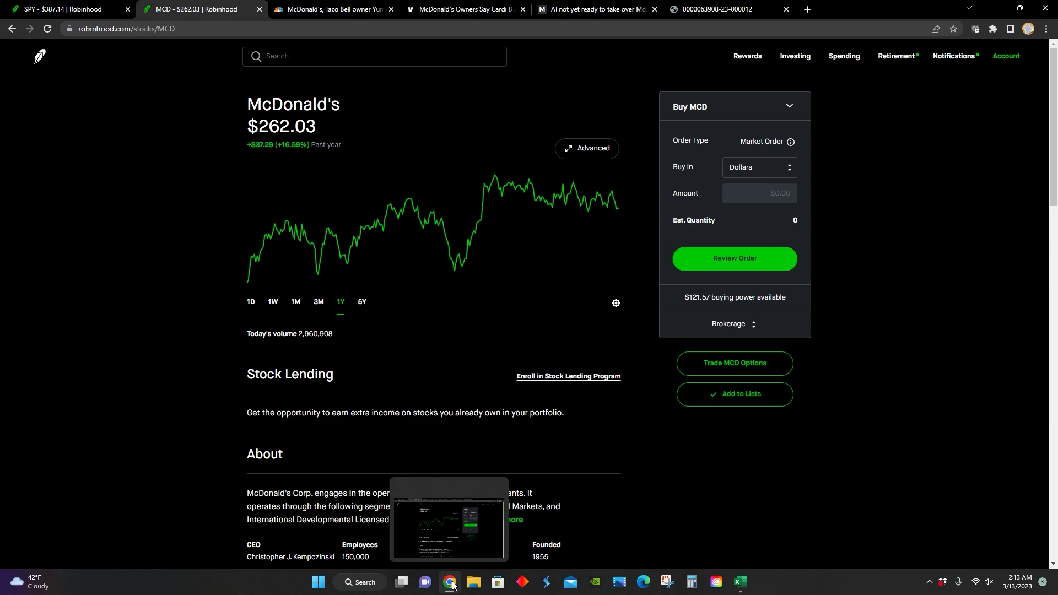
Return to the Excel DCF model after viewing McDonald's $262.03 quote
{"action": "left_click", "coordinate": [739, 586]}
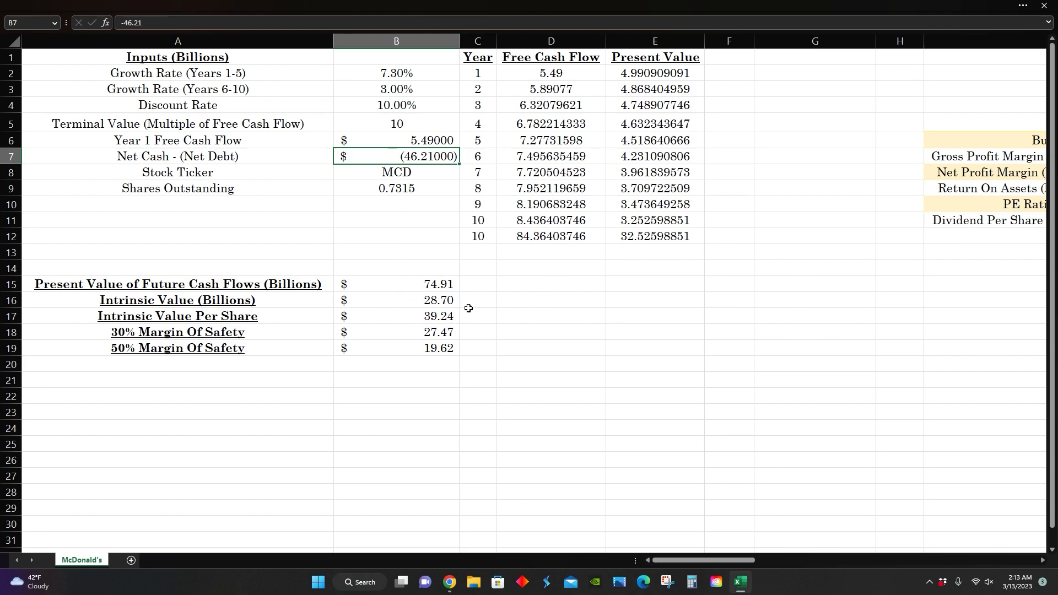
{"action": "mouse_move", "coordinate": [387, 150]}
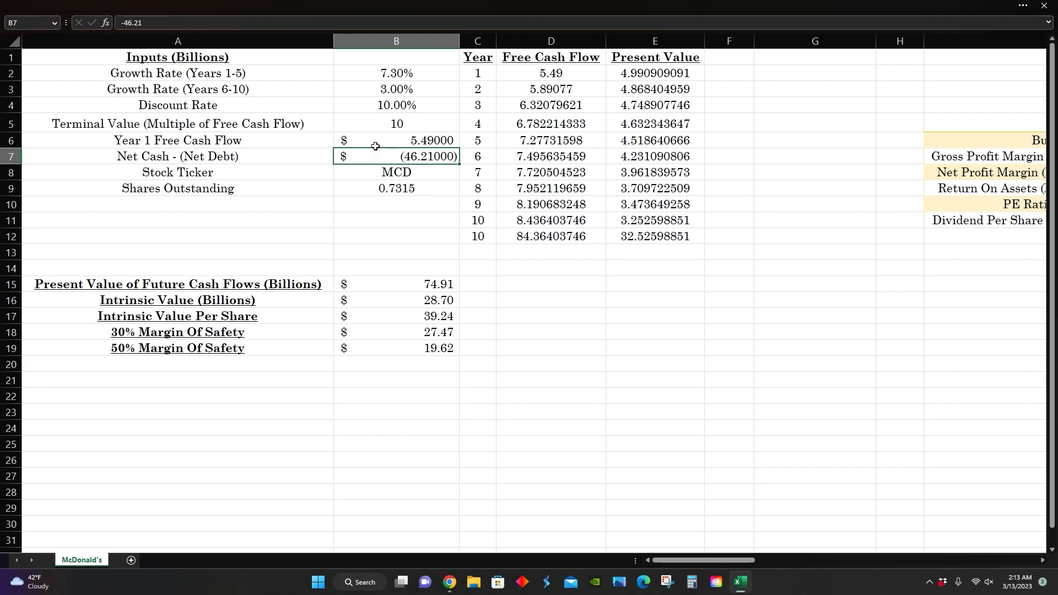
{"action": "mouse_move", "coordinate": [502, 185]}
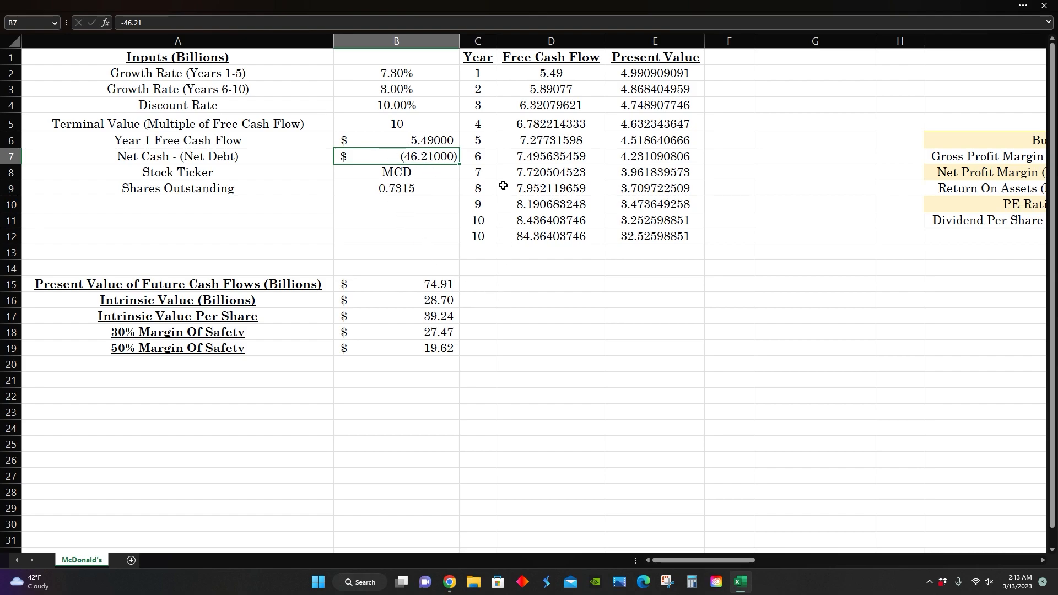
{"action": "mouse_move", "coordinate": [605, 76]}
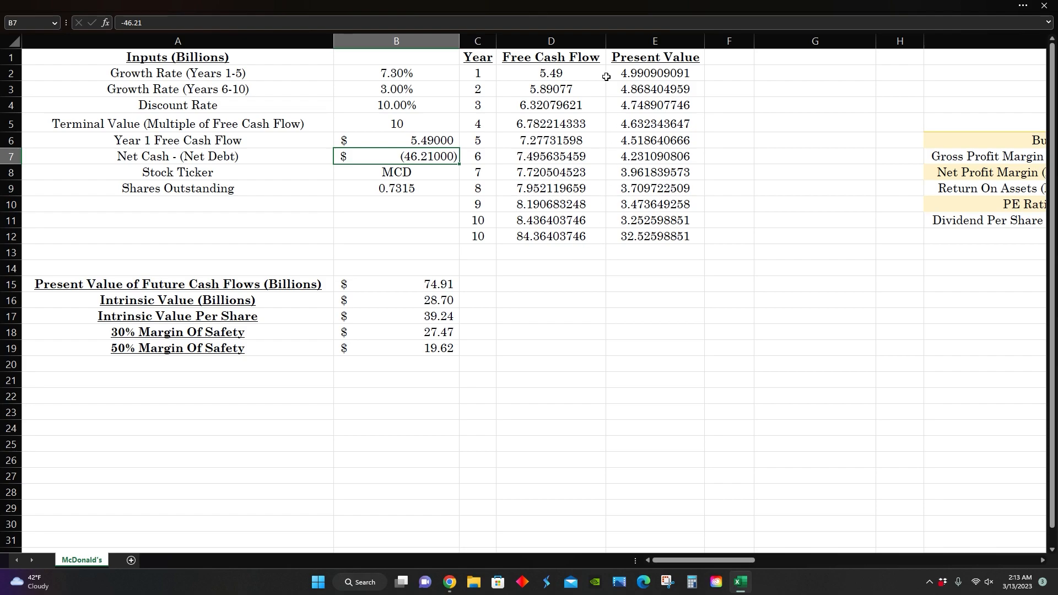
{"action": "mouse_move", "coordinate": [502, 280]}
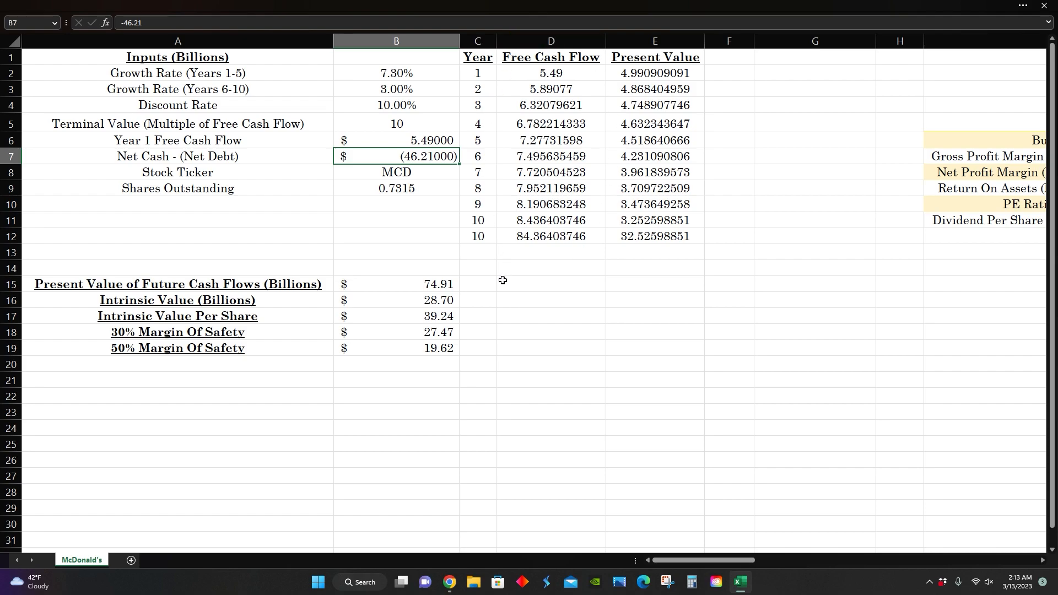
{"action": "mouse_move", "coordinate": [405, 318]}
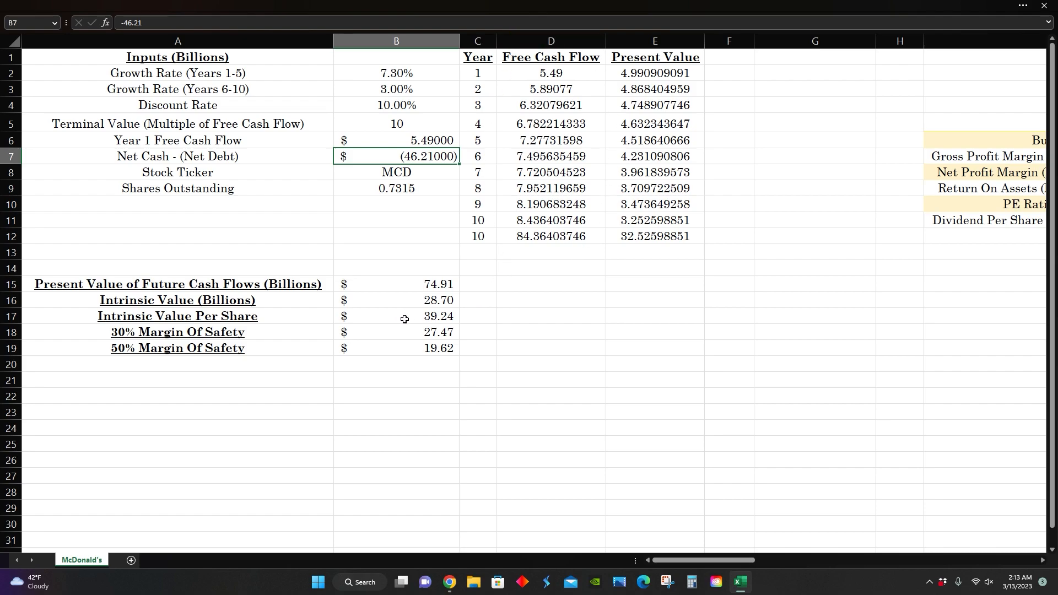
{"action": "mouse_move", "coordinate": [423, 315]}
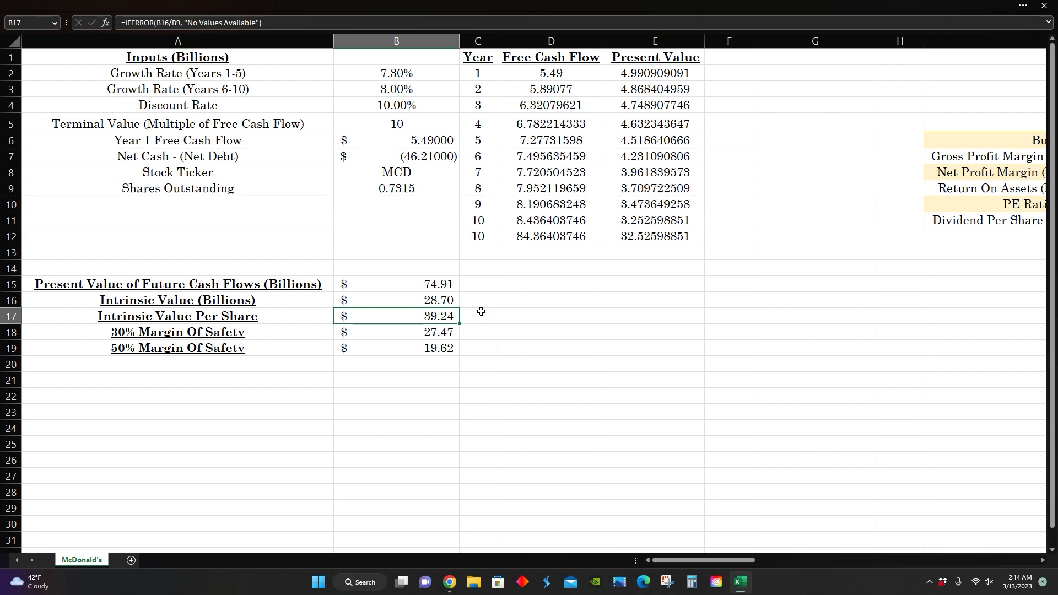
{"action": "left_click", "coordinate": [448, 581]}
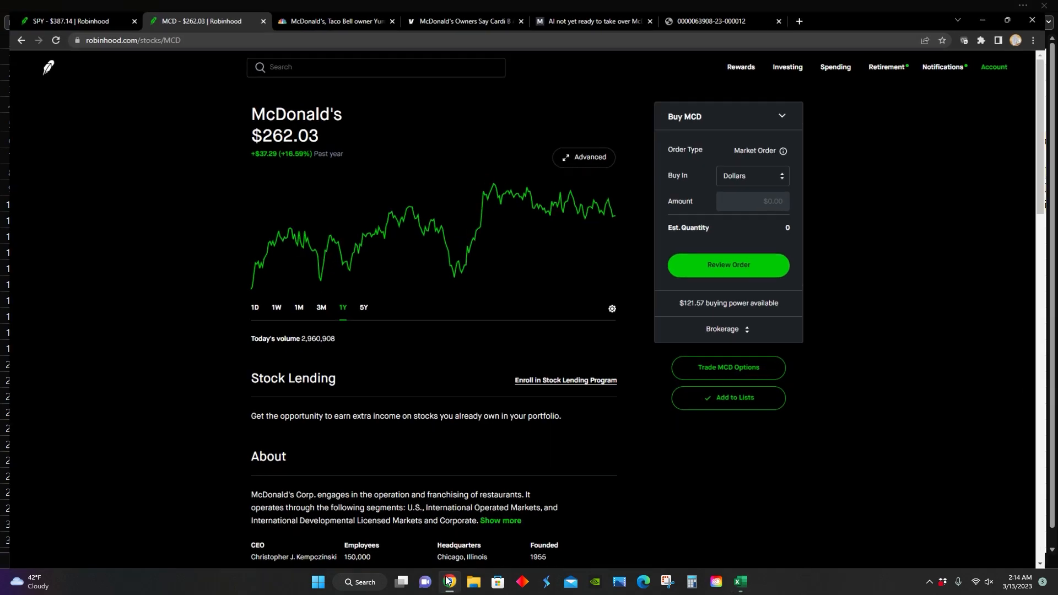
{"action": "left_click", "coordinate": [739, 582]}
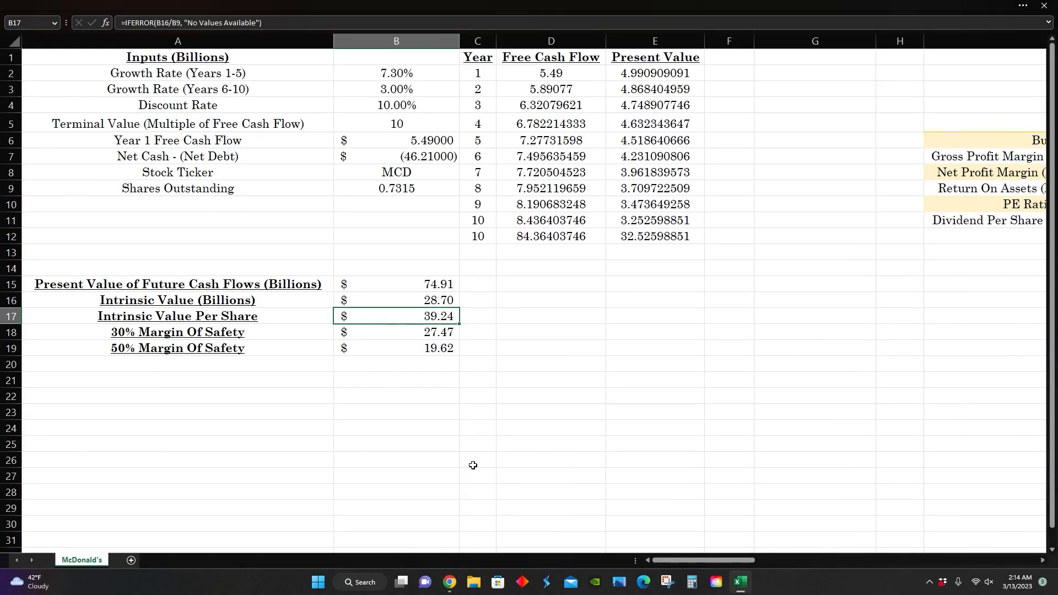
{"action": "left_click", "coordinate": [396, 73]}
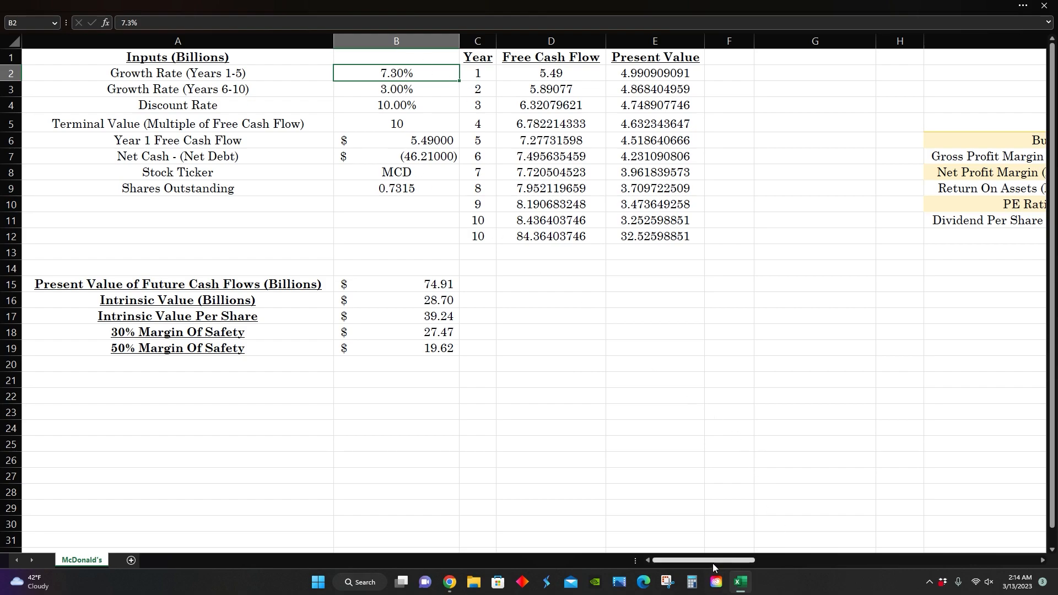
{"action": "scroll", "scroll_direction": "right", "scroll_amount": 3}
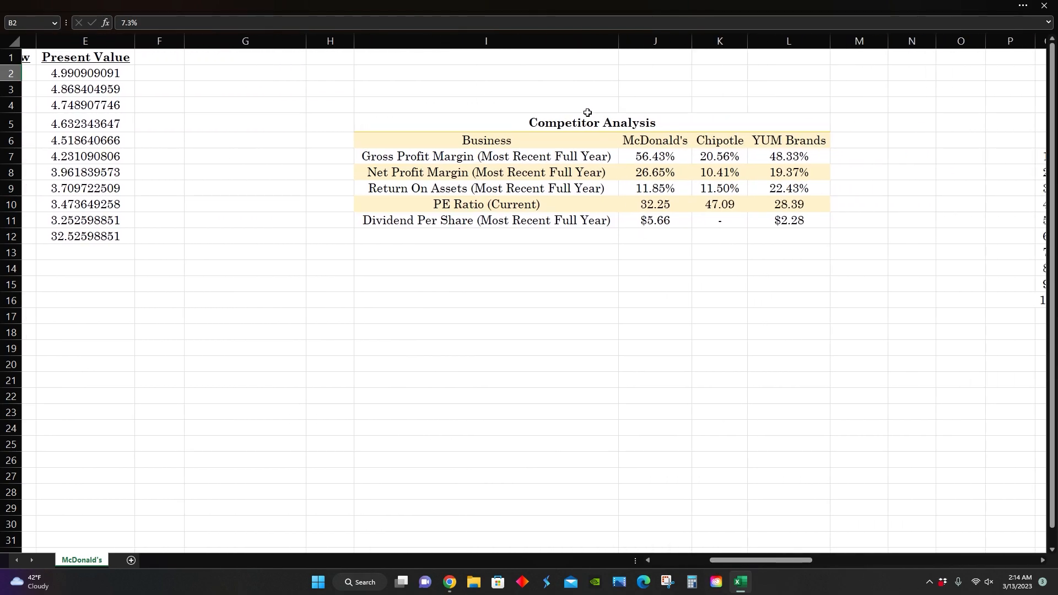
{"action": "left_click", "coordinate": [589, 122]}
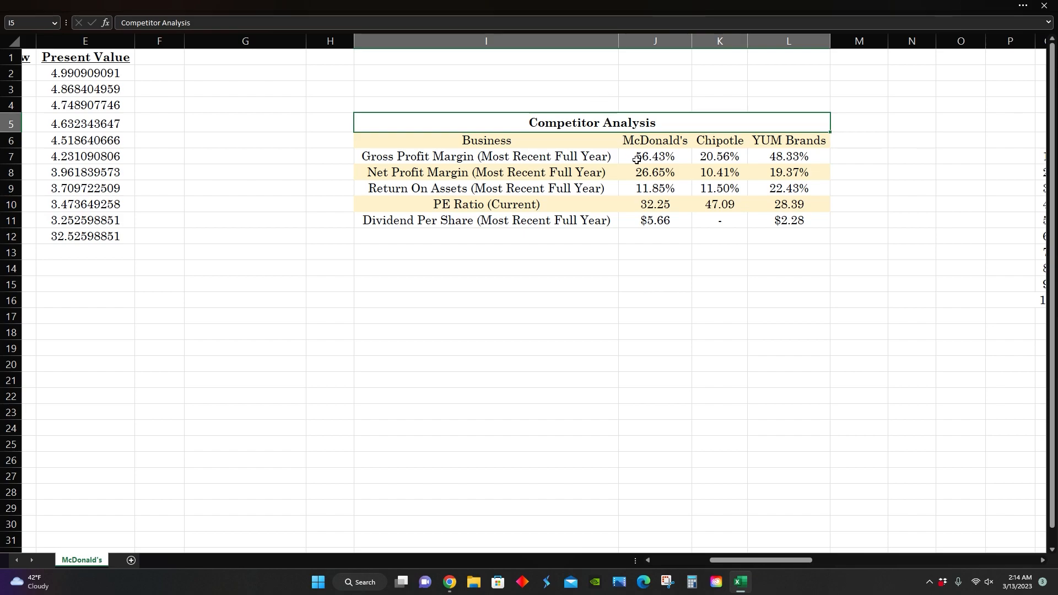
{"action": "mouse_move", "coordinate": [717, 204]}
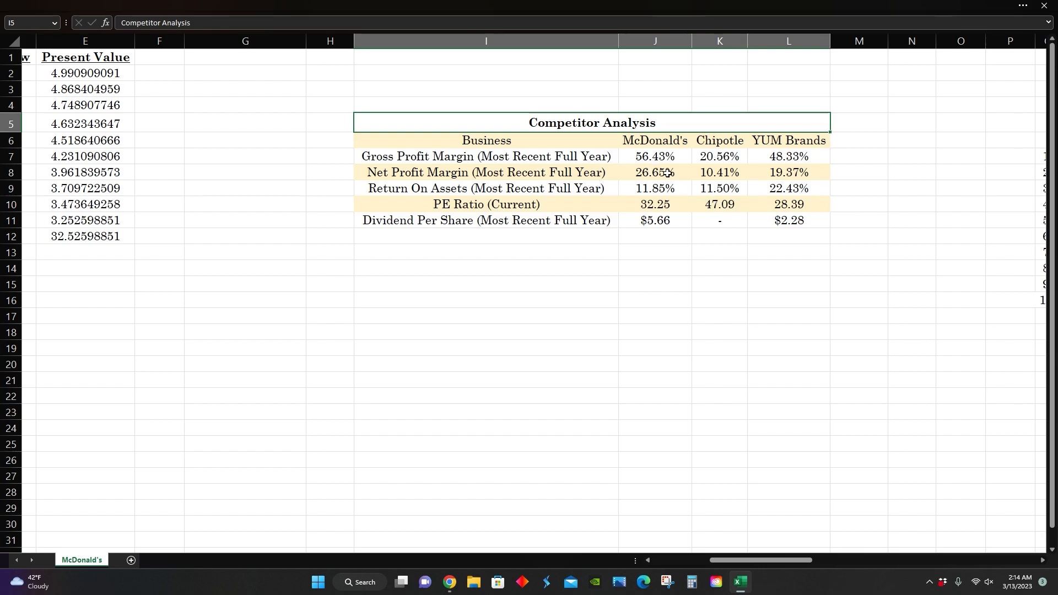
{"action": "left_click", "coordinate": [653, 156]}
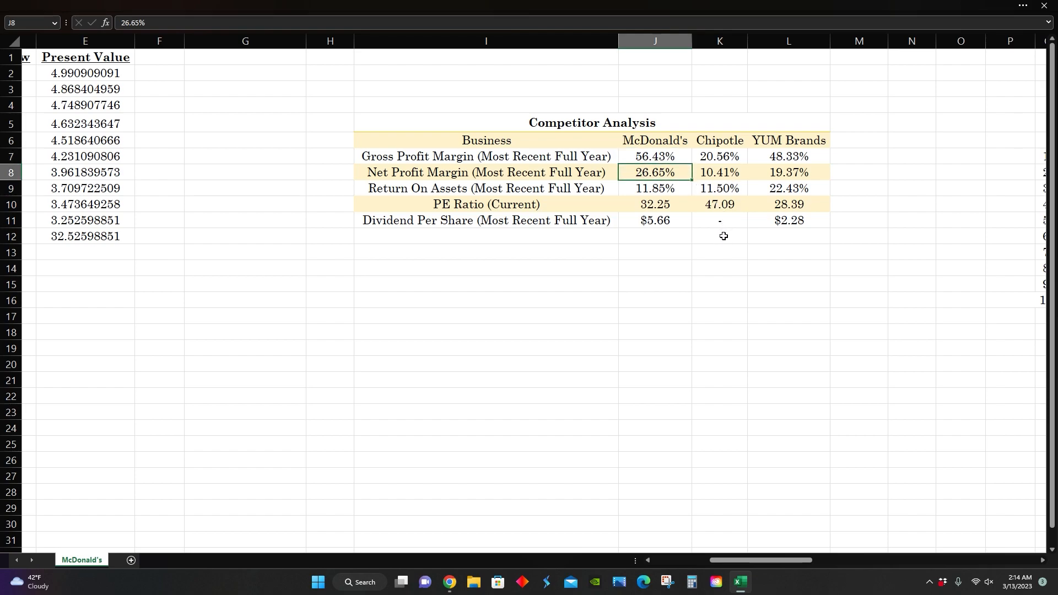
{"action": "mouse_move", "coordinate": [803, 181]}
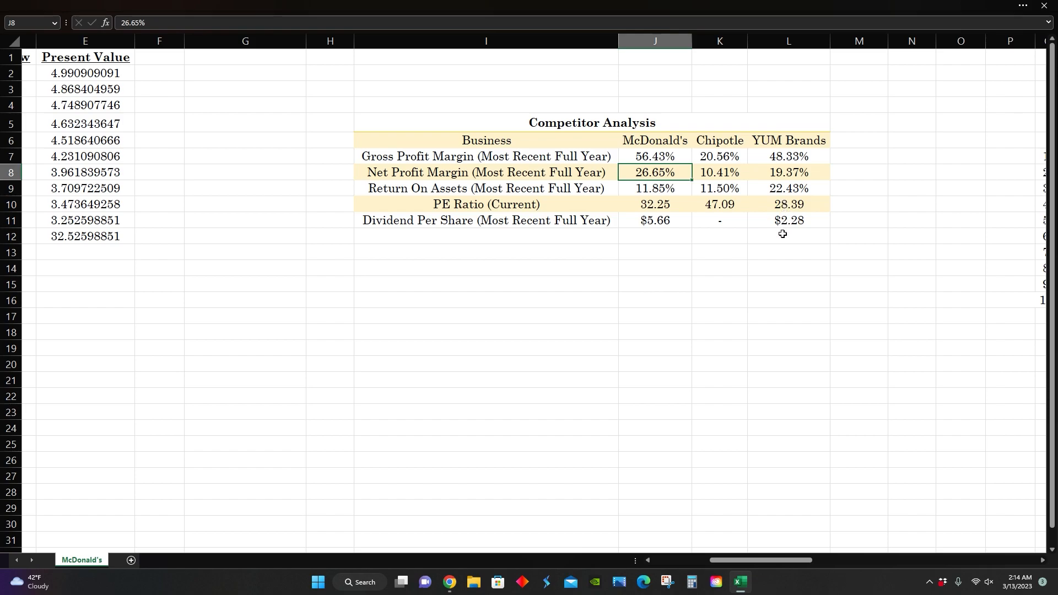
{"action": "mouse_move", "coordinate": [791, 122]}
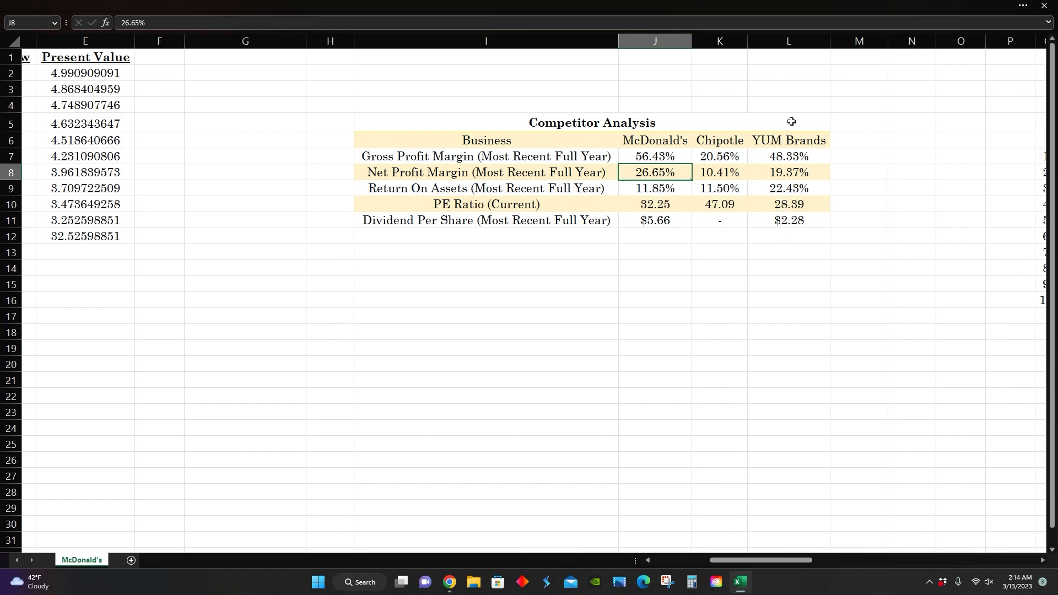
{"action": "left_click", "coordinate": [787, 189]}
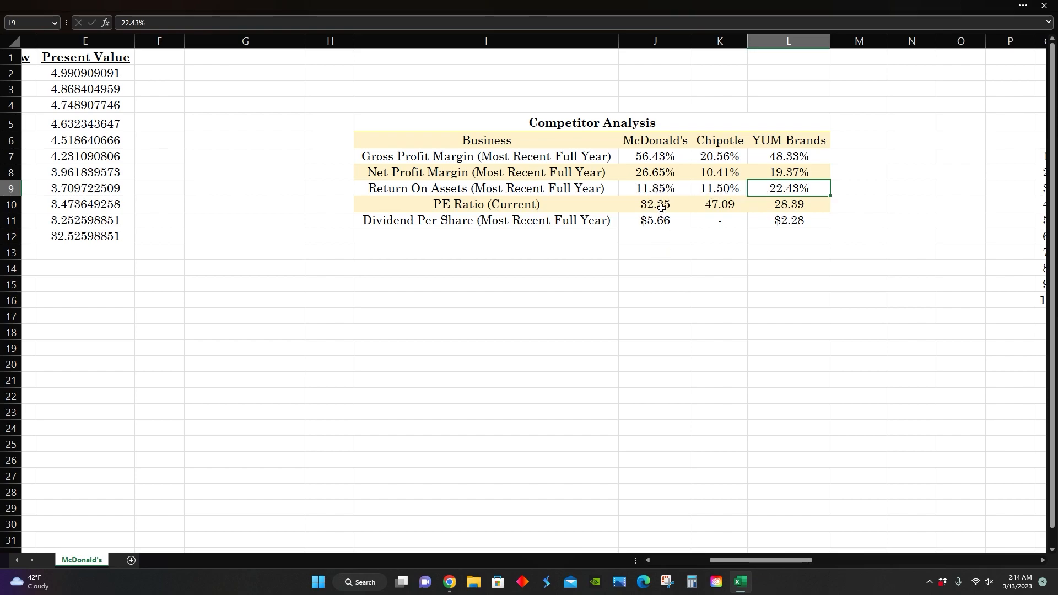
{"action": "left_click", "coordinate": [654, 204]}
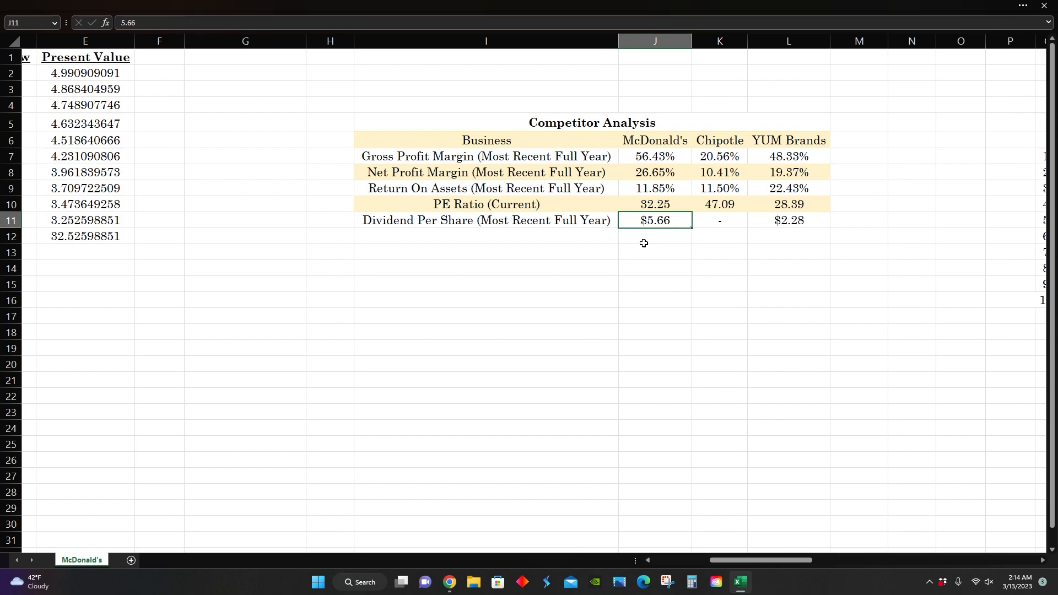
{"action": "mouse_move", "coordinate": [807, 225]}
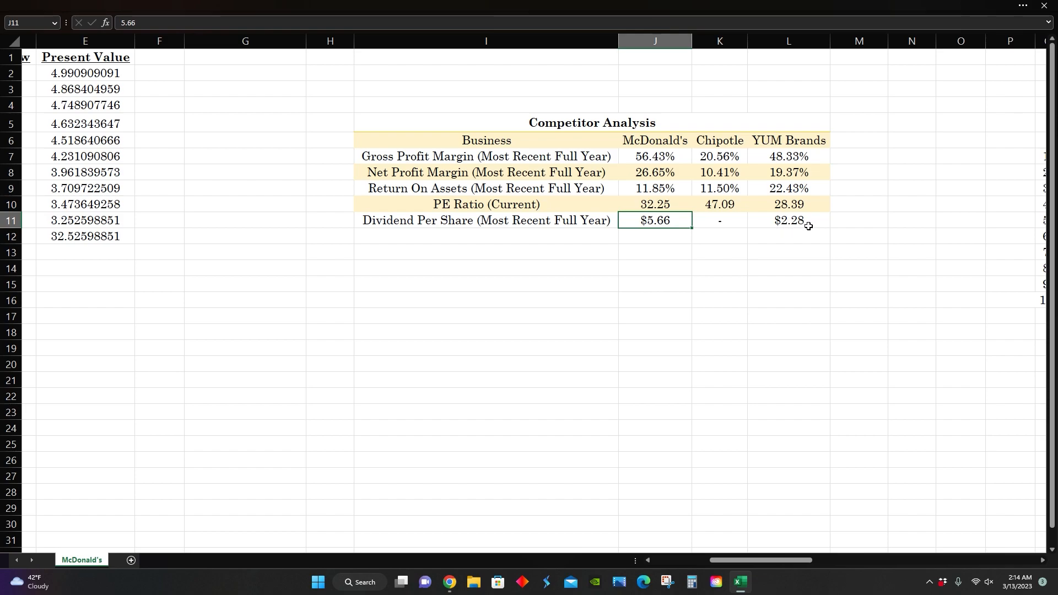
{"action": "left_click", "coordinate": [787, 220]}
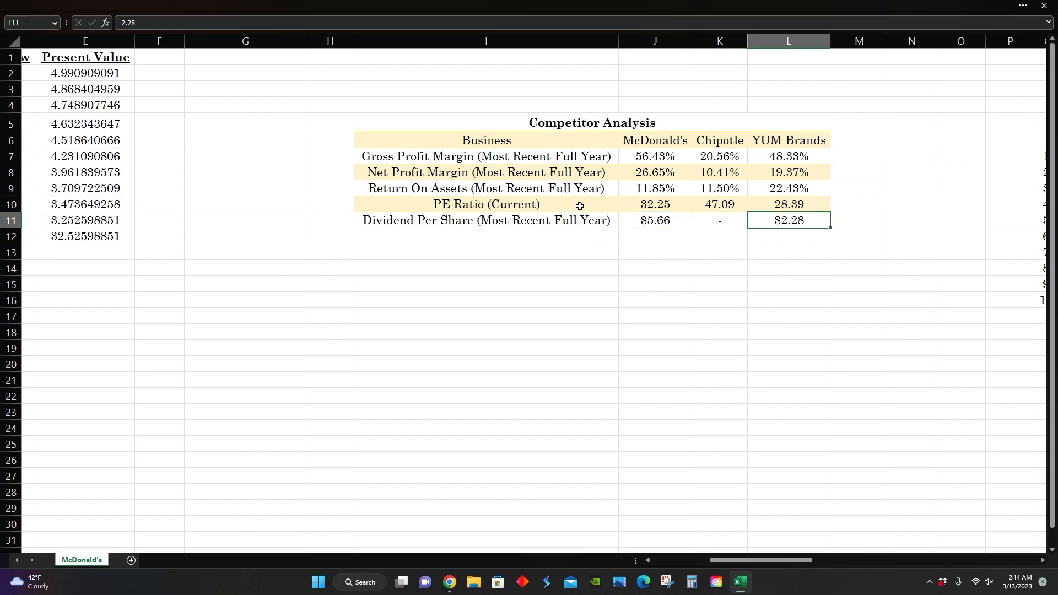
{"action": "left_click", "coordinate": [591, 122]}
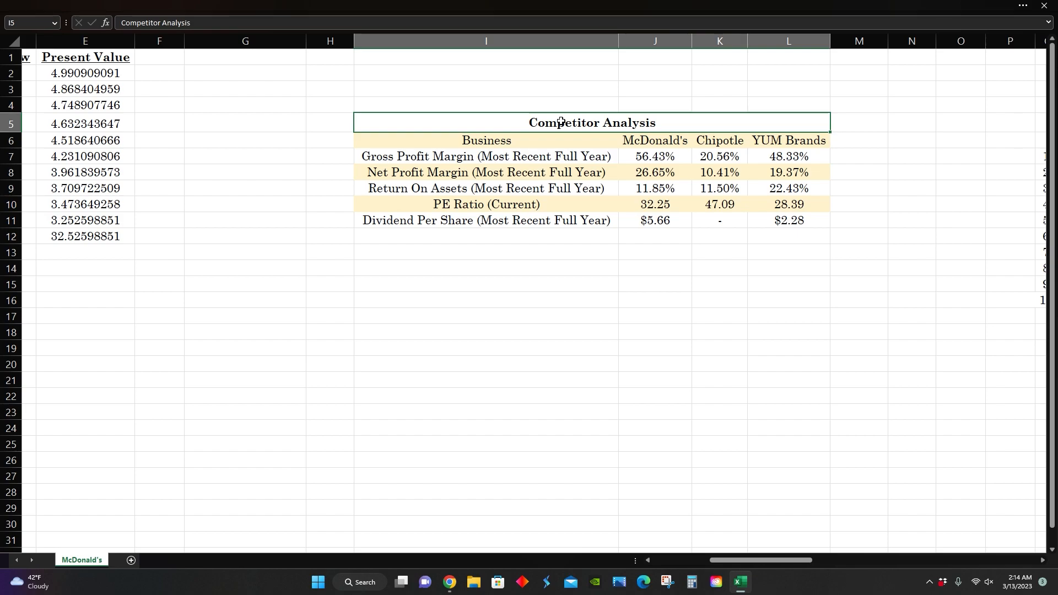
{"action": "mouse_move", "coordinate": [579, 331]}
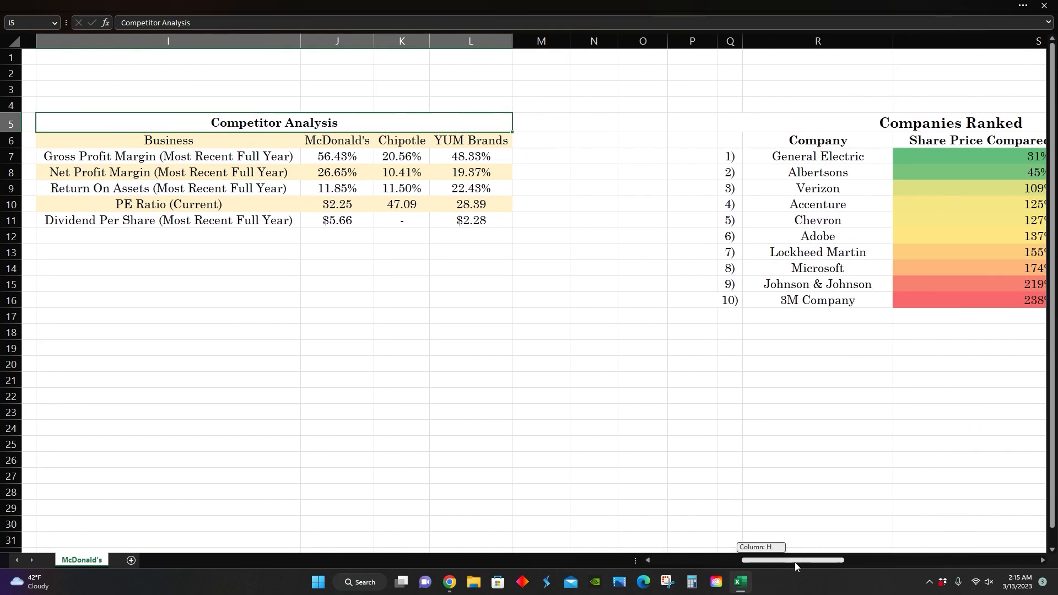
{"action": "scroll", "scroll_direction": "right", "scroll_amount": 3}
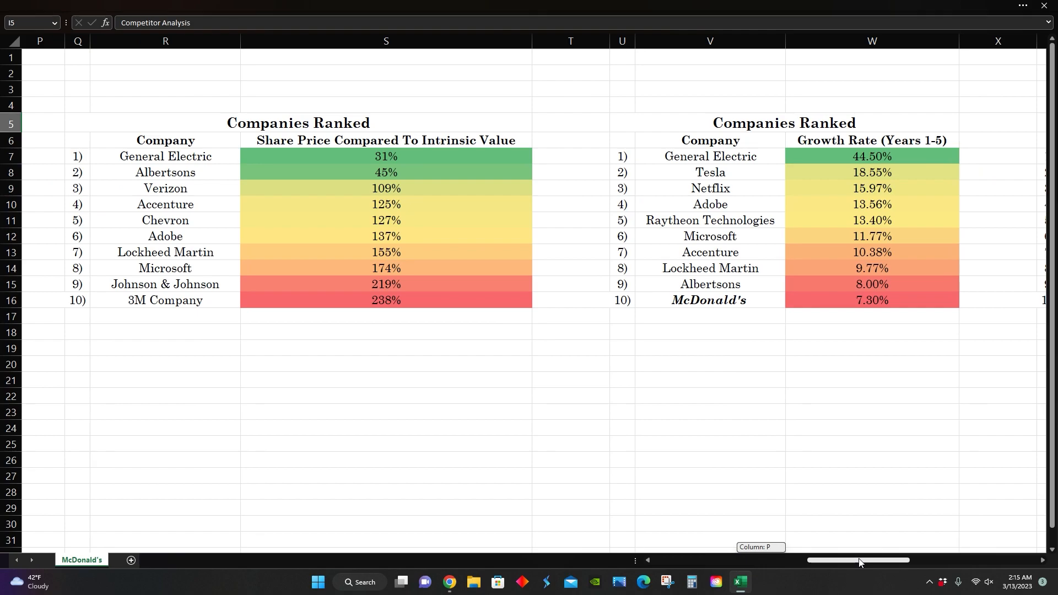
{"action": "left_click", "coordinate": [385, 139]}
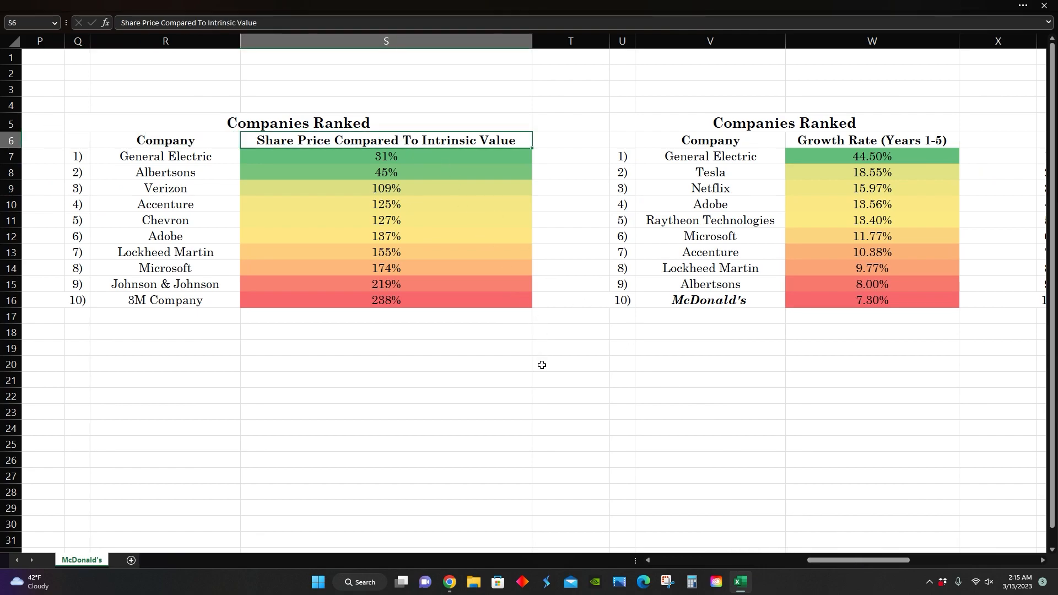
{"action": "mouse_move", "coordinate": [526, 357]}
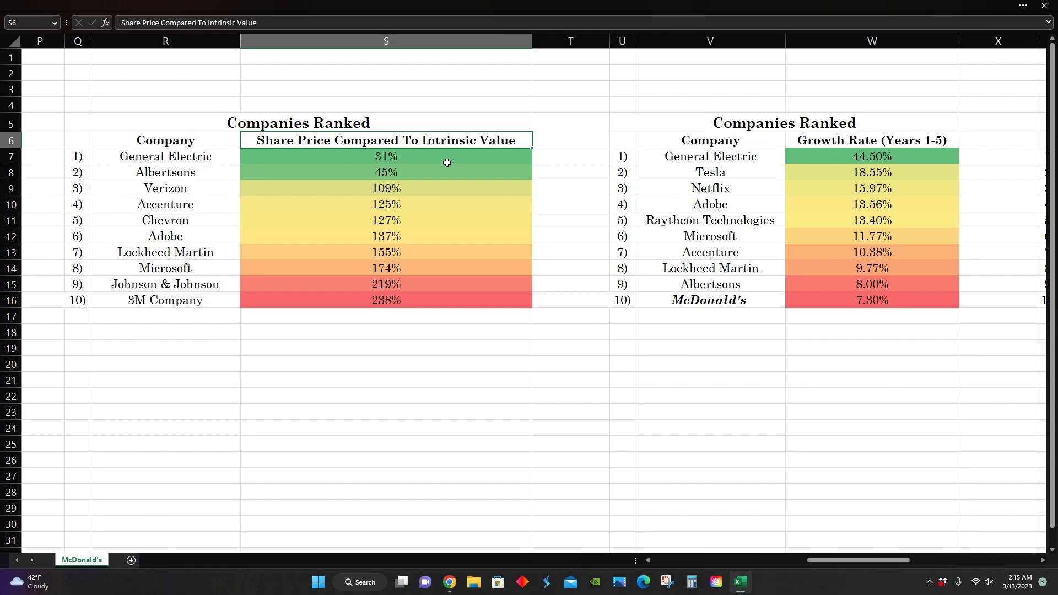
{"action": "mouse_move", "coordinate": [484, 334]}
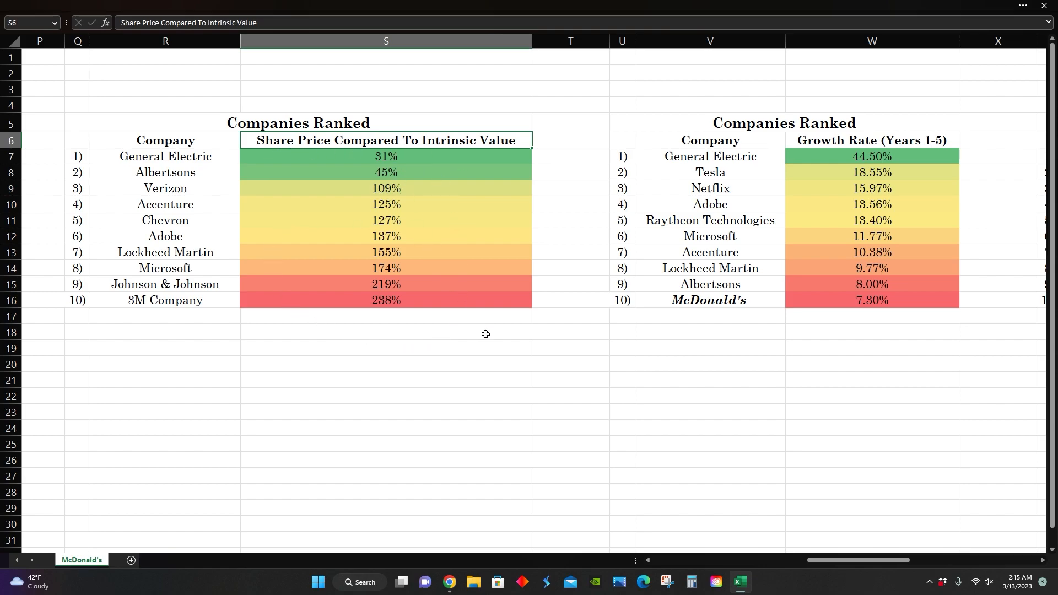
{"action": "mouse_move", "coordinate": [462, 343]}
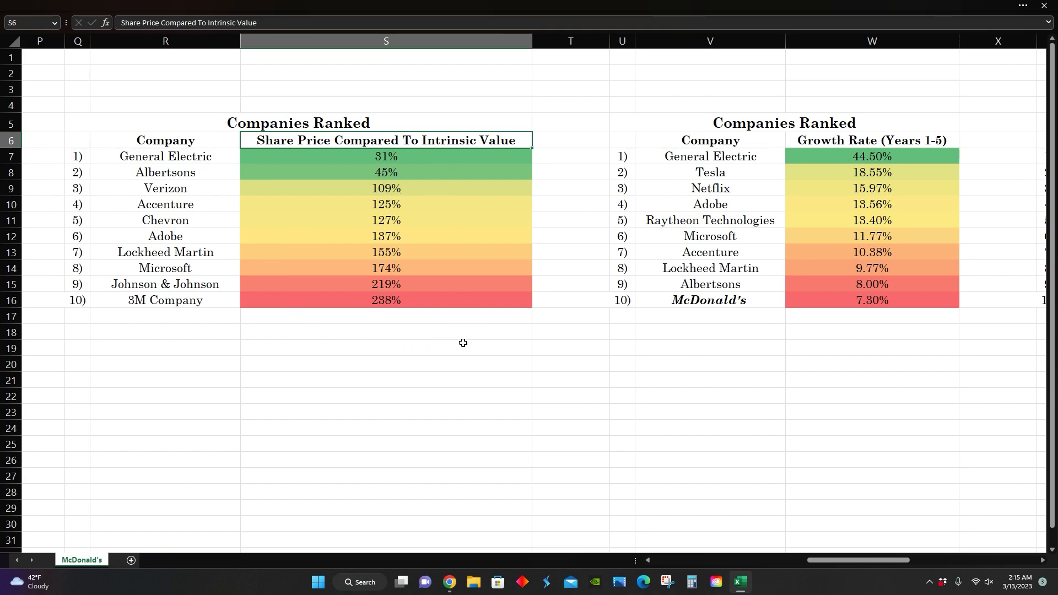
{"action": "scroll", "scroll_direction": "left", "scroll_amount": 3}
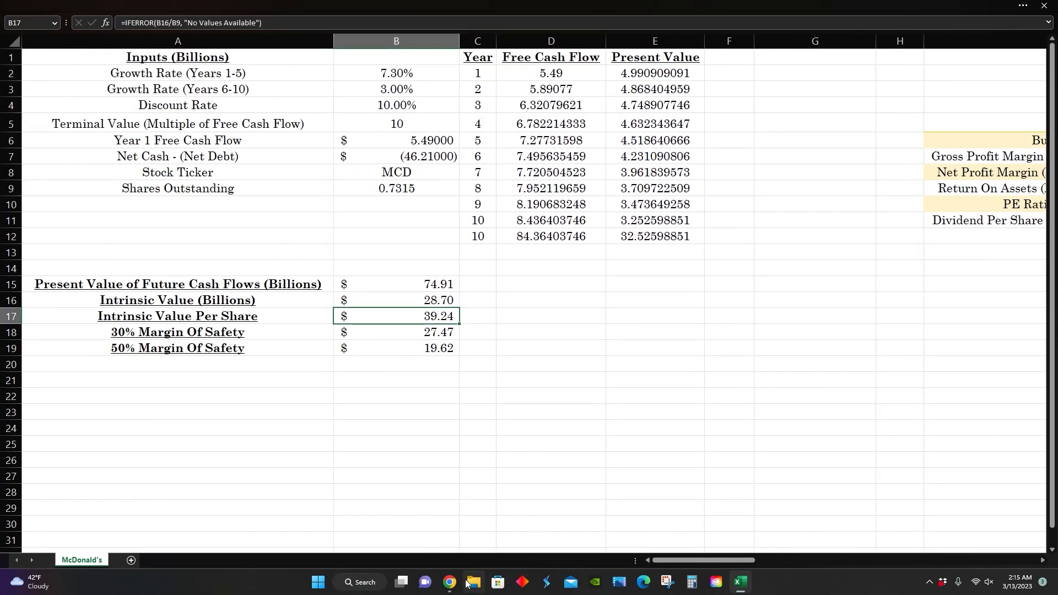
{"action": "left_click", "coordinate": [448, 586]}
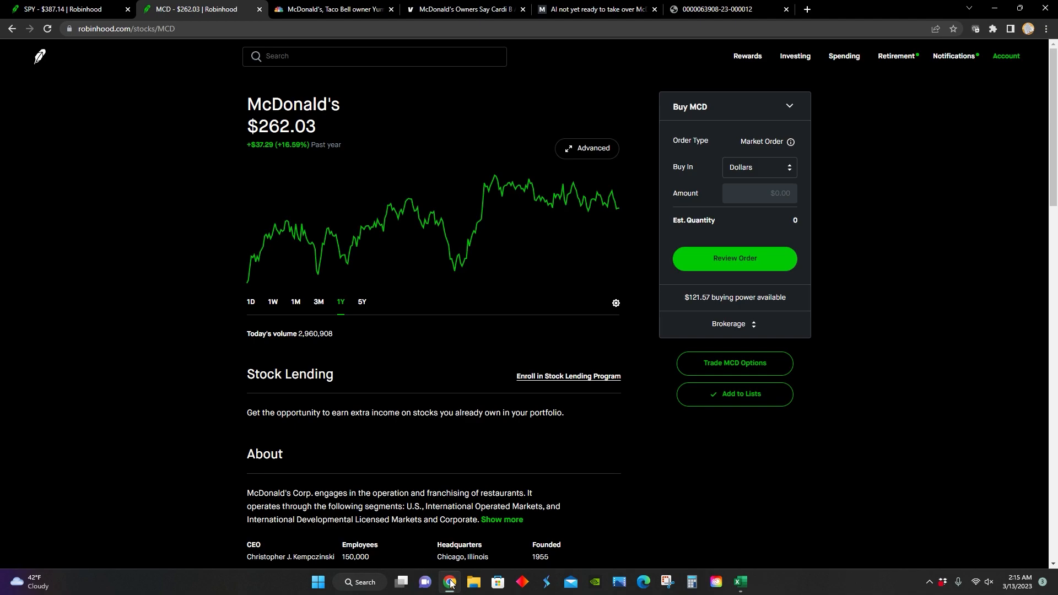
{"action": "left_click", "coordinate": [739, 586]}
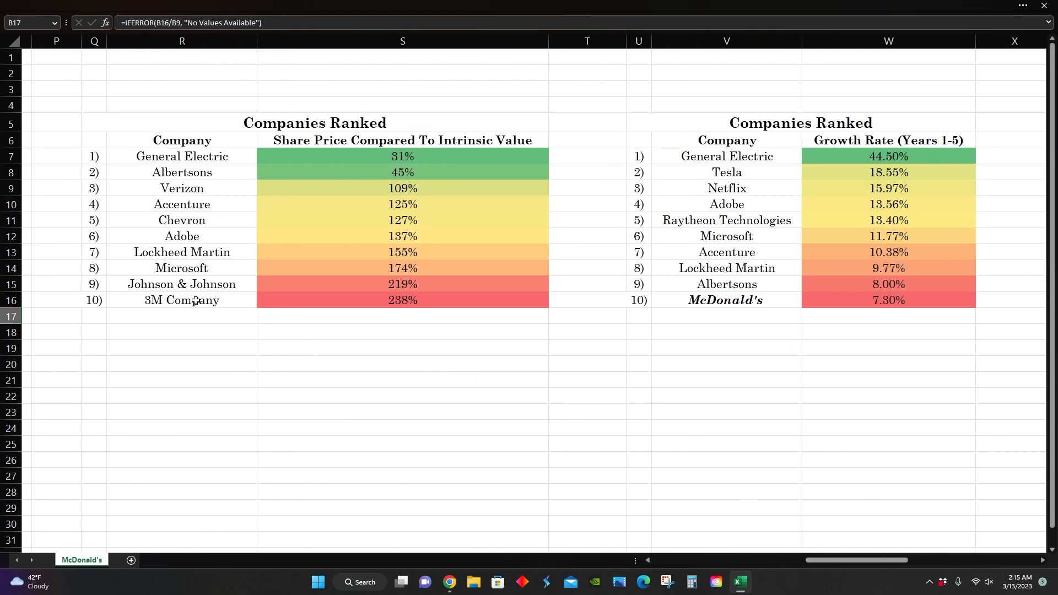
{"action": "left_click", "coordinate": [180, 300]}
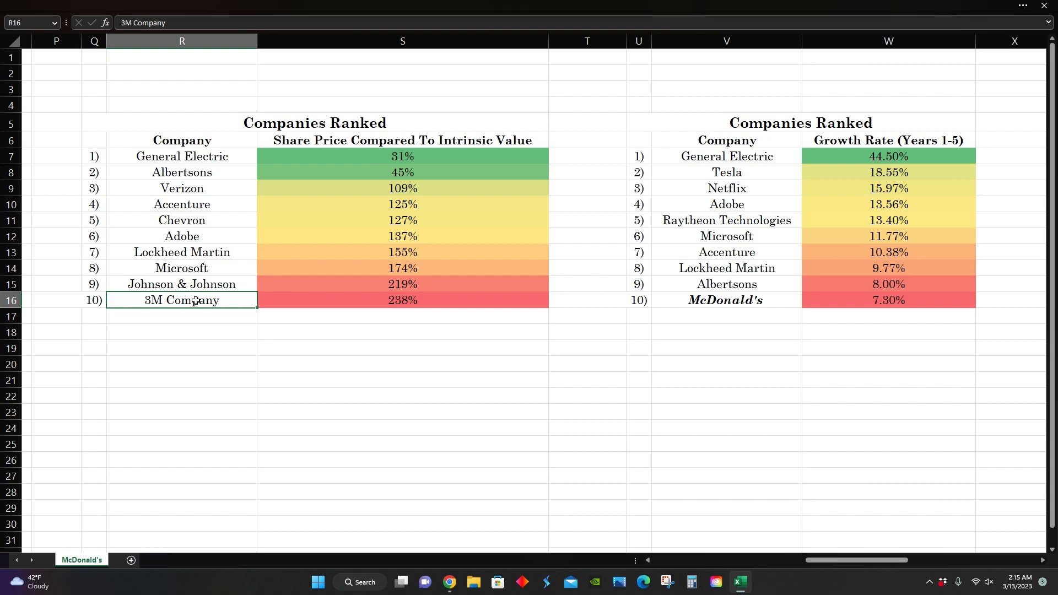
{"action": "left_click", "coordinate": [403, 299]}
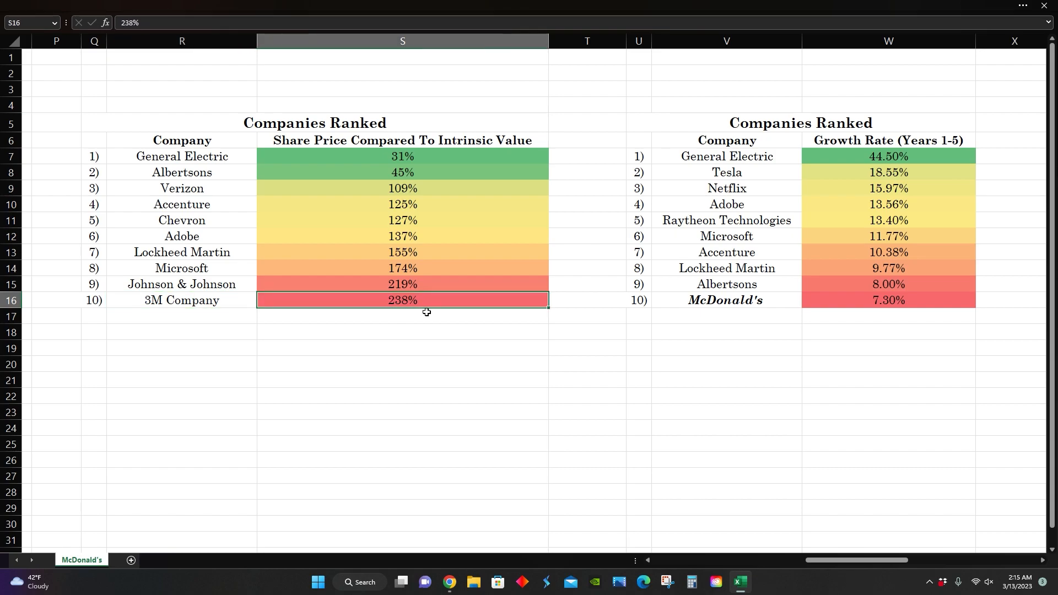
{"action": "mouse_move", "coordinate": [348, 163]}
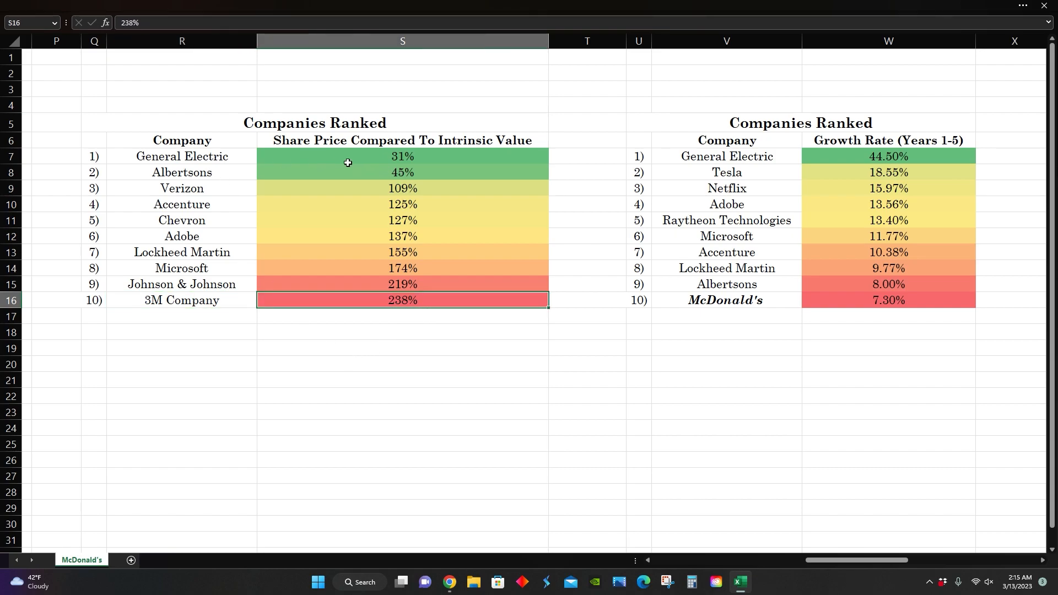
{"action": "mouse_move", "coordinate": [485, 150]}
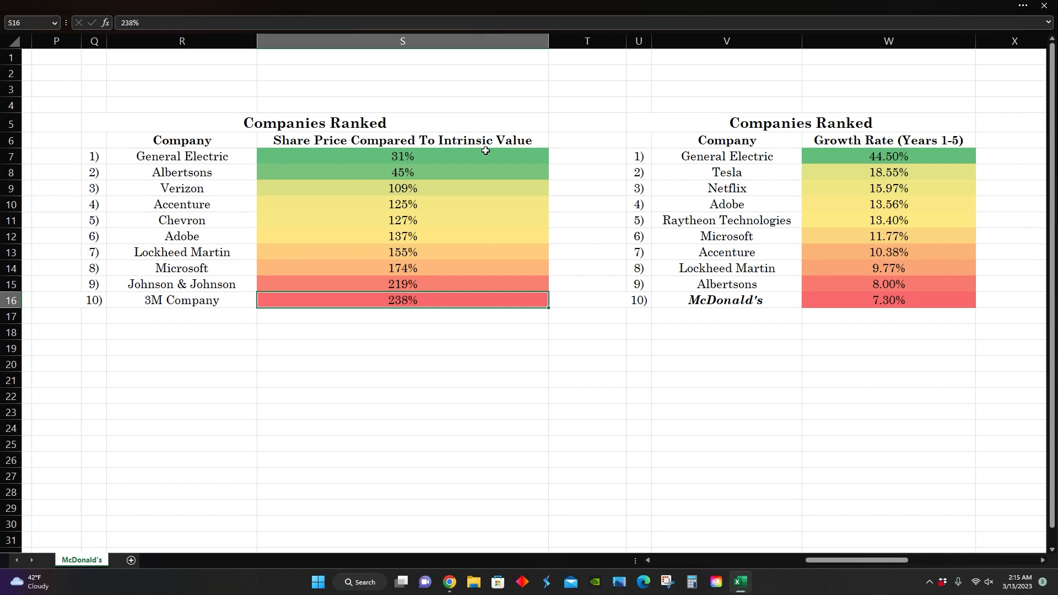
{"action": "mouse_move", "coordinate": [706, 139]}
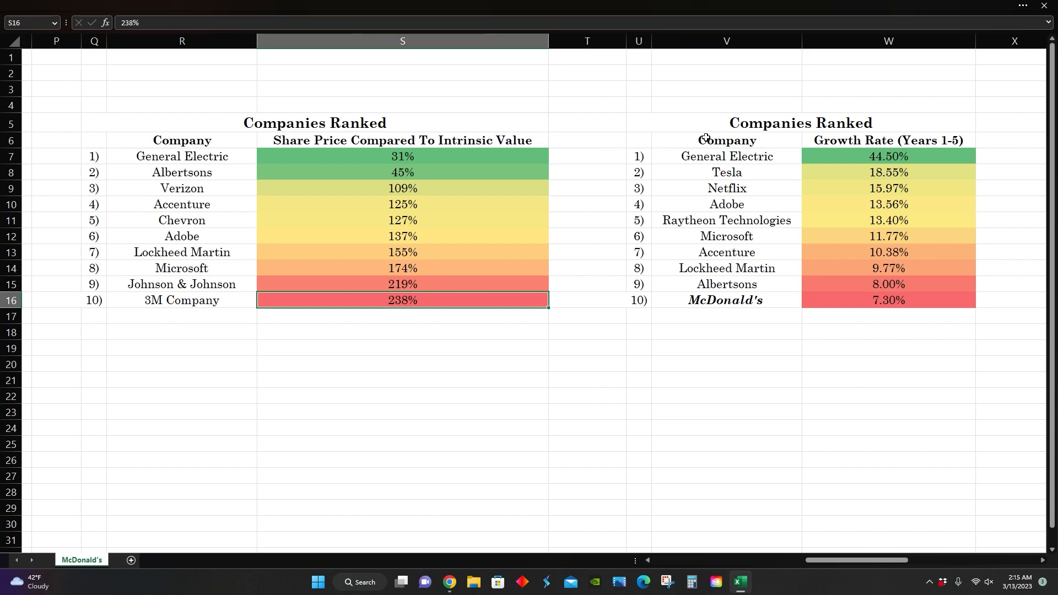
{"action": "left_click", "coordinate": [887, 139]}
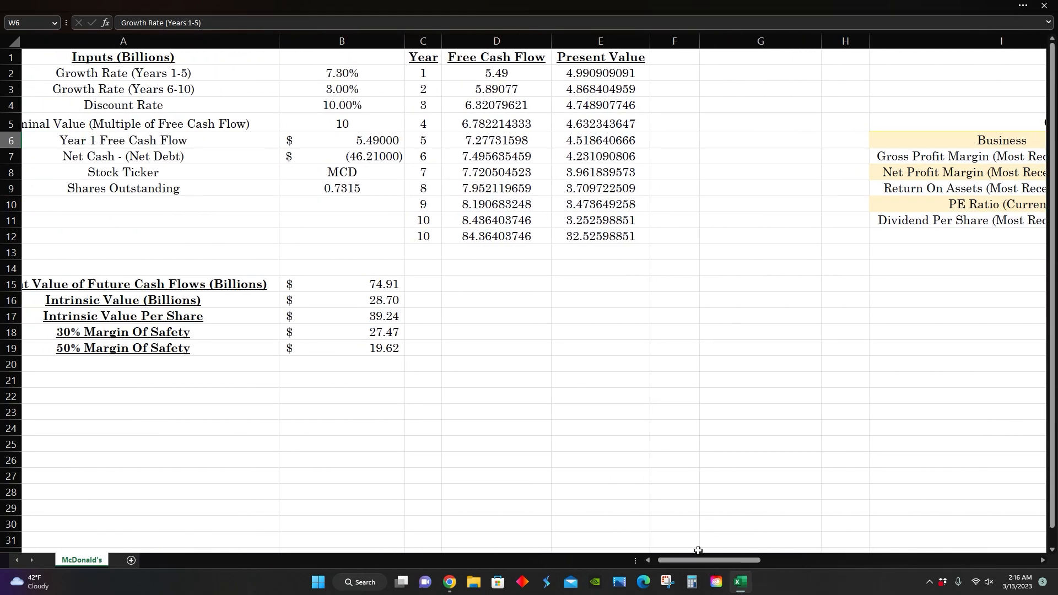
{"action": "scroll", "scroll_direction": "right", "scroll_amount": 3}
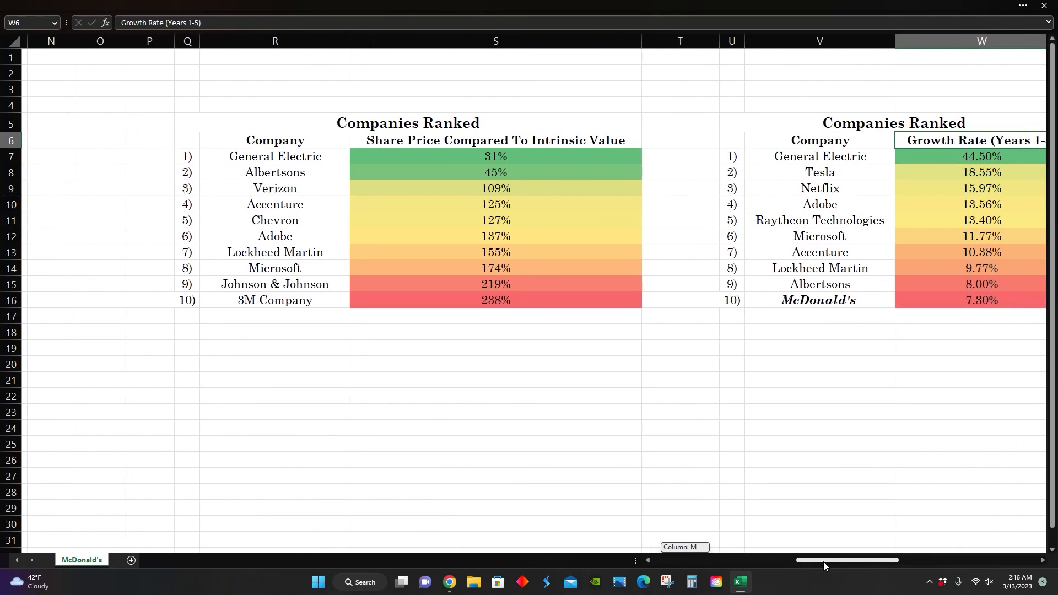
{"action": "scroll", "scroll_direction": "right", "scroll_amount": 3}
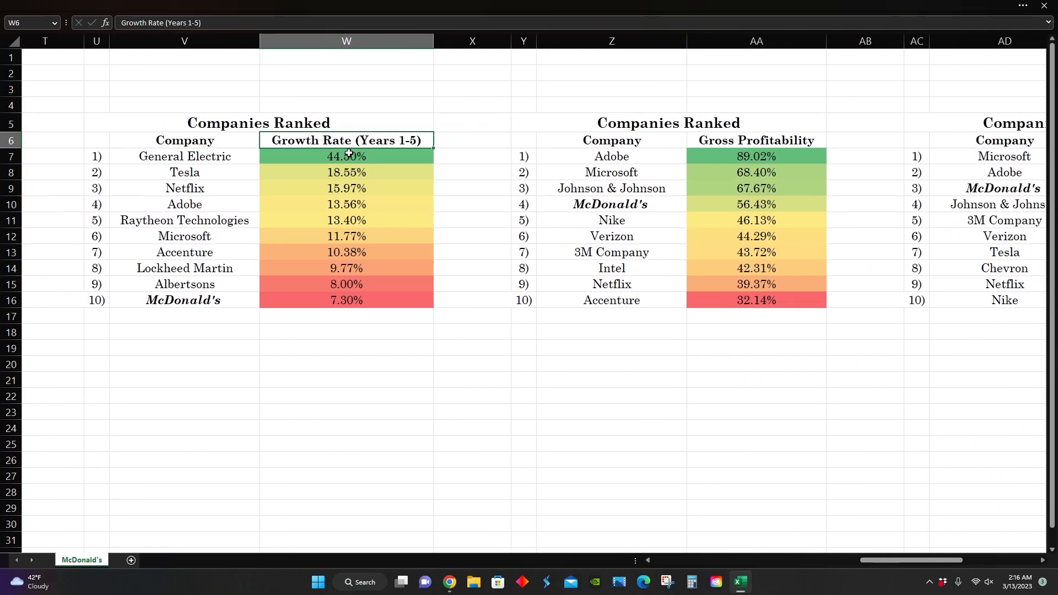
{"action": "left_click", "coordinate": [346, 172]}
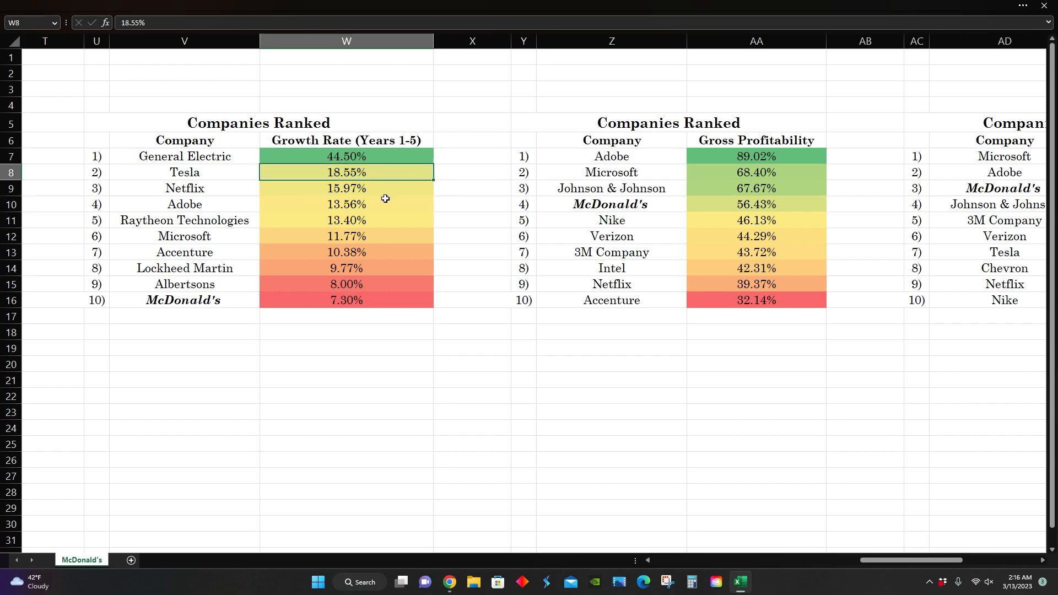
{"action": "mouse_move", "coordinate": [876, 558]}
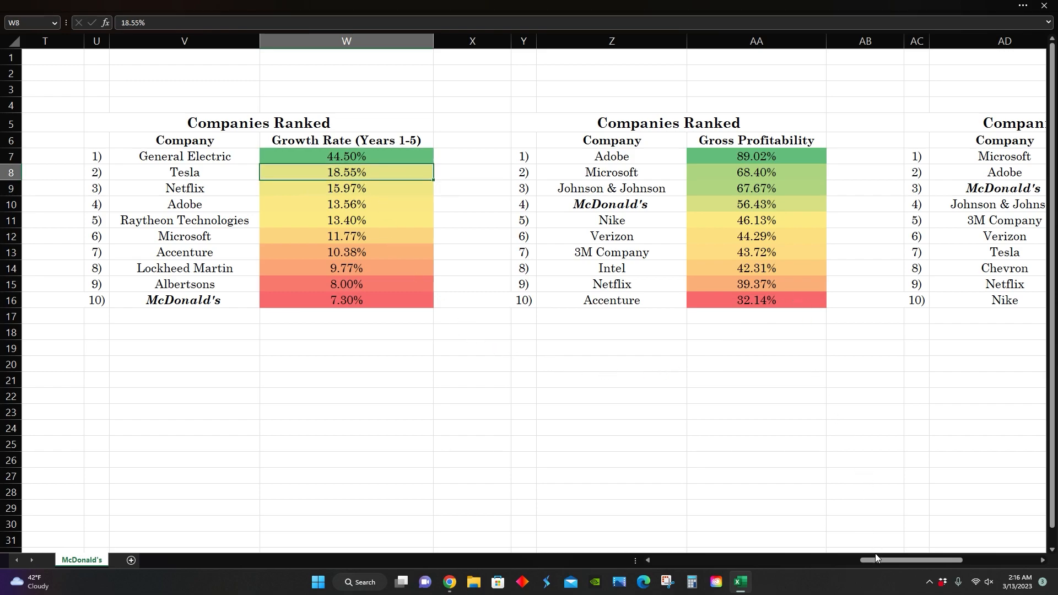
Highlight McDonald's 56.43% gross and 26.65% net profitability in the rankings
{"action": "scroll", "scroll_direction": "right", "scroll_amount": 3}
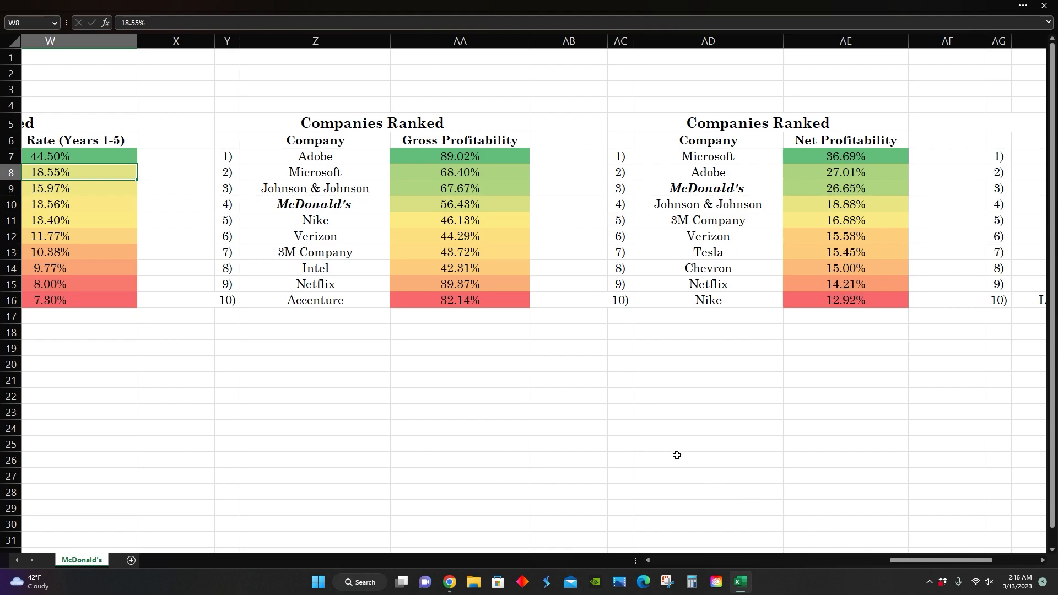
{"action": "mouse_move", "coordinate": [512, 189]}
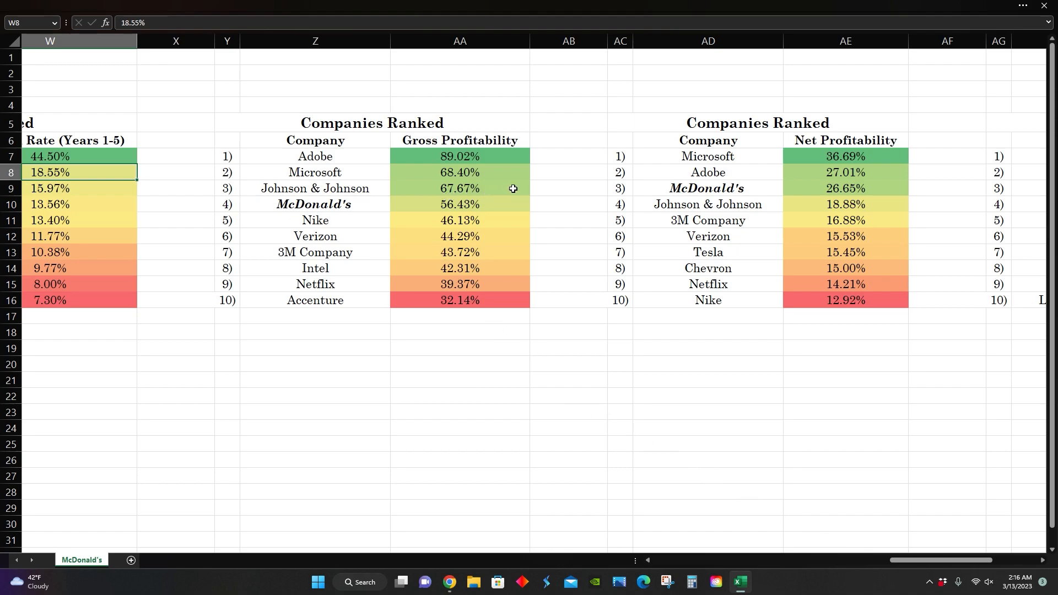
{"action": "mouse_move", "coordinate": [585, 105]}
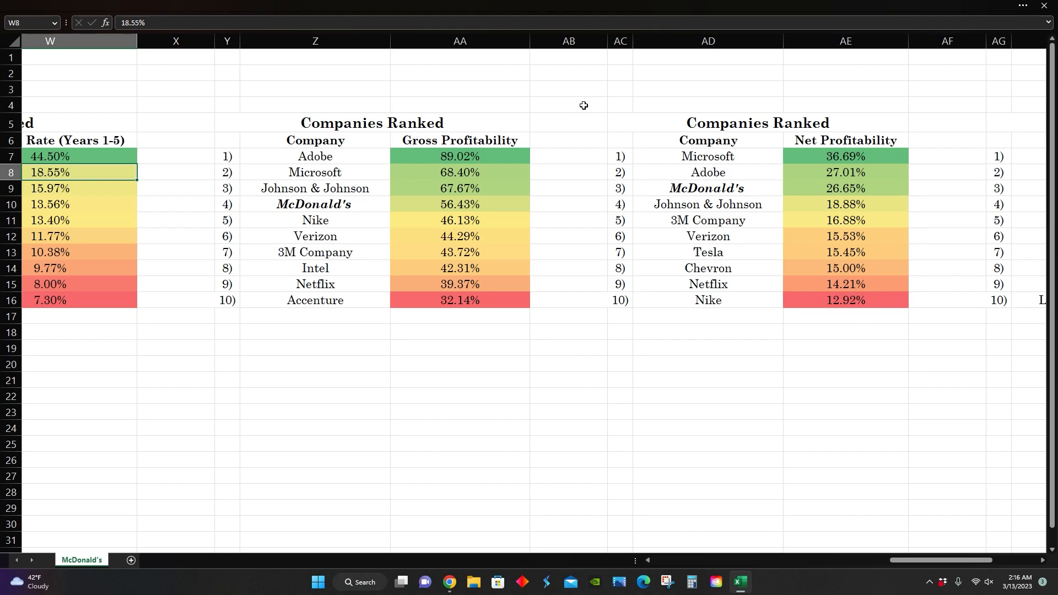
{"action": "mouse_move", "coordinate": [481, 193]}
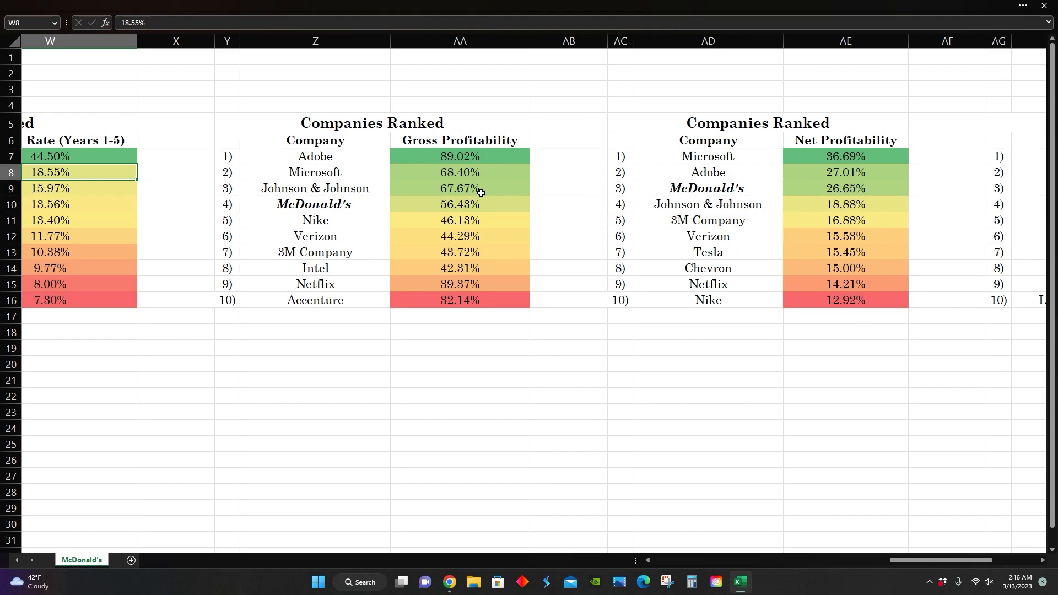
{"action": "left_click", "coordinate": [459, 203]}
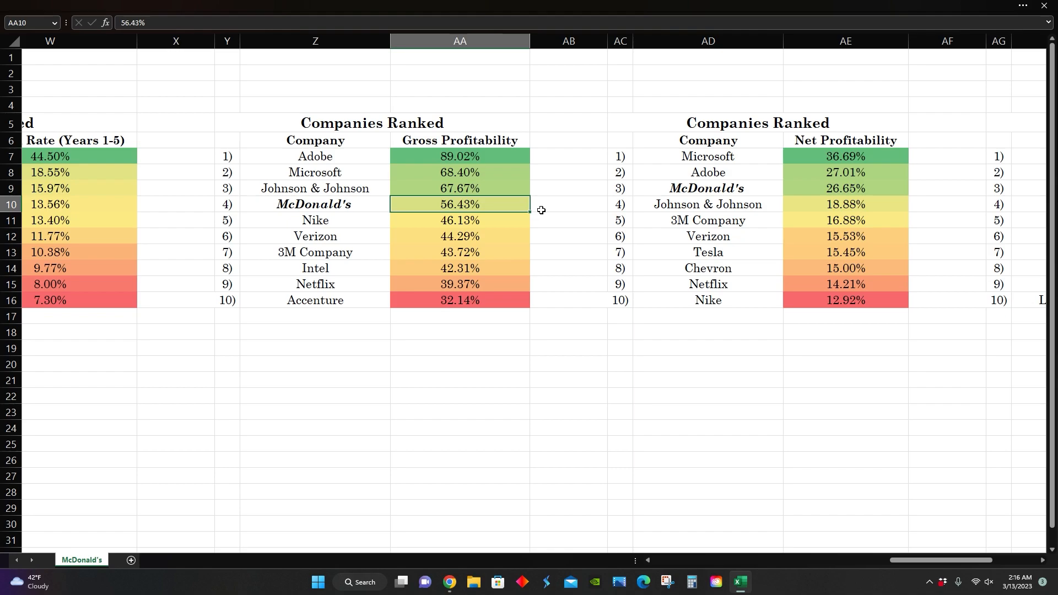
{"action": "left_click", "coordinate": [844, 189]}
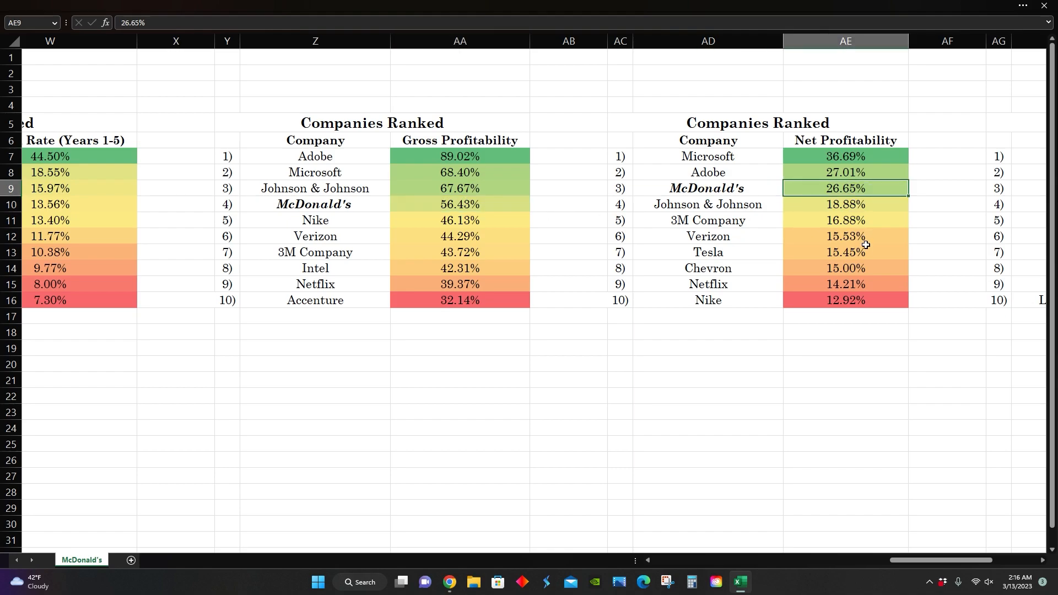
{"action": "mouse_move", "coordinate": [552, 332]}
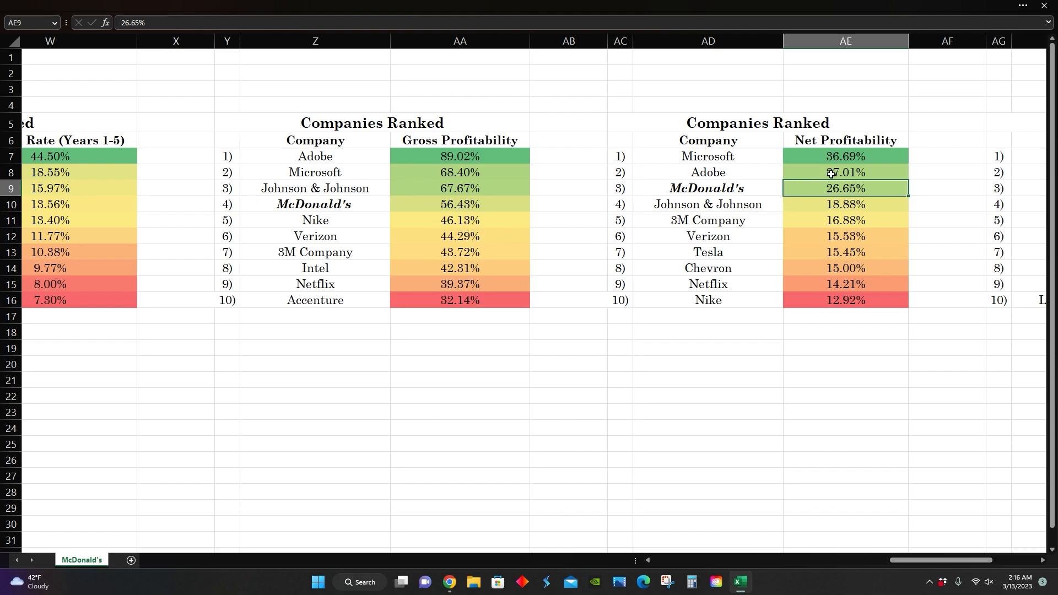
Highlight the leaders, Adobe at 89.02% gross and Microsoft in net, then view stock performance
{"action": "left_click", "coordinate": [459, 156]}
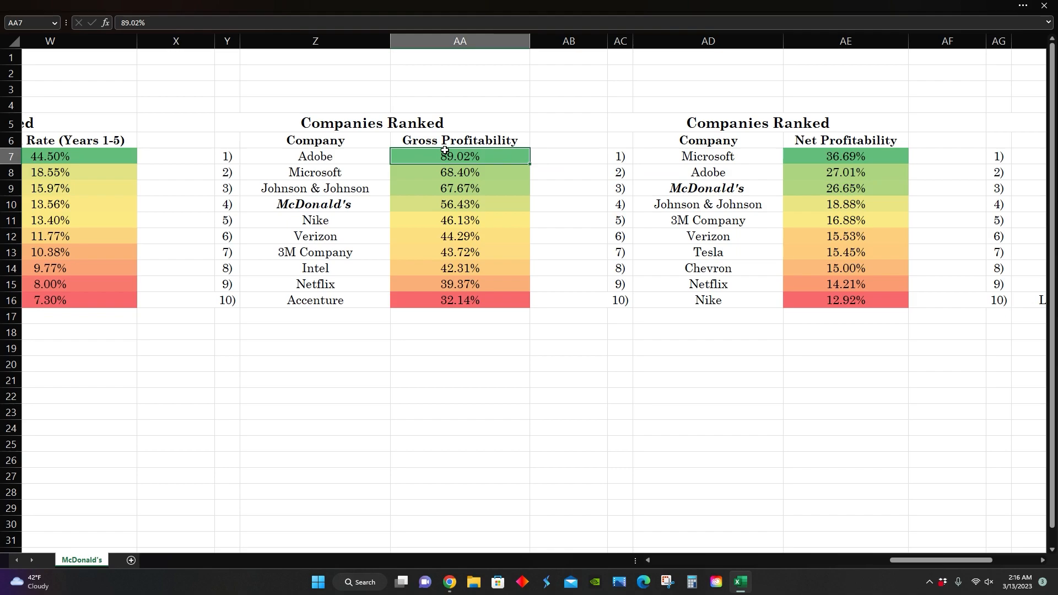
{"action": "left_click", "coordinate": [315, 156]}
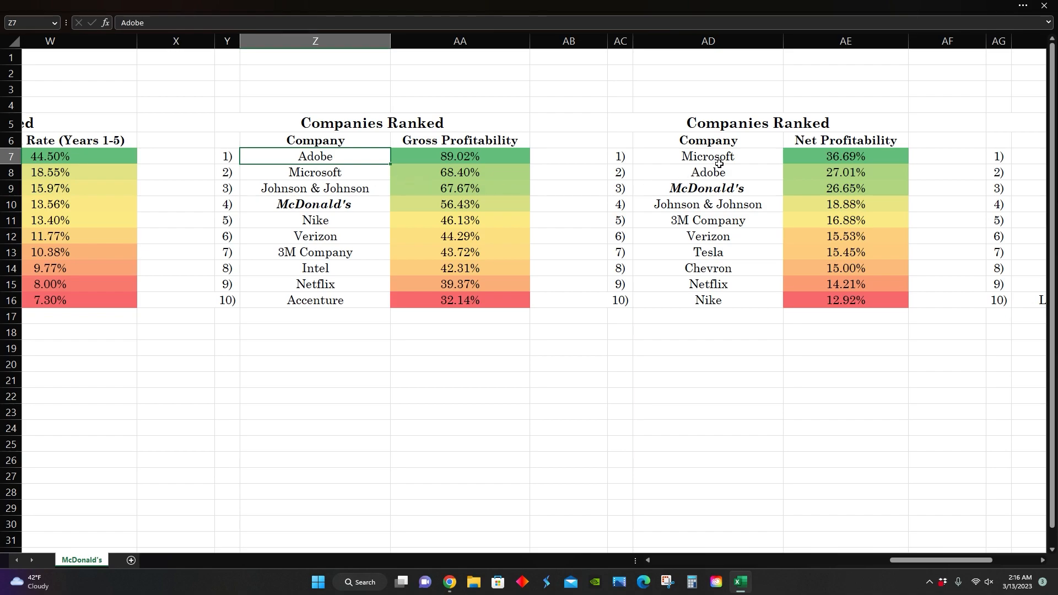
{"action": "left_click", "coordinate": [707, 156]}
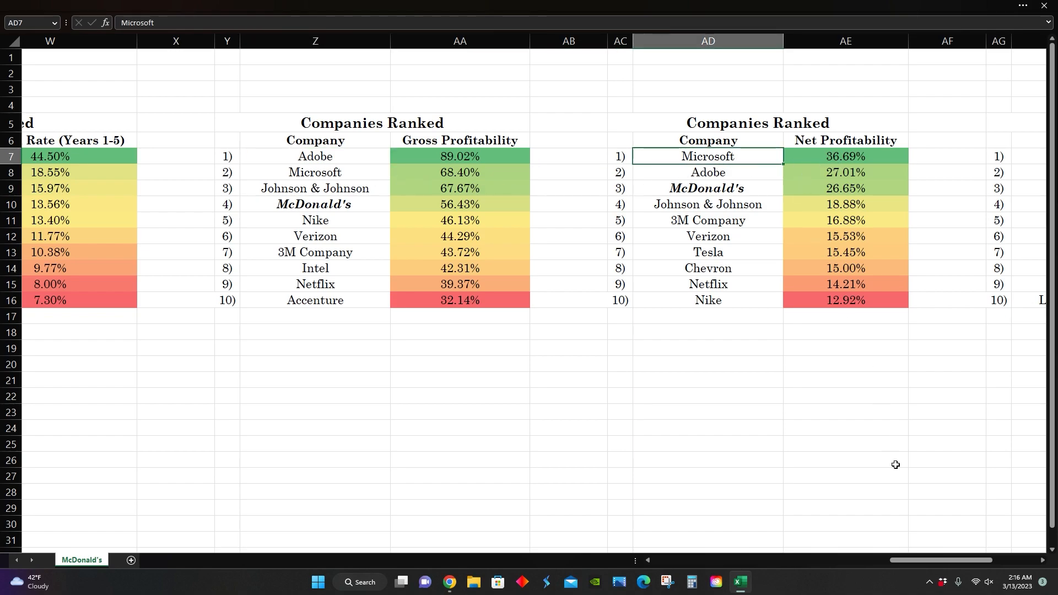
{"action": "scroll", "scroll_direction": "right", "scroll_amount": 3}
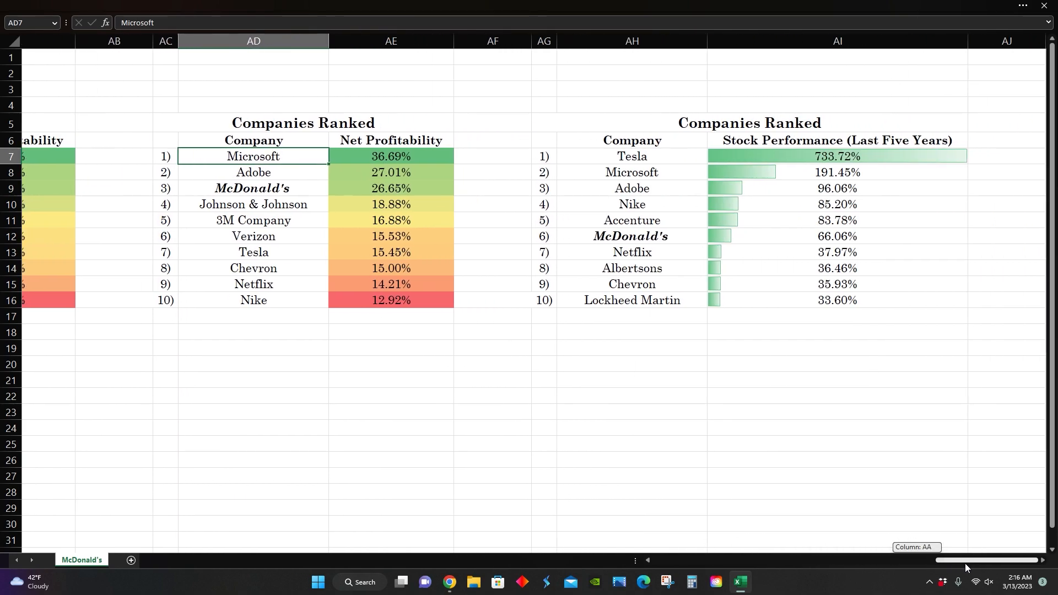
{"action": "left_click", "coordinate": [631, 236]}
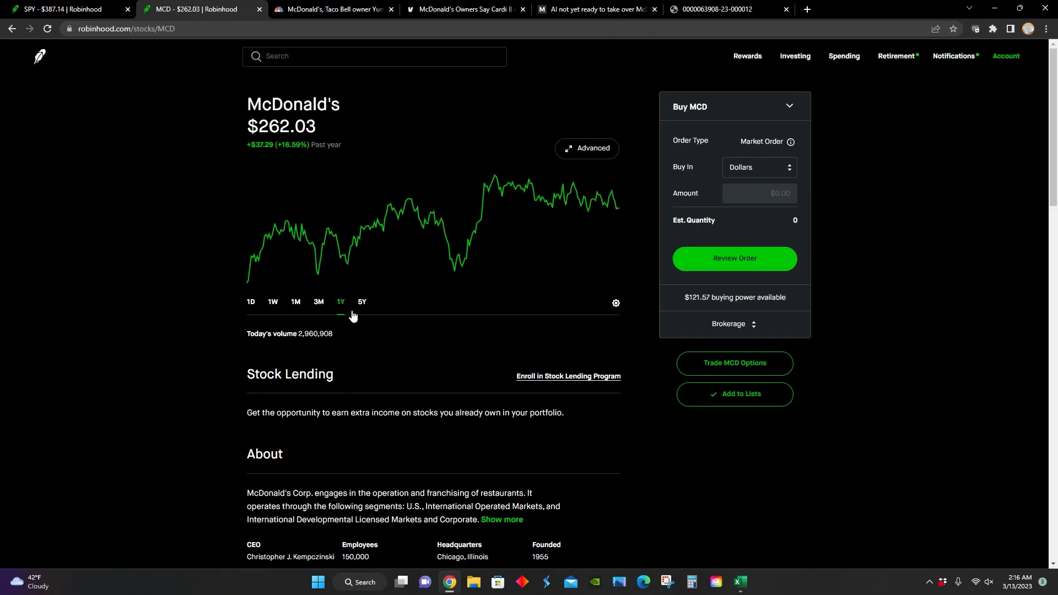
Compare McDonald's 66.06% five-year gain with SPY's 38.66%, then return to Excel
{"action": "left_click", "coordinate": [361, 304]}
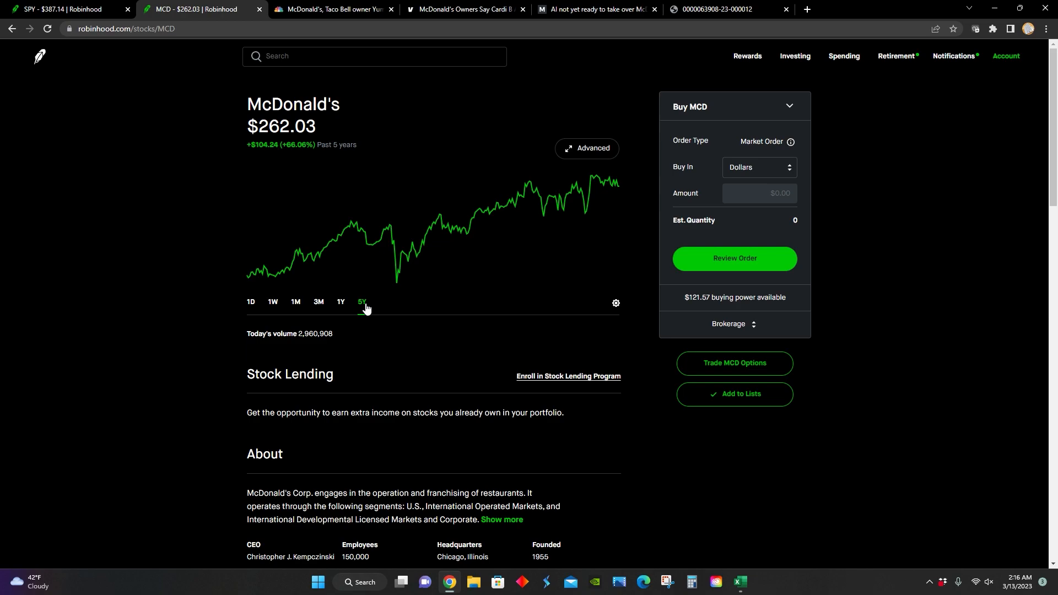
{"action": "mouse_move", "coordinate": [294, 328]}
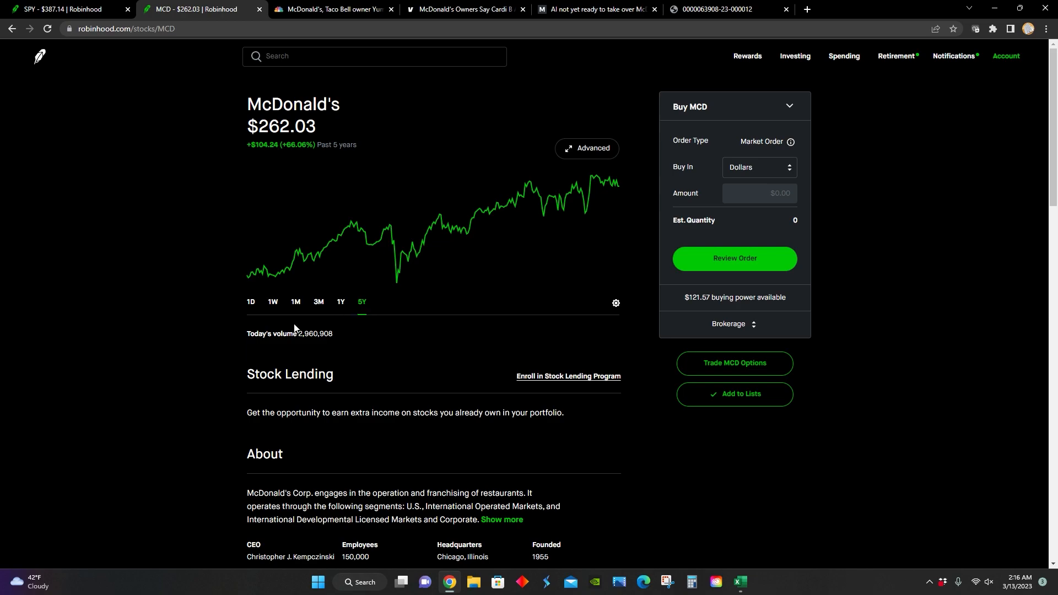
{"action": "left_click", "coordinate": [64, 9]}
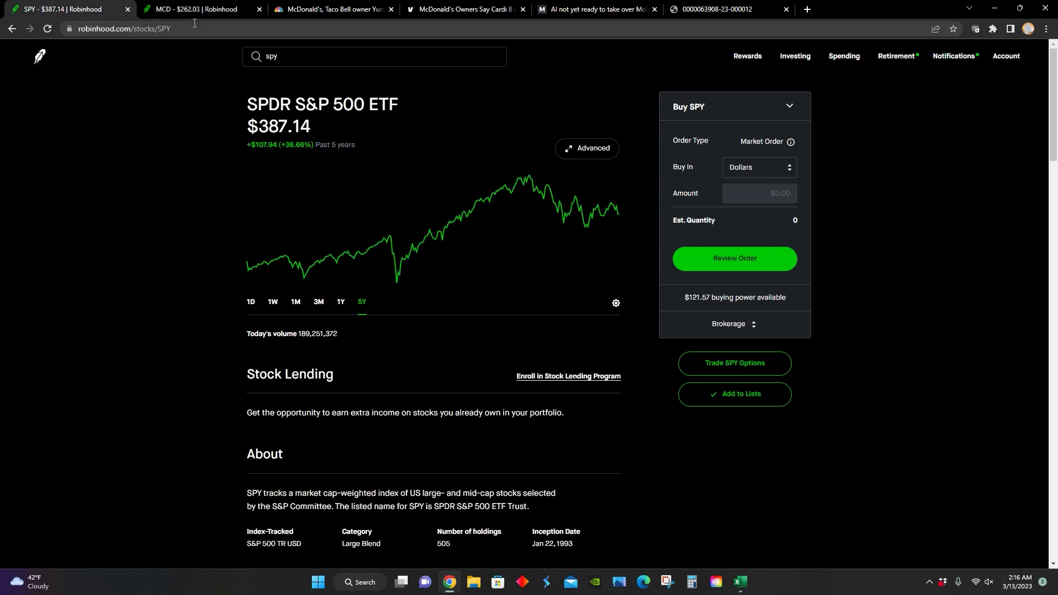
{"action": "left_click", "coordinate": [195, 9]}
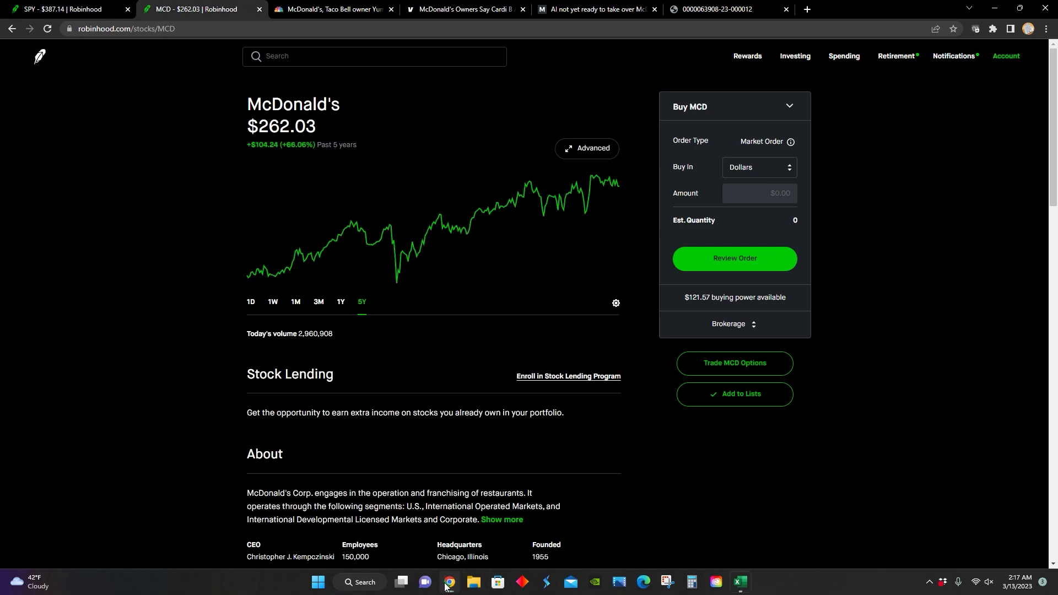
{"action": "left_click", "coordinate": [739, 586]}
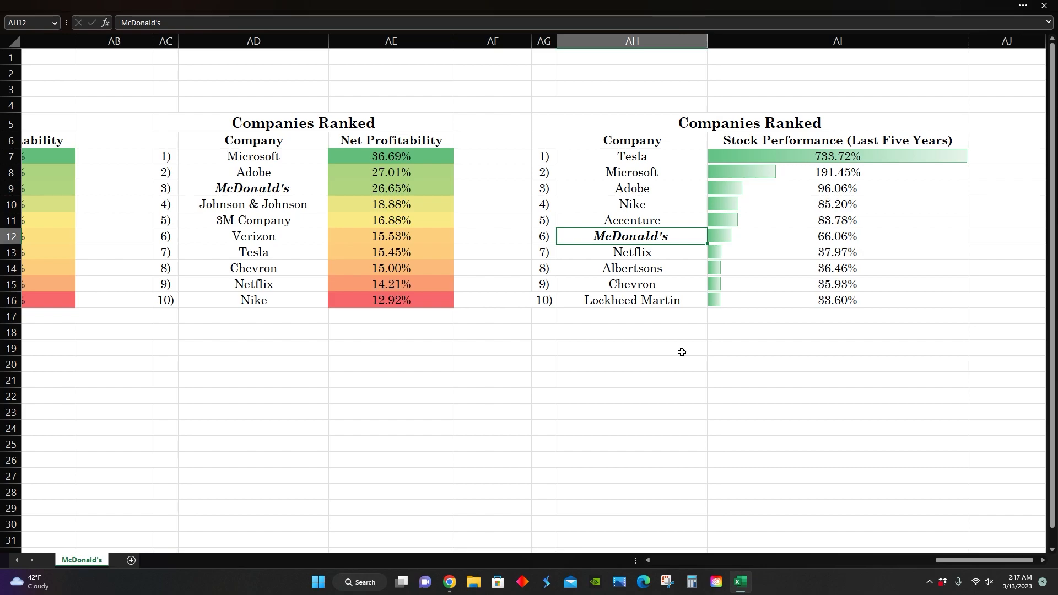
{"action": "left_click", "coordinate": [632, 156]}
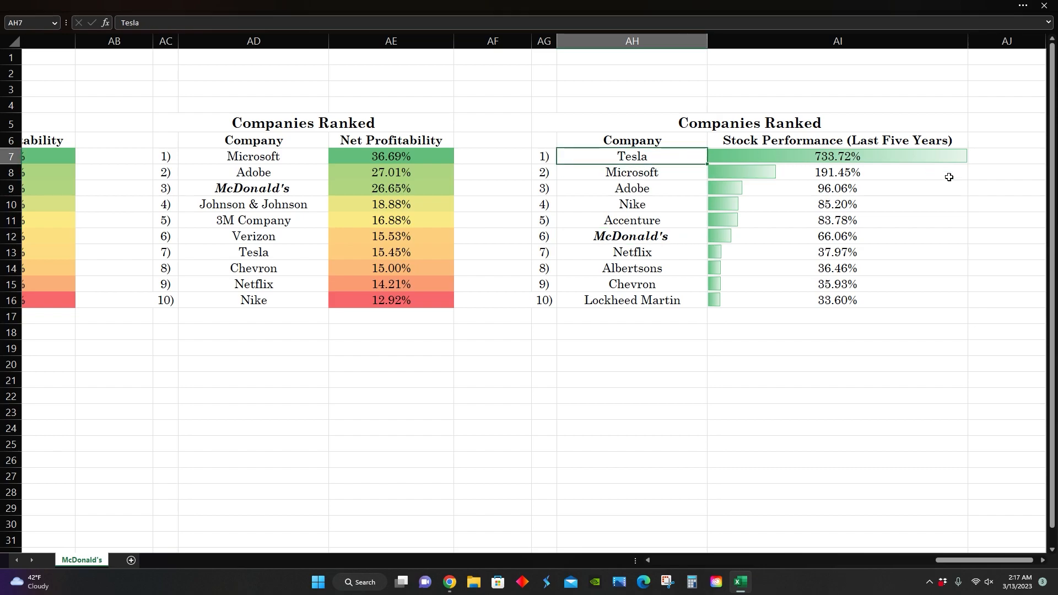
{"action": "mouse_move", "coordinate": [865, 419]}
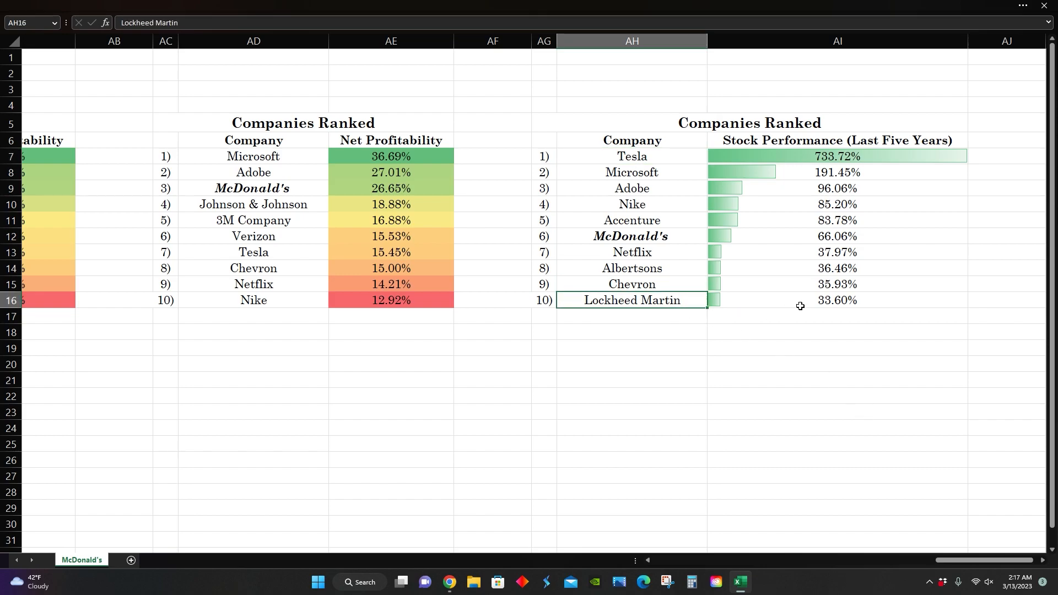
{"action": "left_click", "coordinate": [836, 300]}
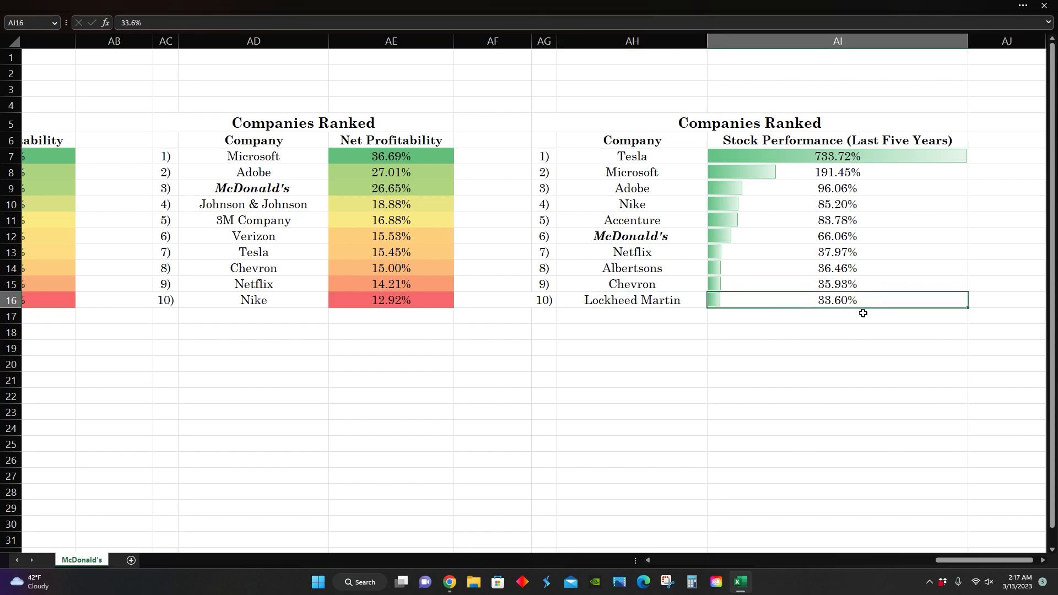
{"action": "left_click", "coordinate": [707, 127]}
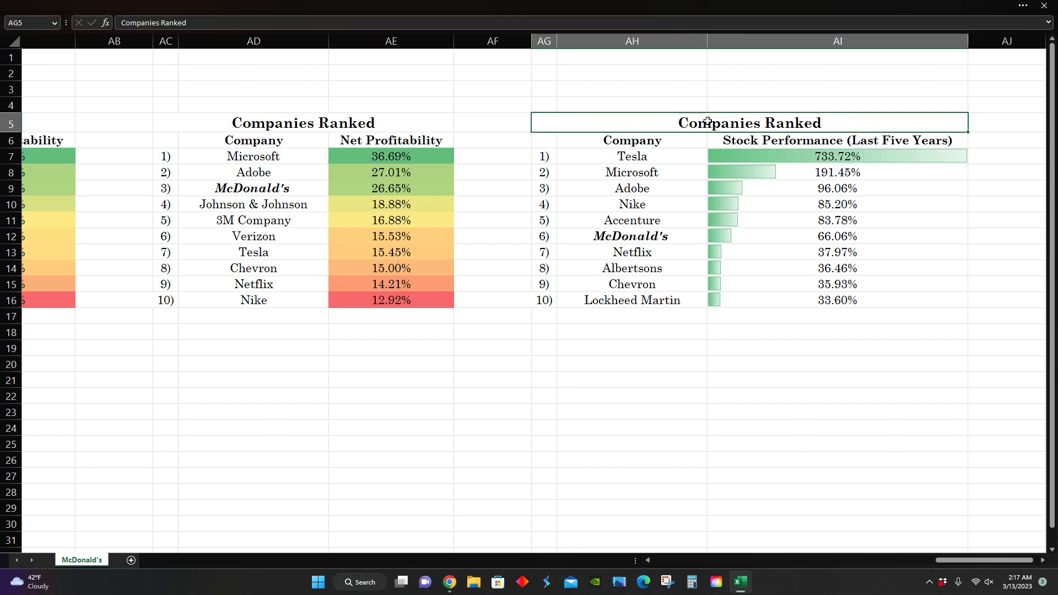
{"action": "mouse_move", "coordinate": [758, 243]}
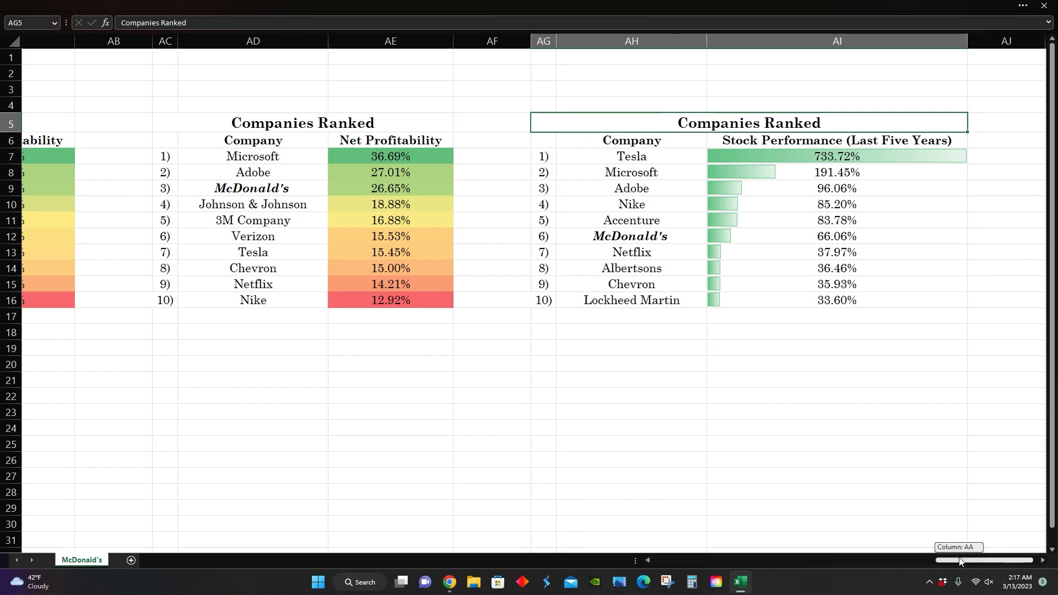
Scroll left to the McDonald's, Chipotle and YUM Competitor Analysis table and select its title
{"action": "scroll", "scroll_direction": "left", "scroll_amount": 3}
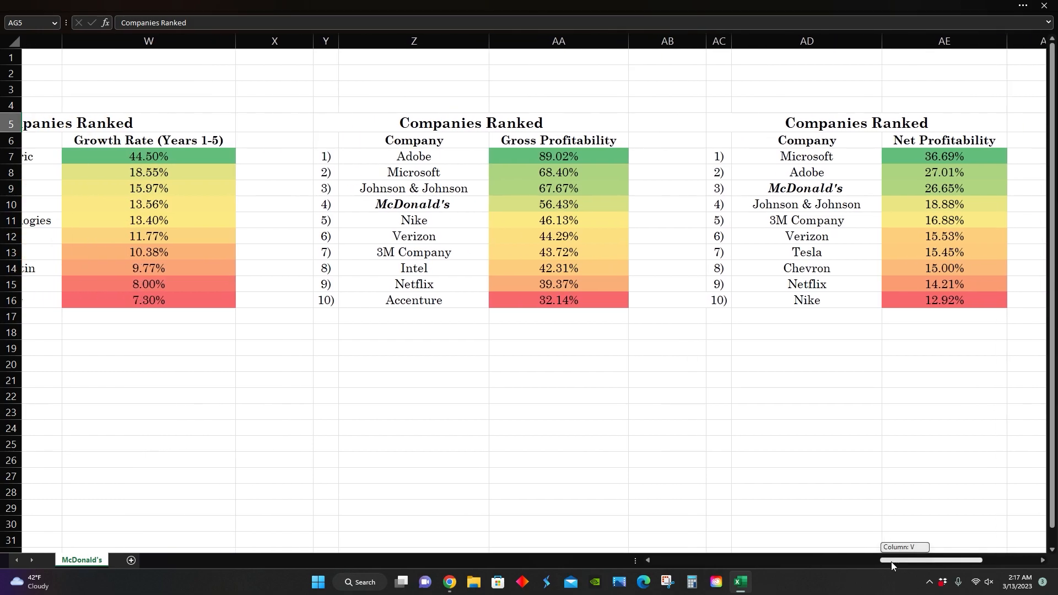
{"action": "scroll", "scroll_direction": "left", "scroll_amount": 3}
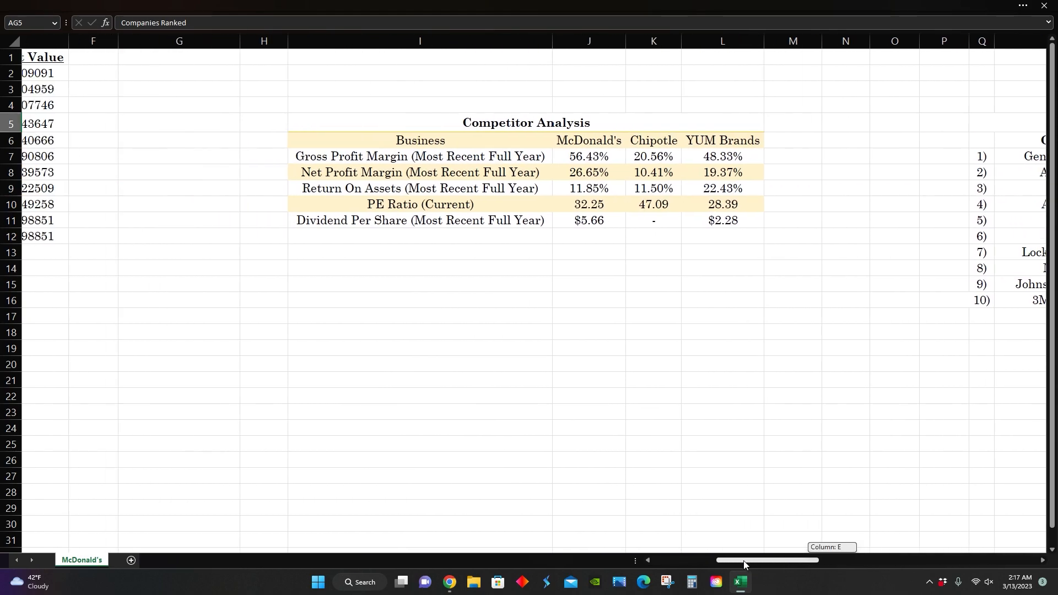
{"action": "left_click", "coordinate": [525, 122]}
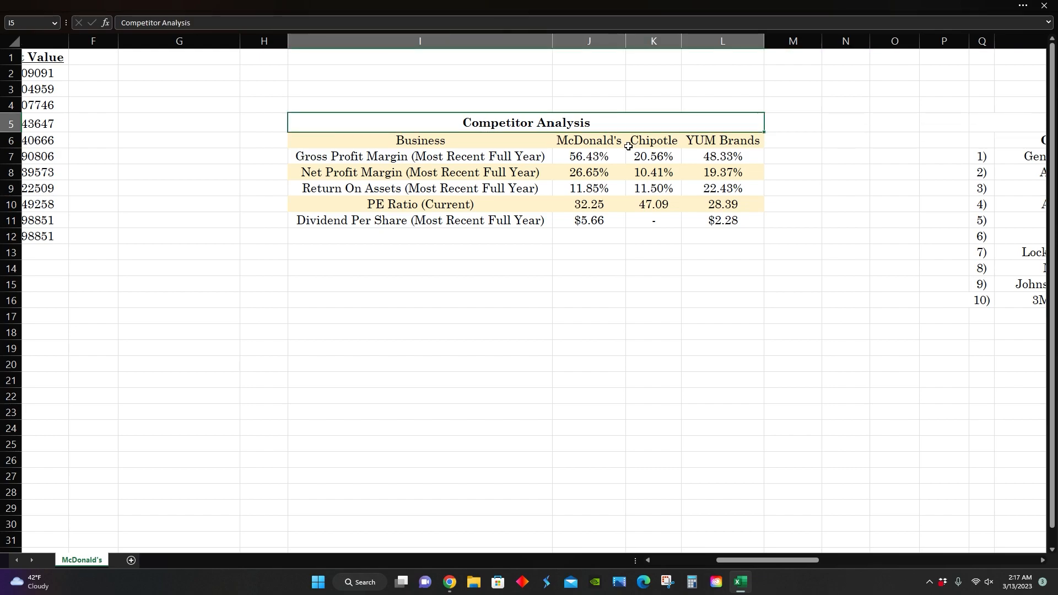
{"action": "mouse_move", "coordinate": [598, 132]}
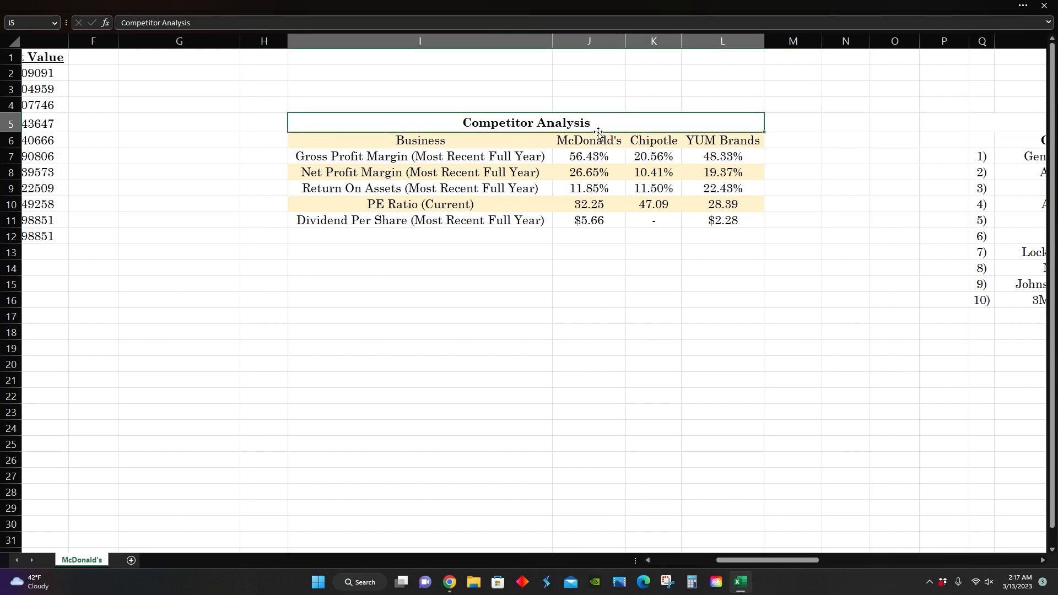
{"action": "mouse_move", "coordinate": [697, 232]}
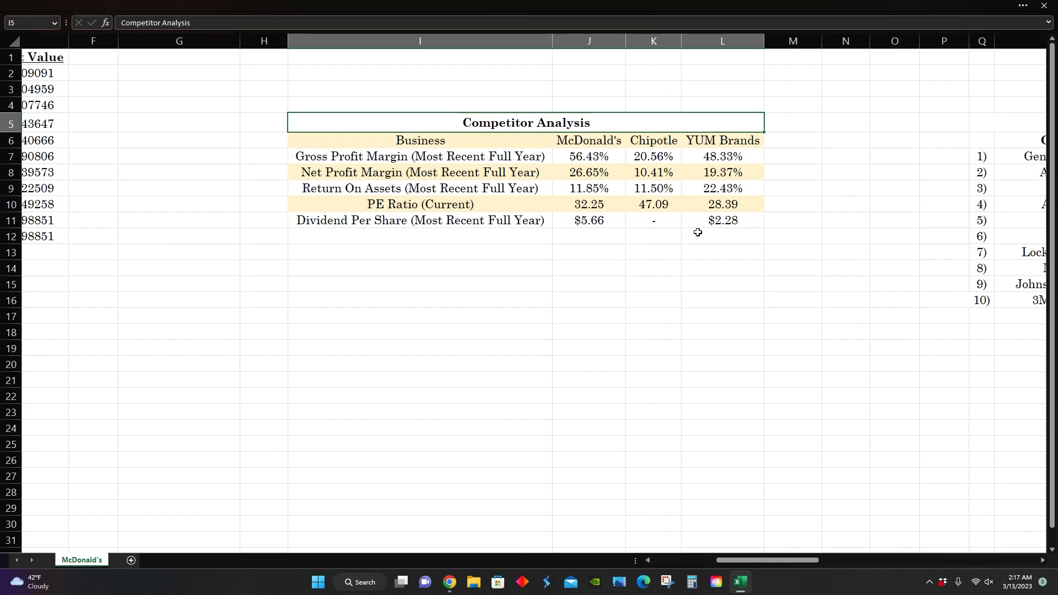
{"action": "mouse_move", "coordinate": [653, 246]}
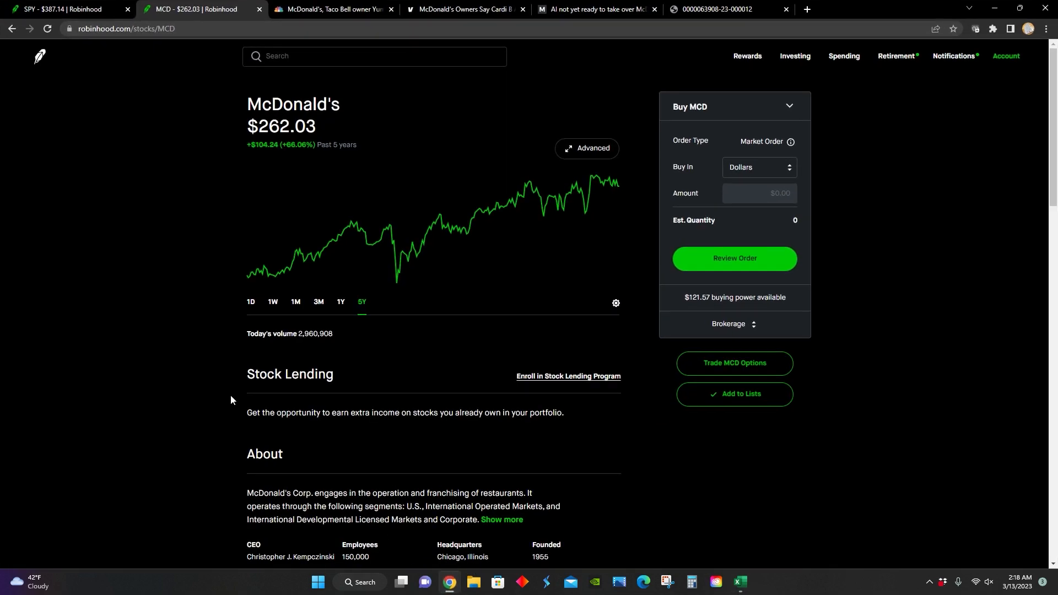
{"action": "mouse_move", "coordinate": [126, 285]}
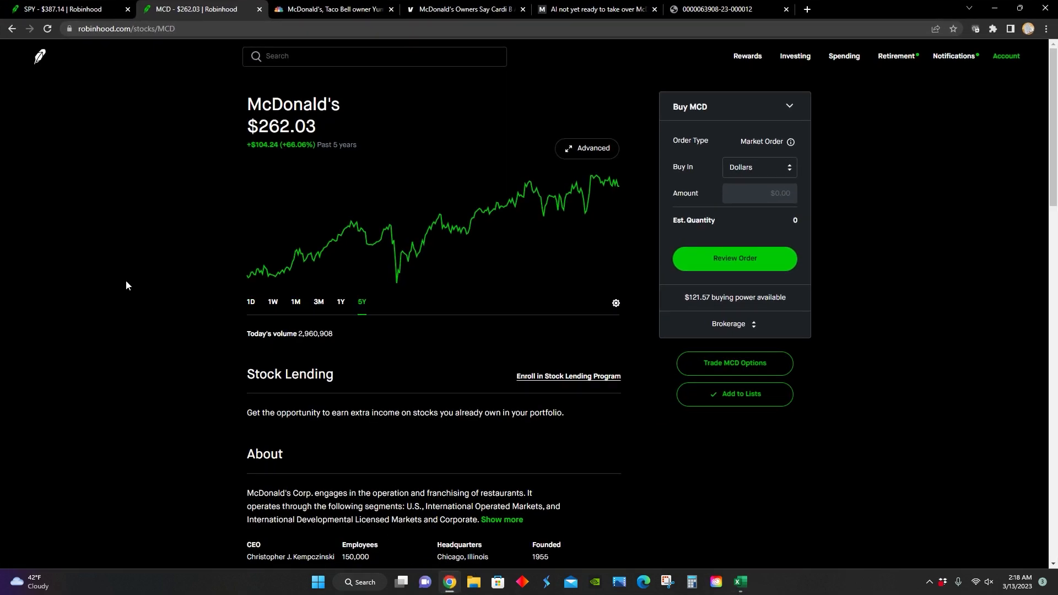
{"action": "mouse_move", "coordinate": [191, 170]}
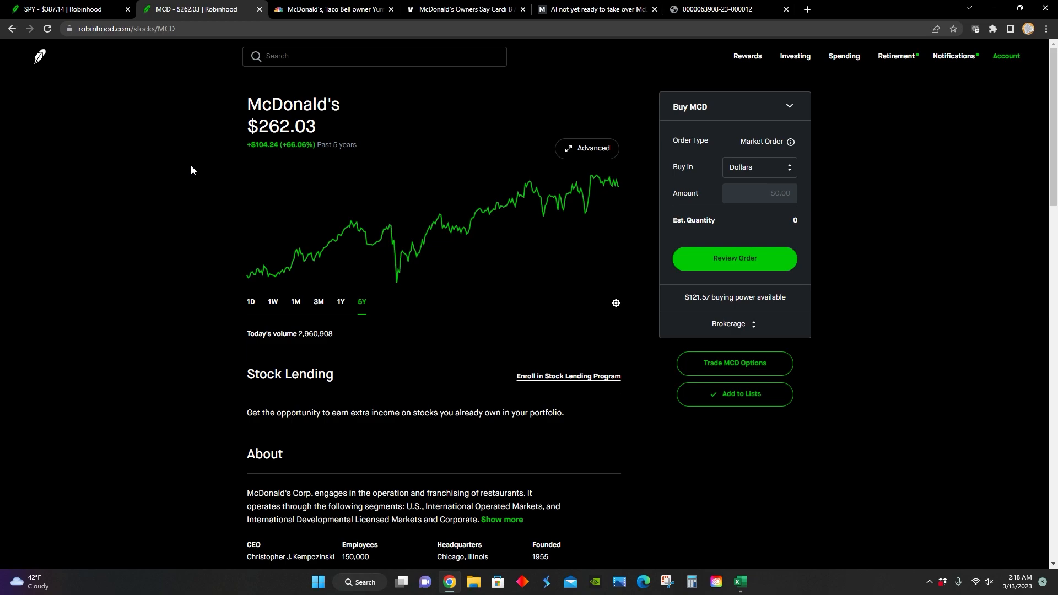
{"action": "mouse_move", "coordinate": [361, 301]}
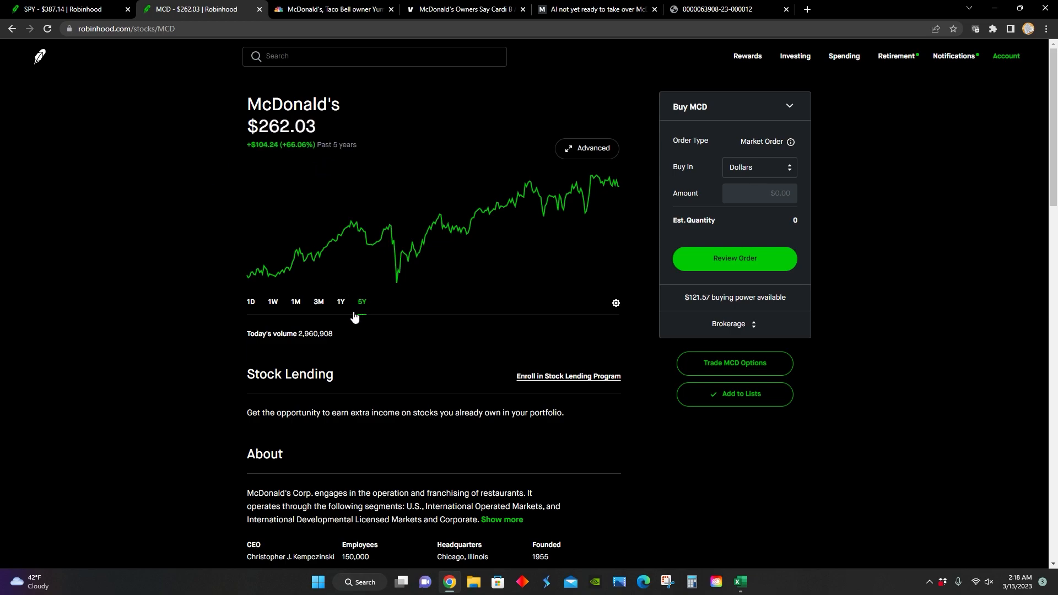
Switch McDonald's Robinhood chart to the 1Y range, showing a 16.59% gain
{"action": "left_click", "coordinate": [340, 302]}
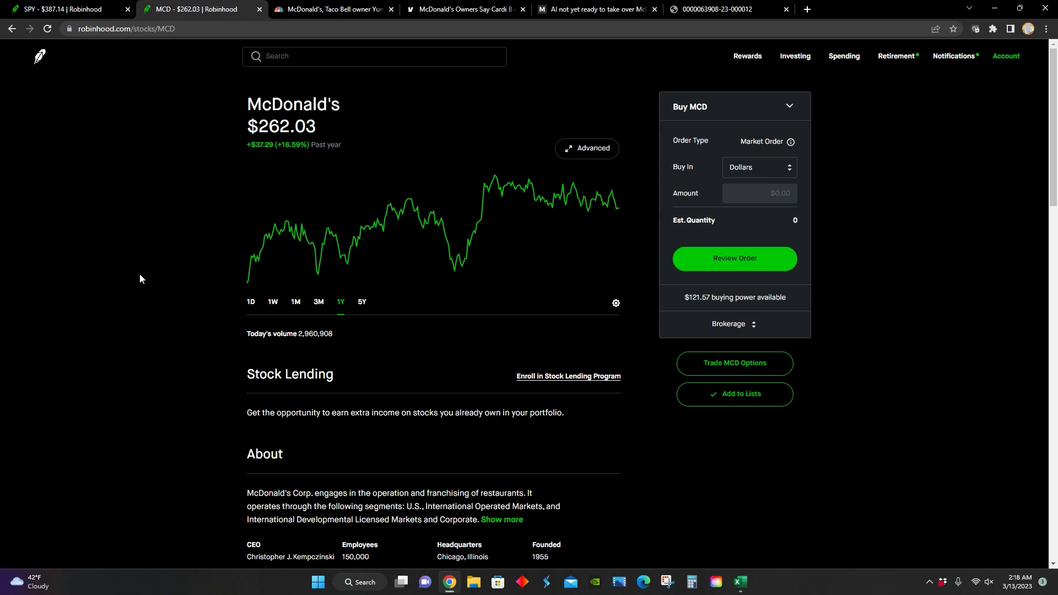